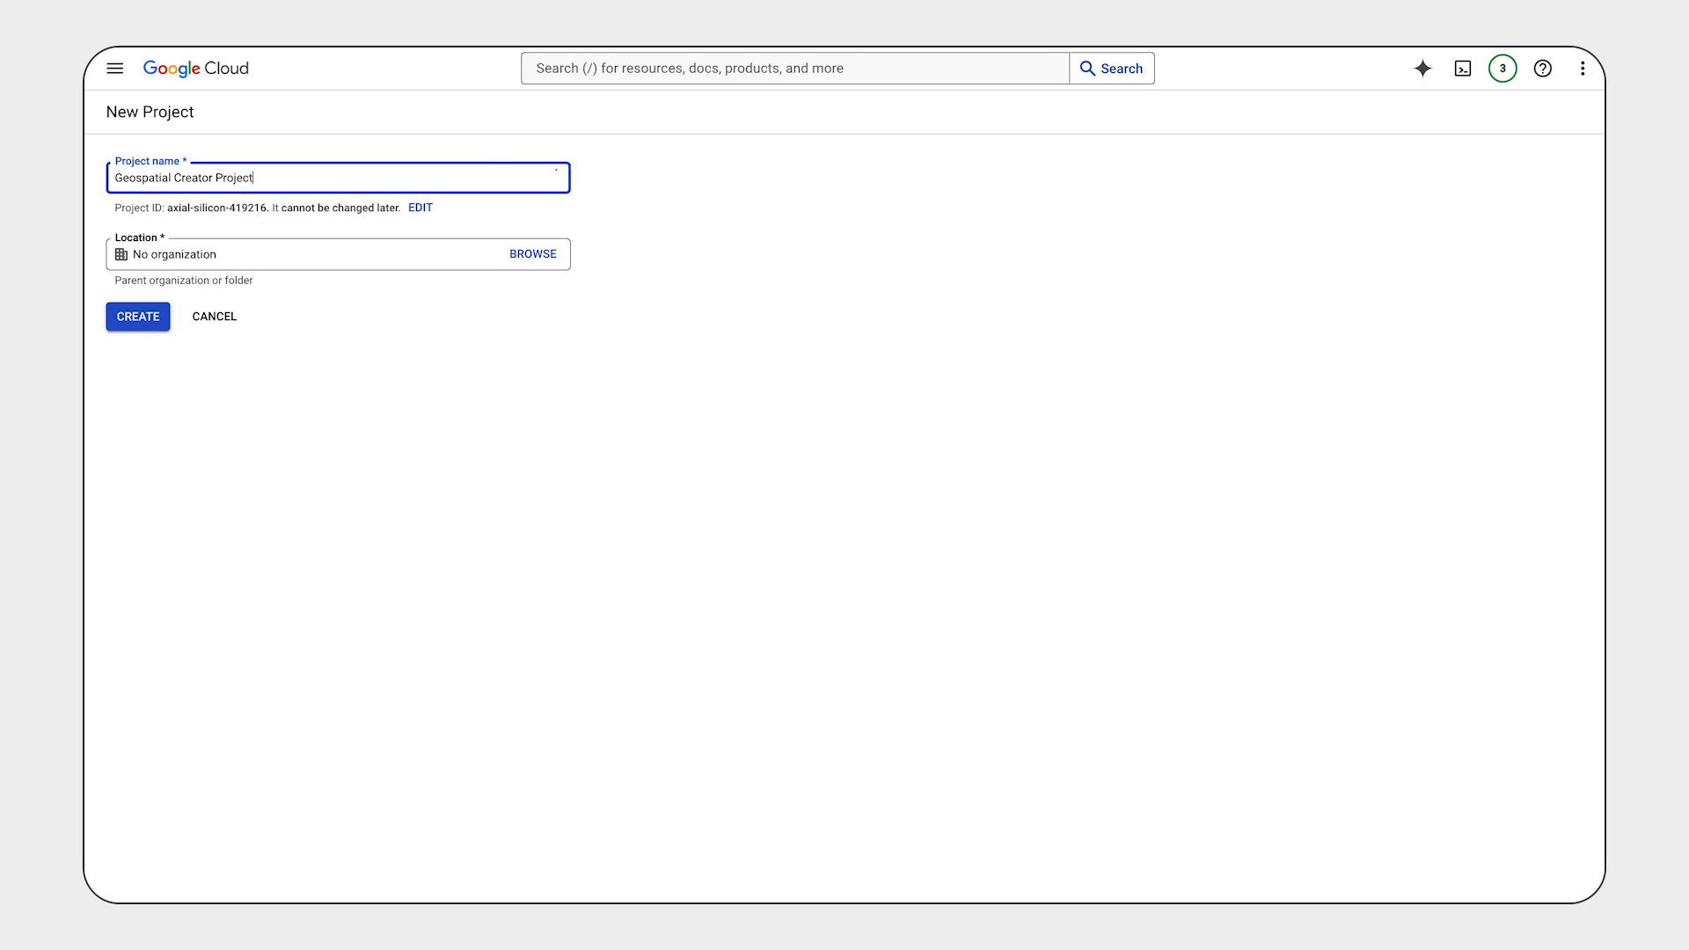
Step: Create the Geospatial Creator Project and go to APIs & Services
left_click(138, 316)
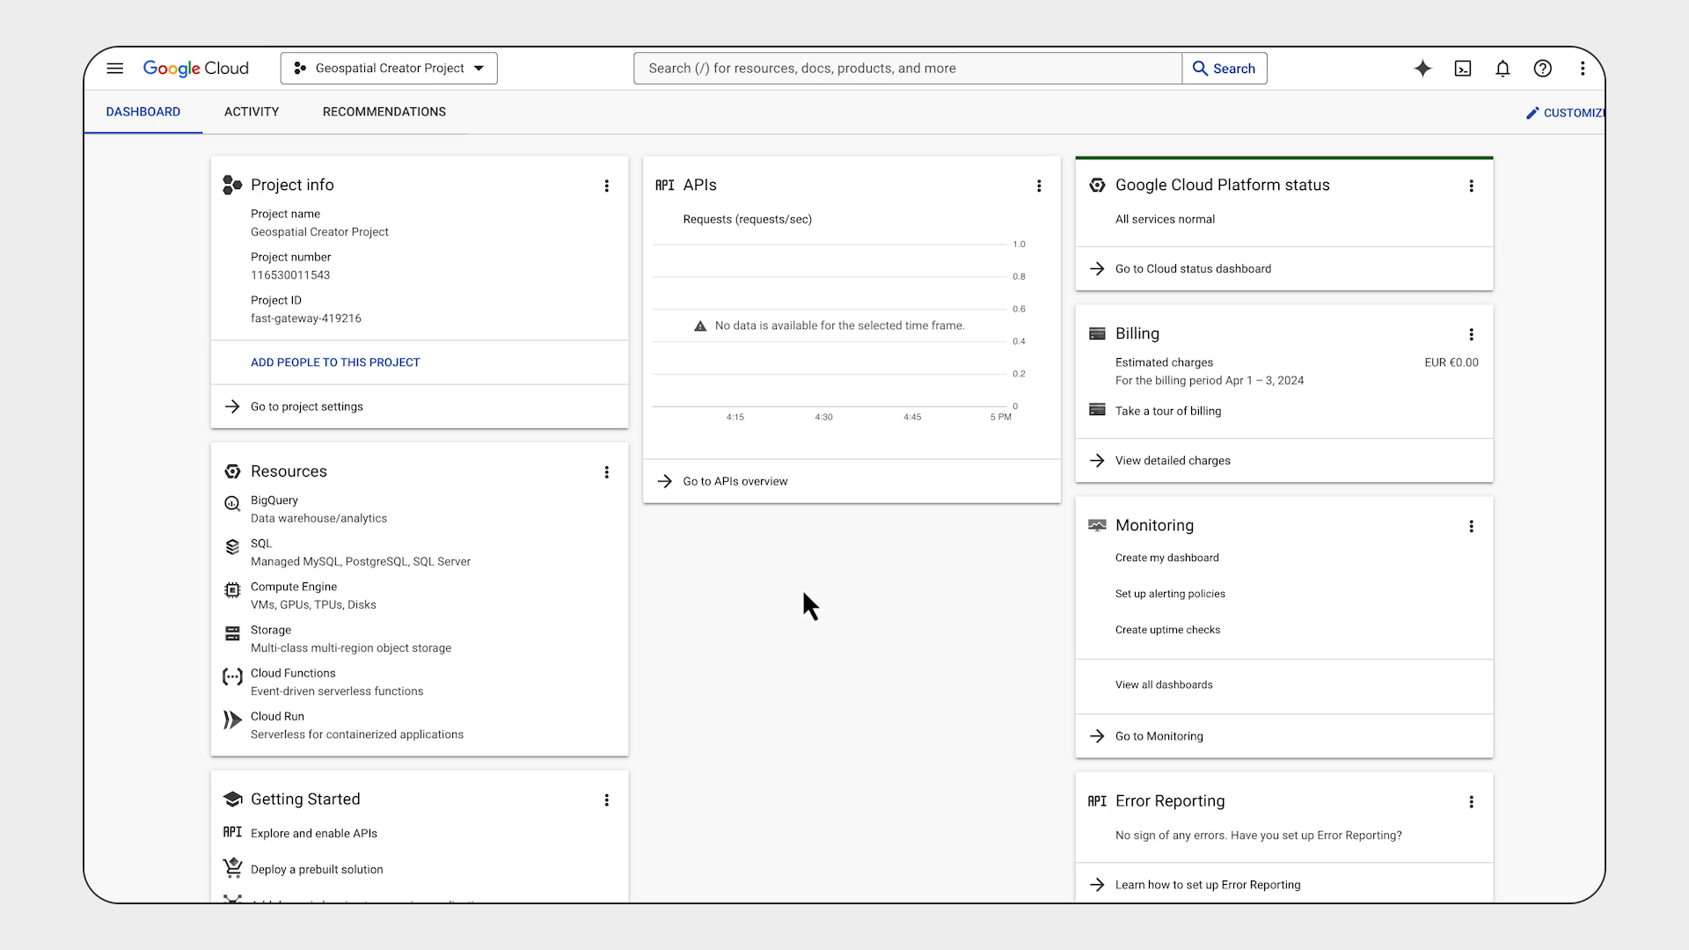
left_click(908, 68)
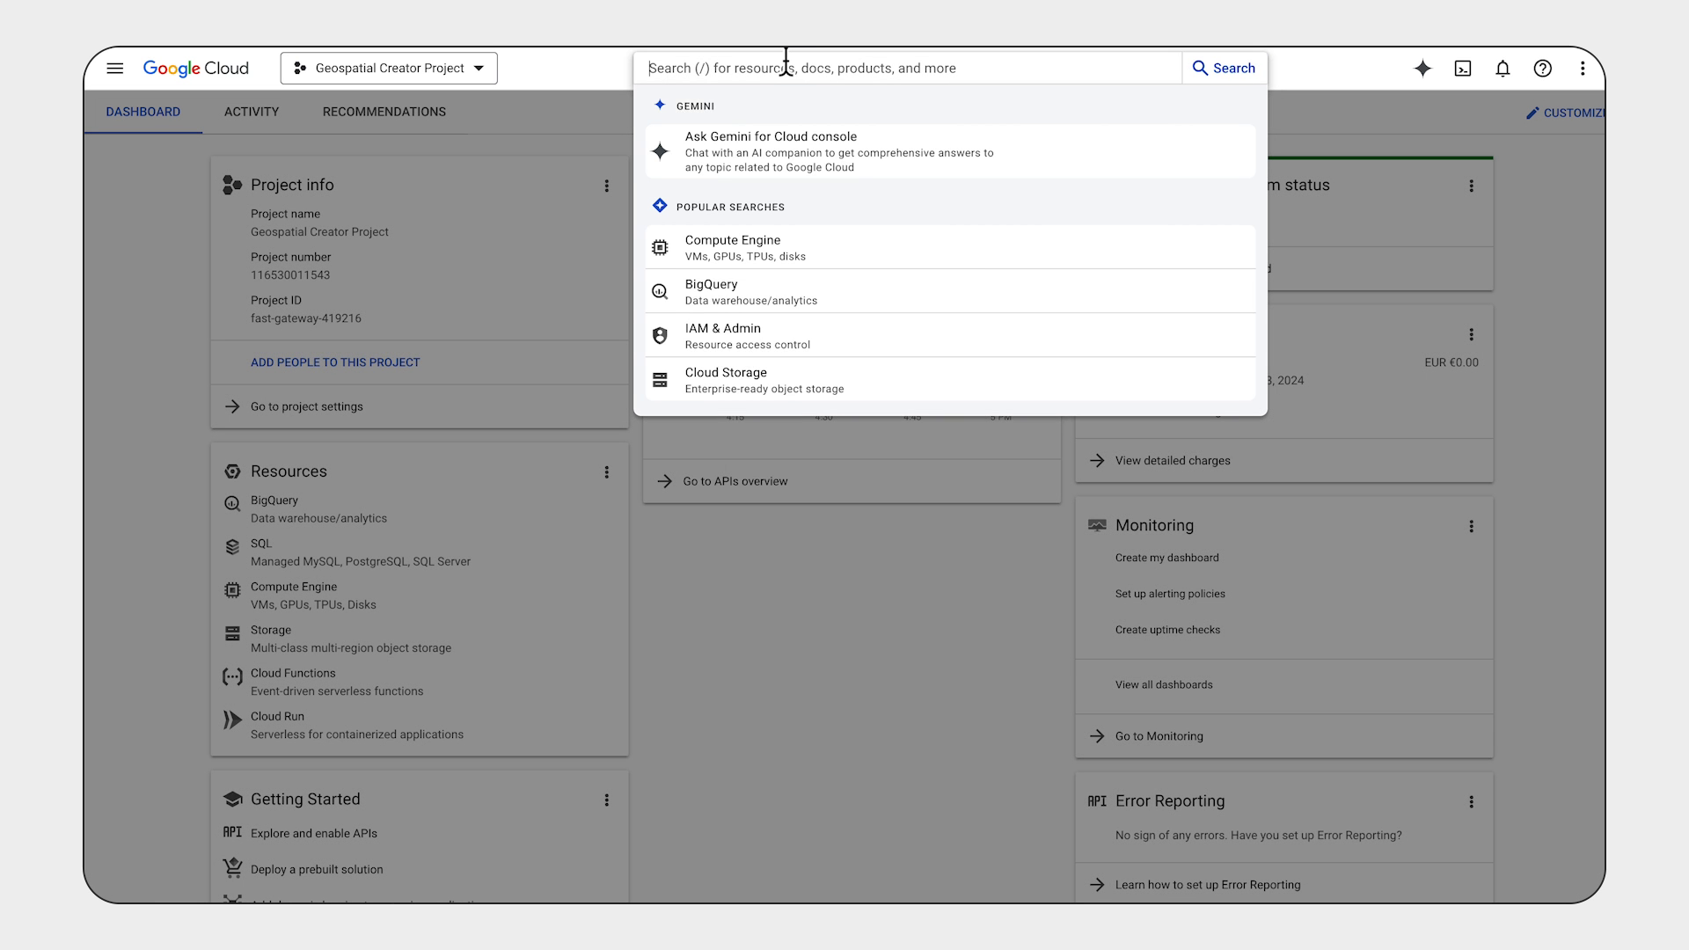
type("apis & services")
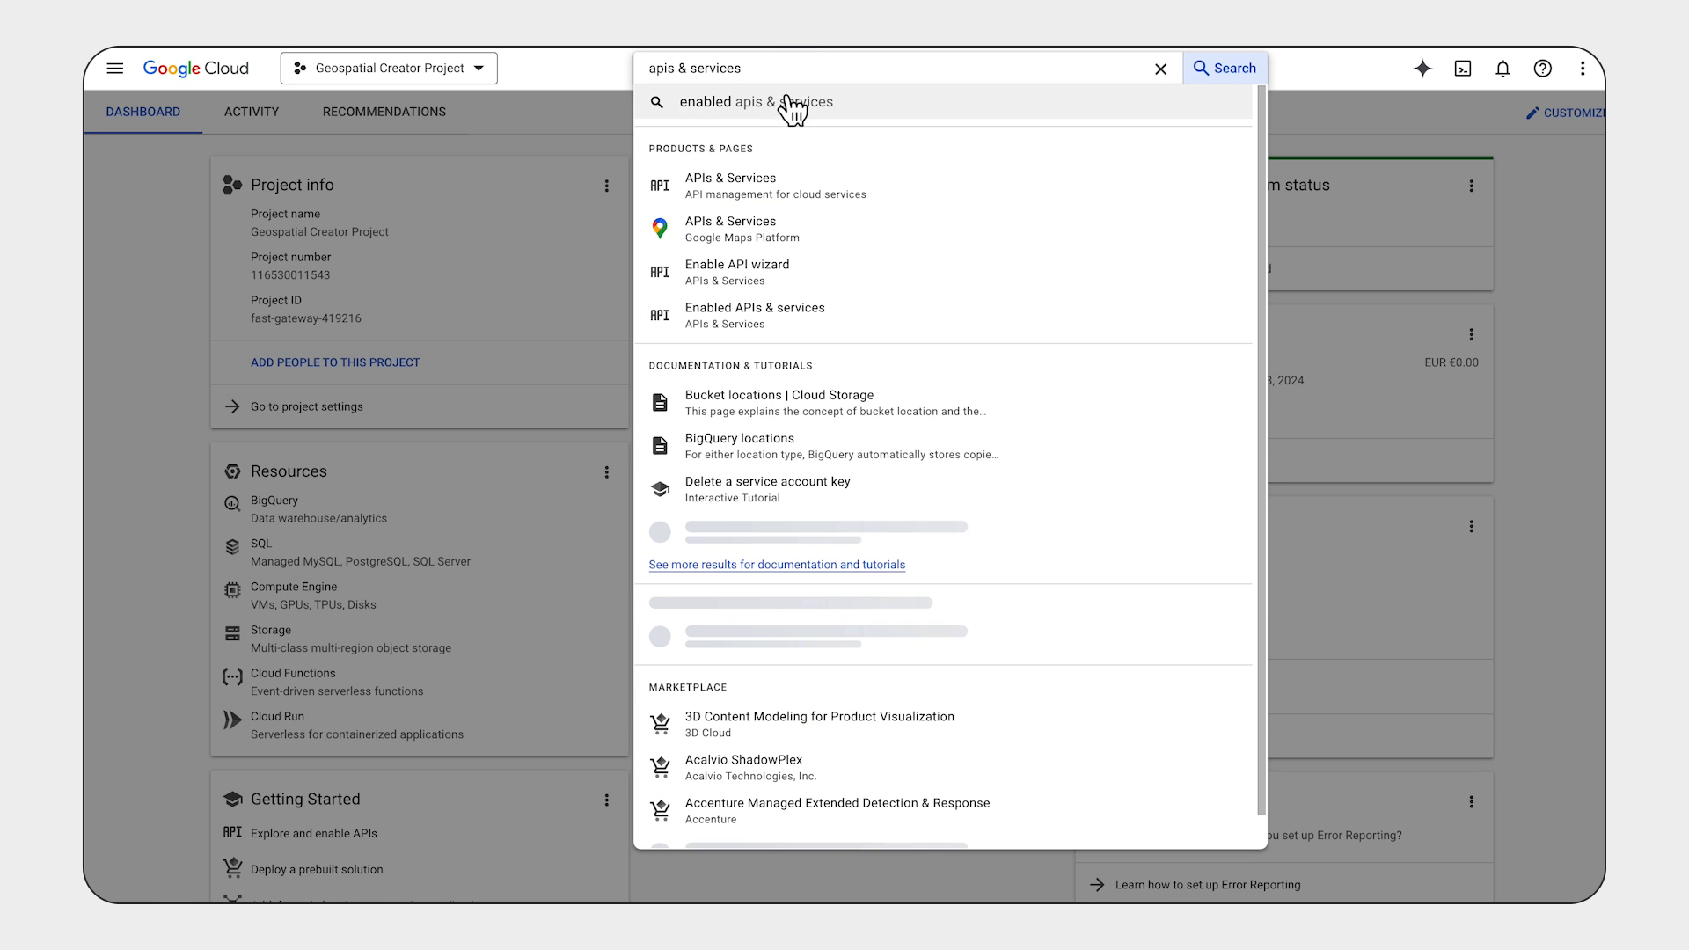
left_click(753, 308)
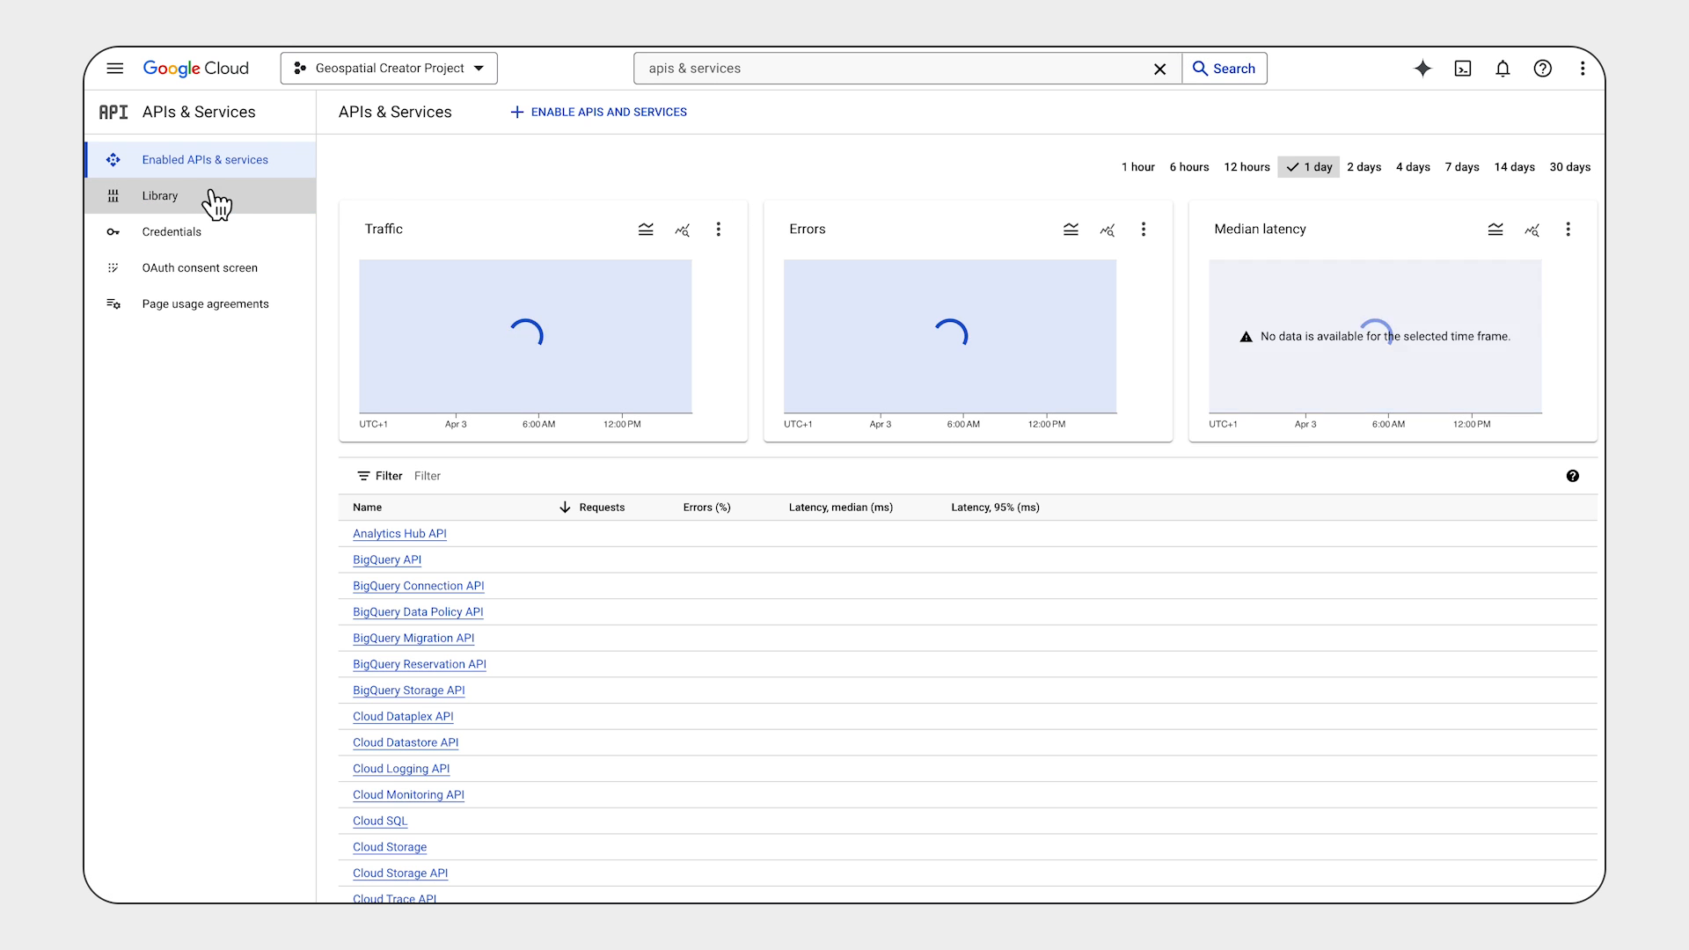
Step: Find the Map Tiles API in the API Library and enable it
left_click(160, 197)
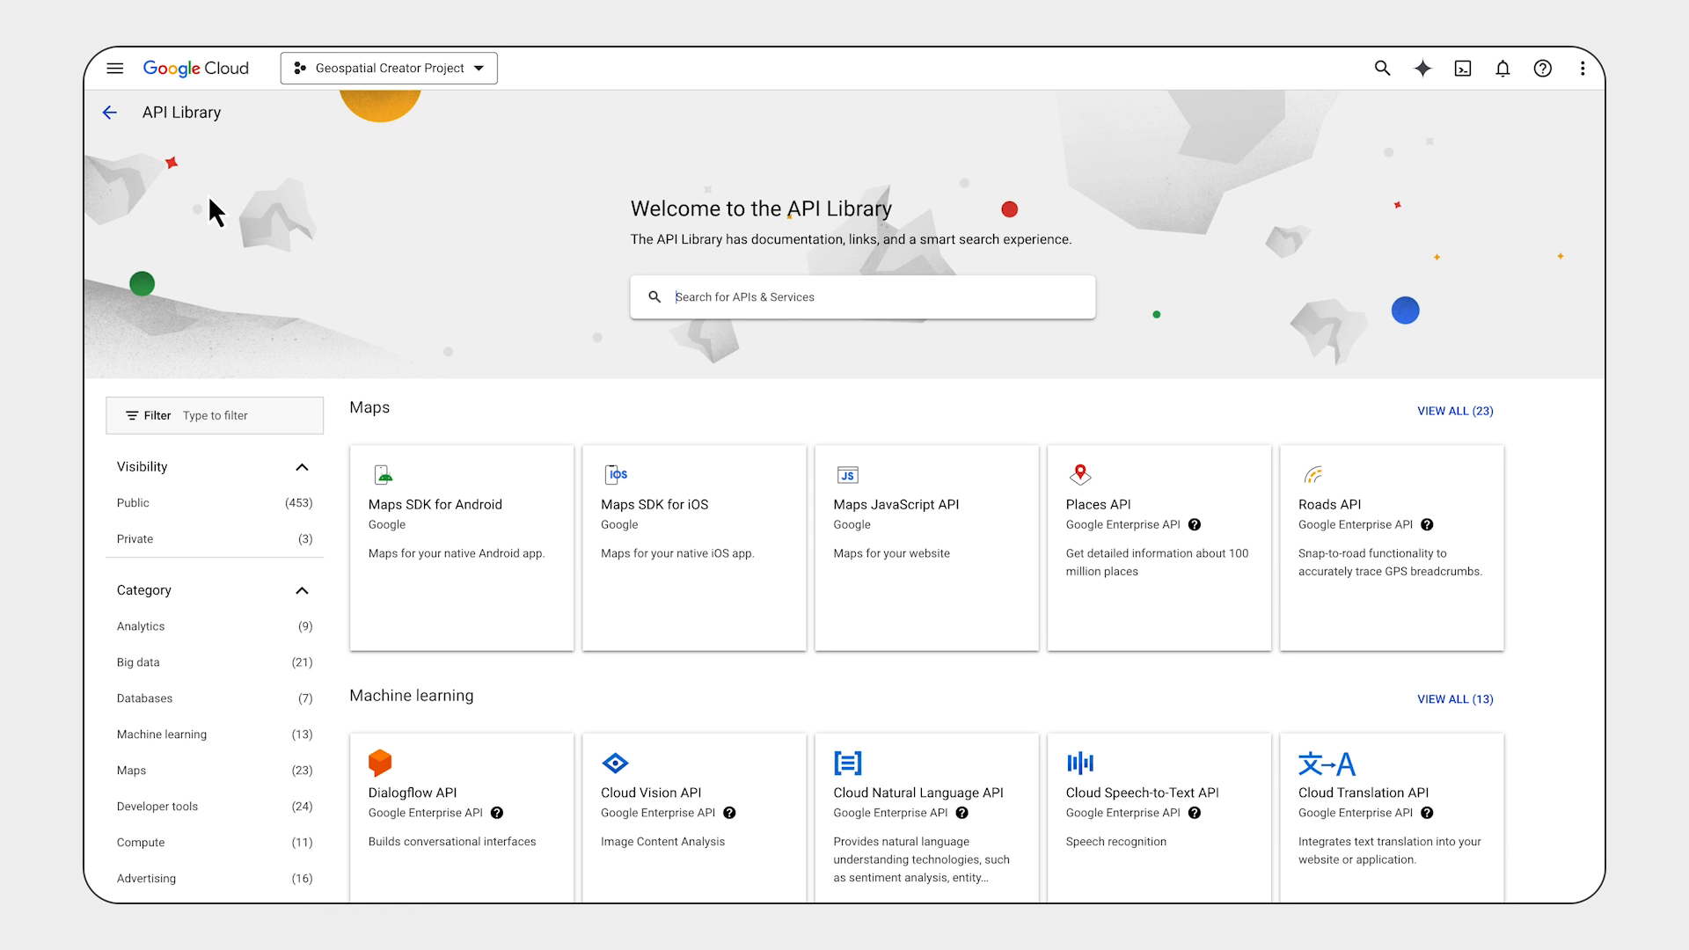
type("Map Tiles API")
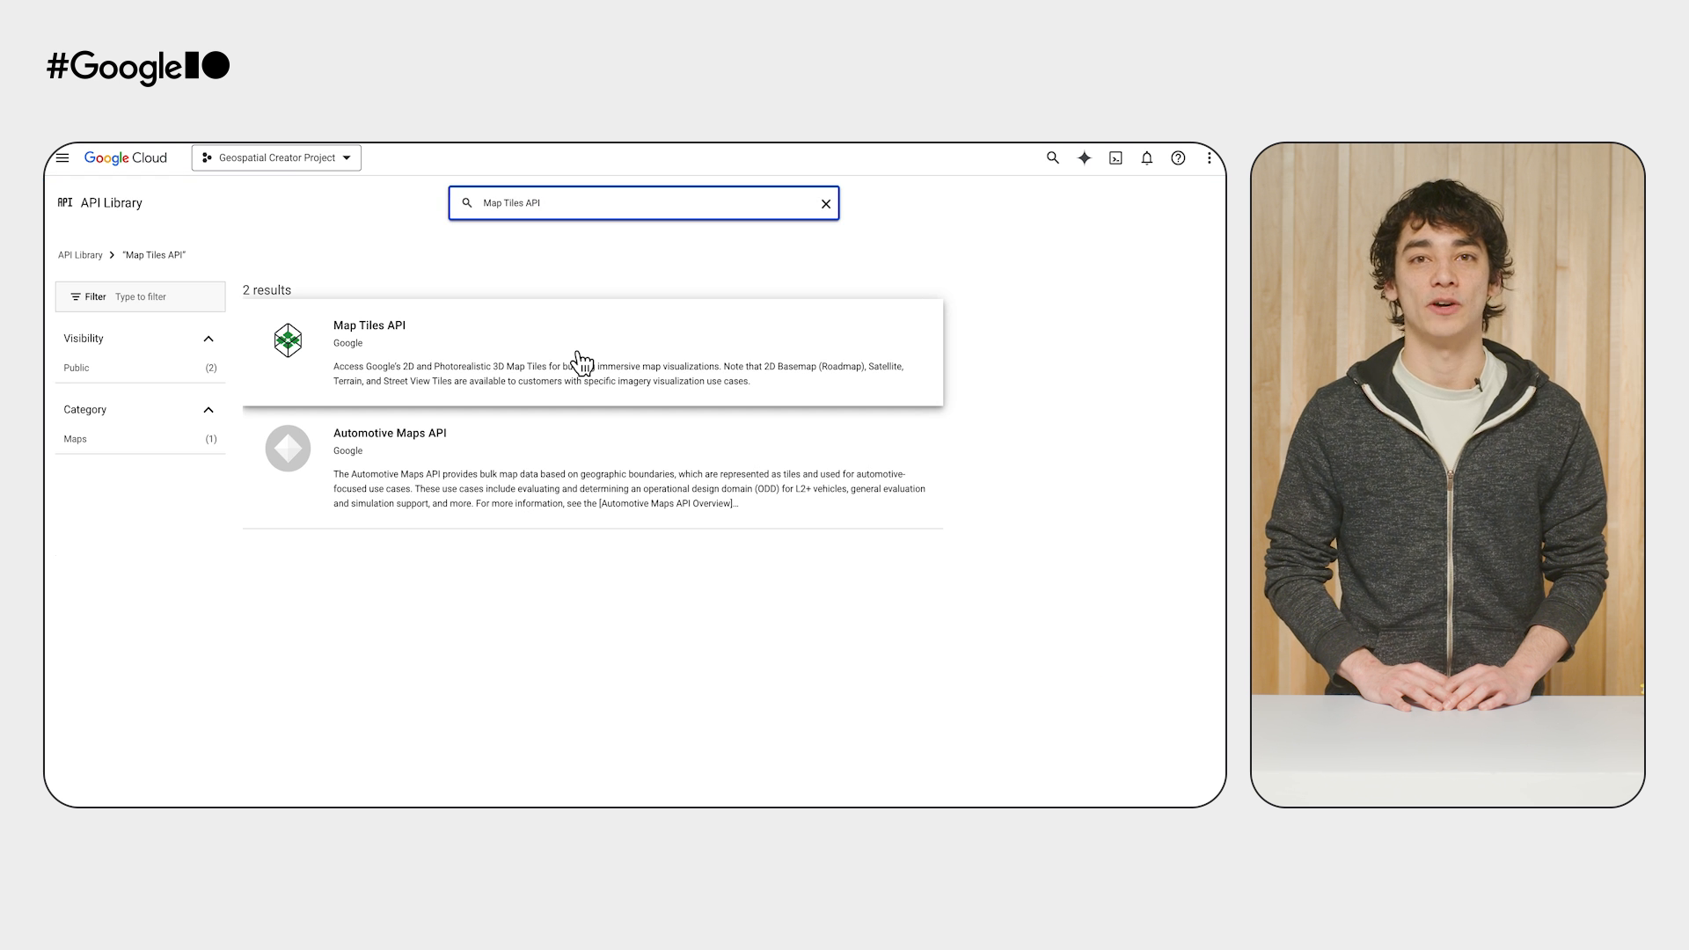
left_click(370, 325)
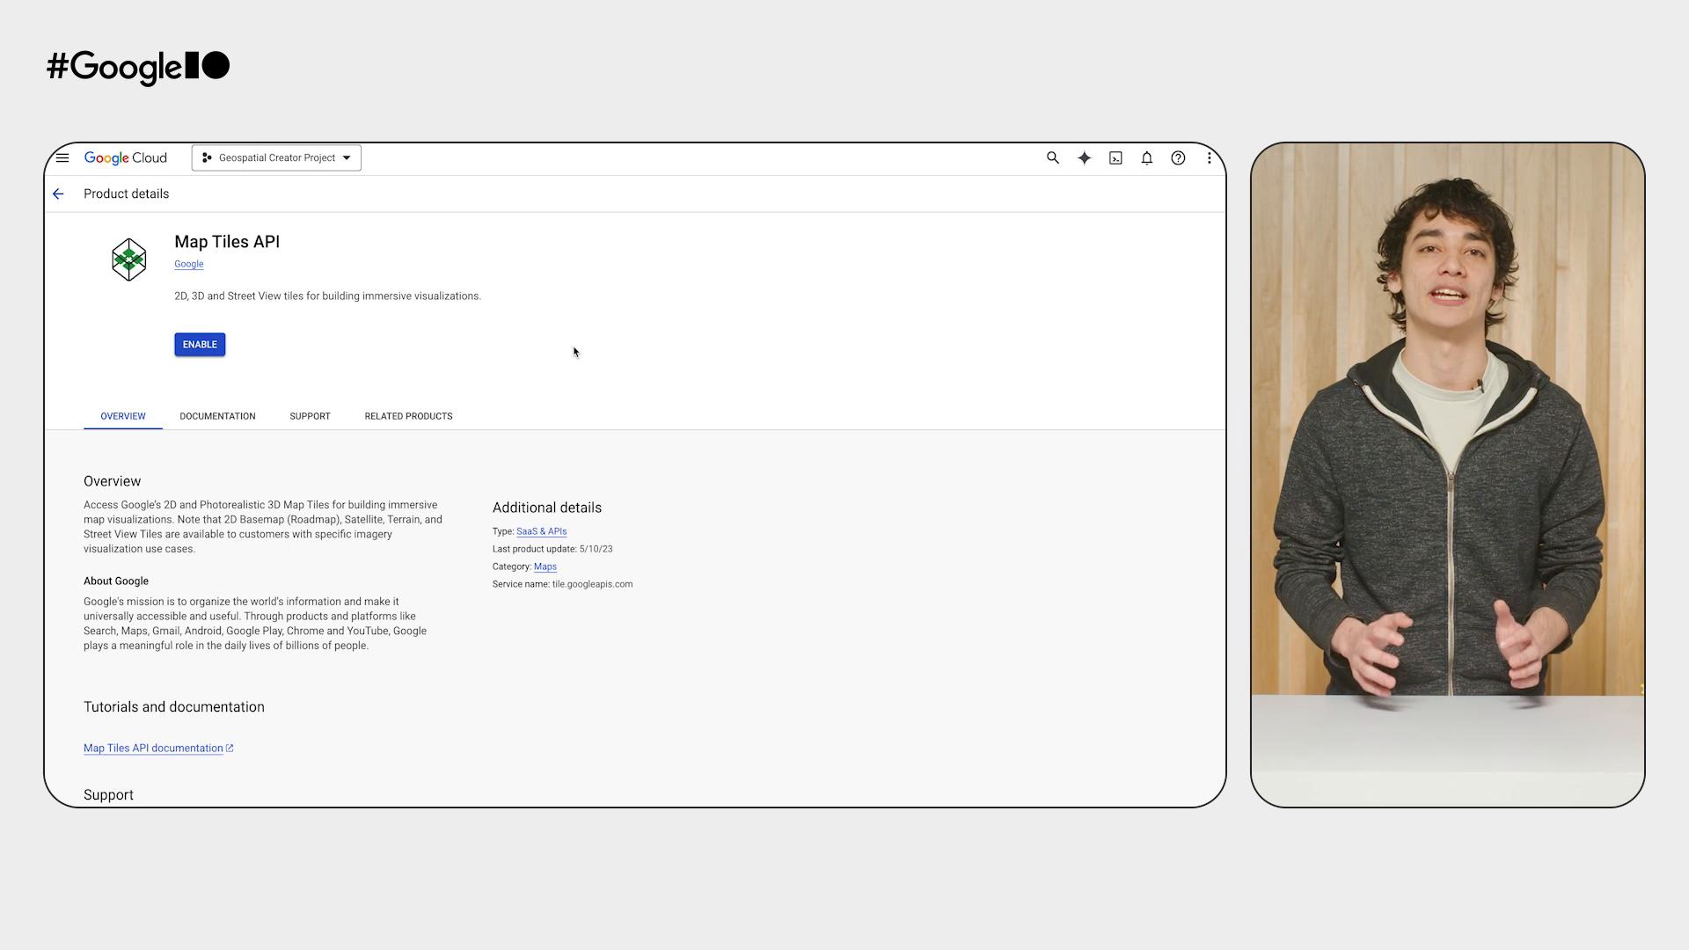
left_click(200, 345)
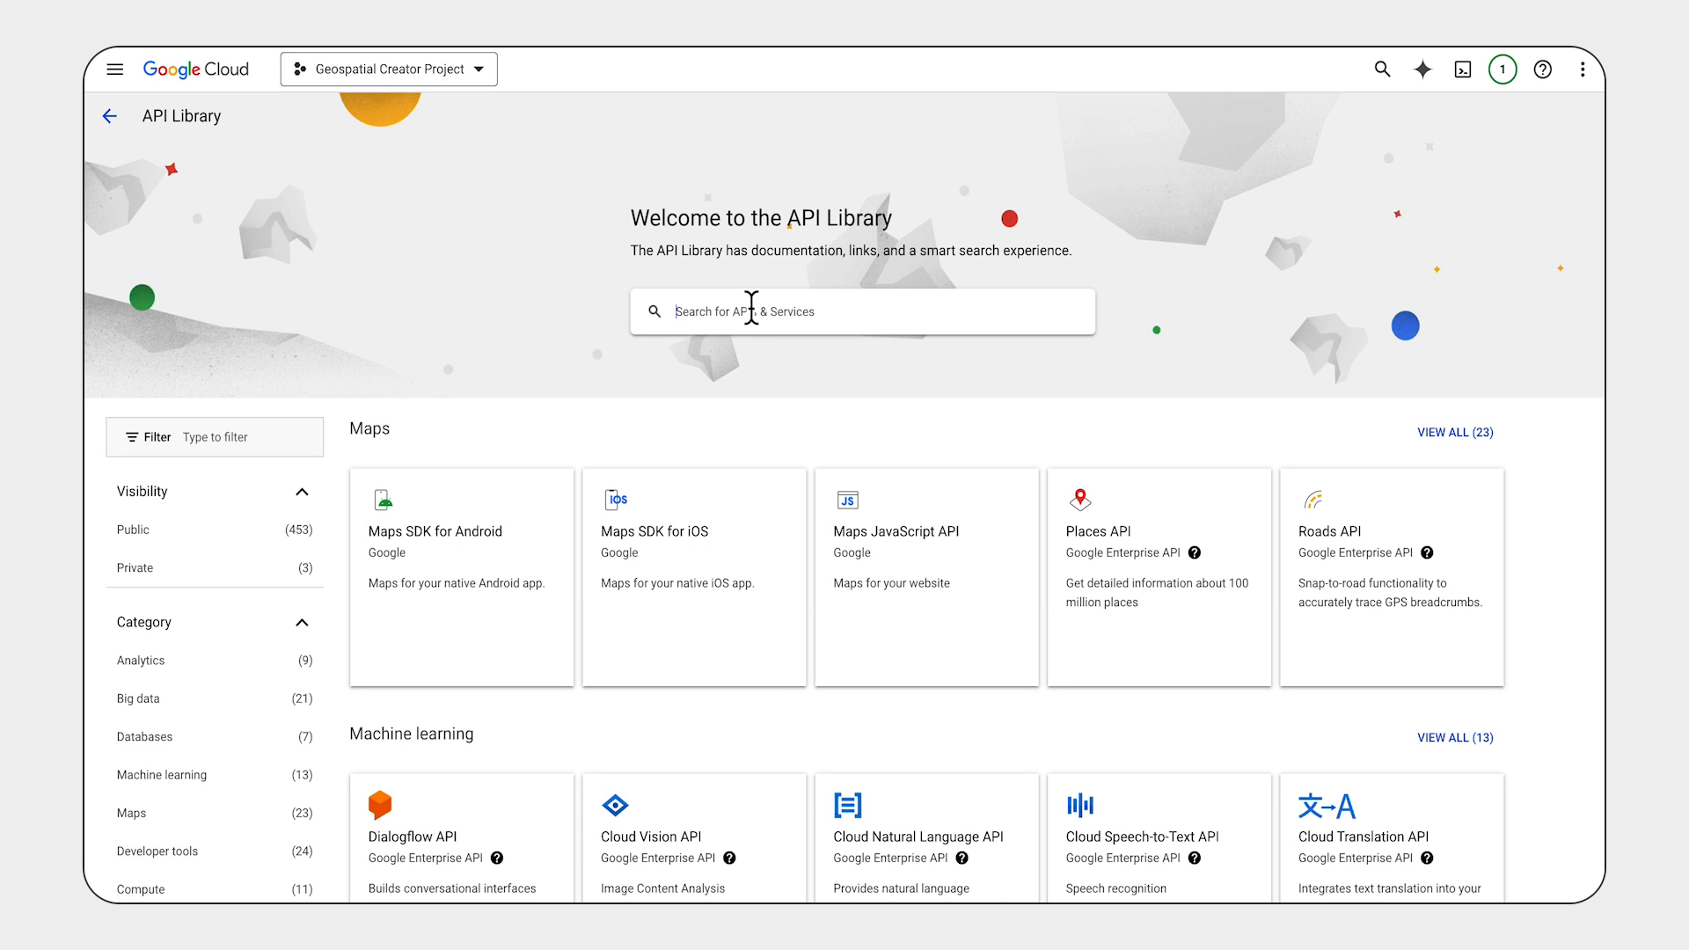
Step: Enable the ARCore API and the Places API (New) from the API Library
type("ARCor")
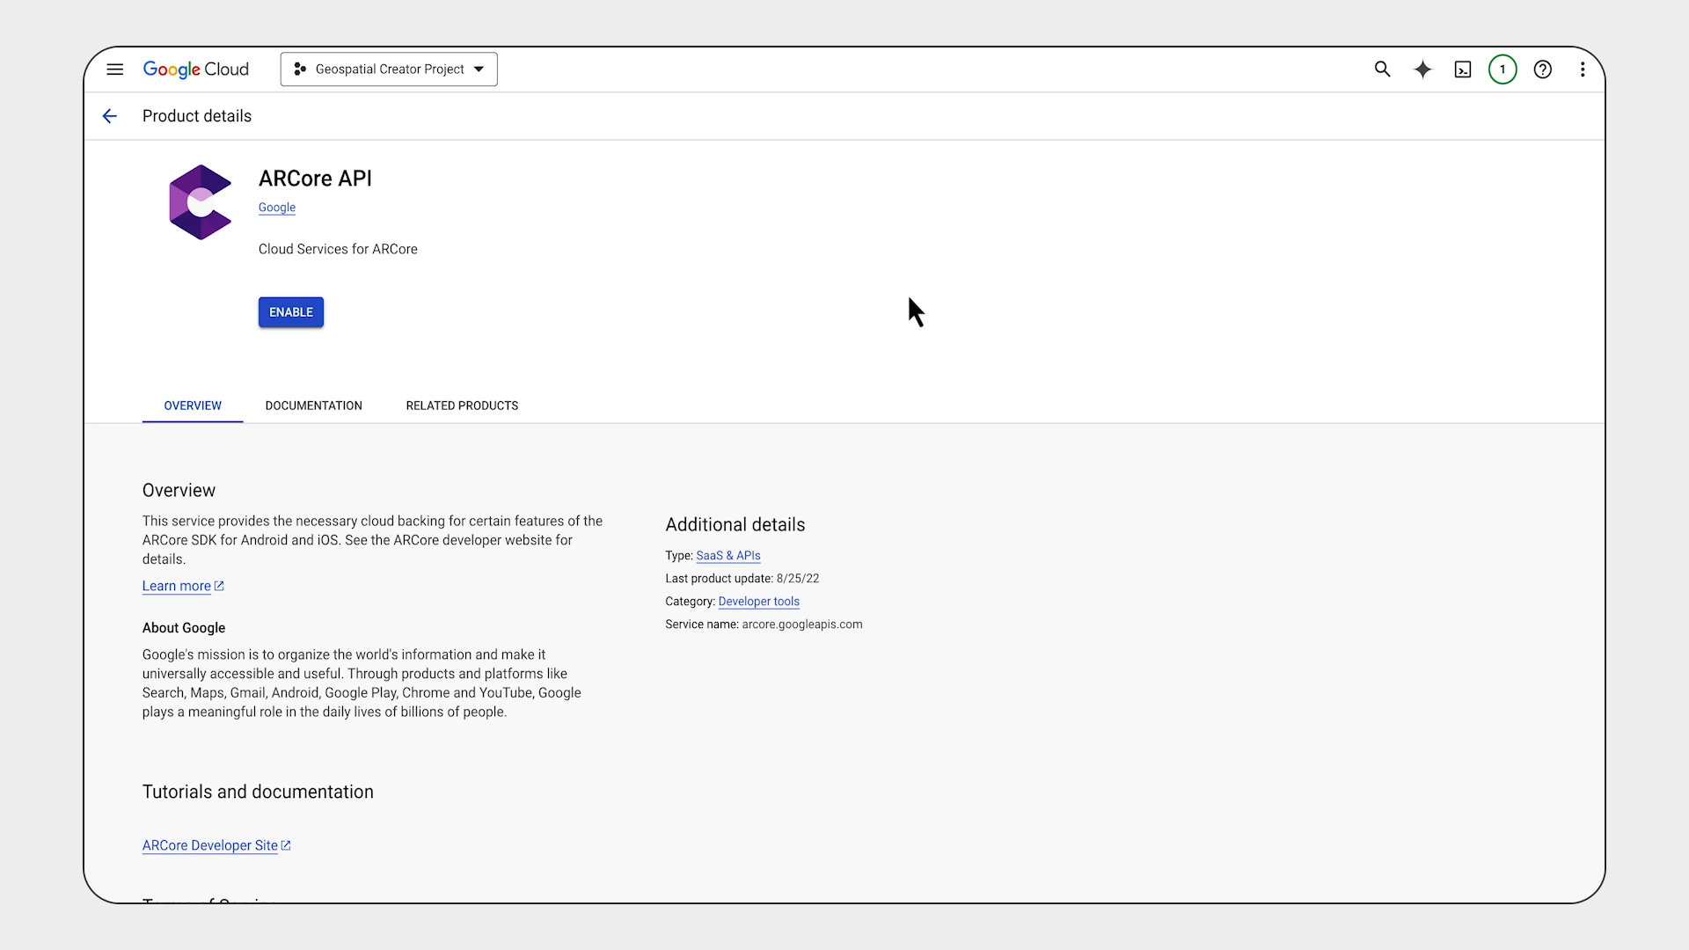
mouse_move(527, 312)
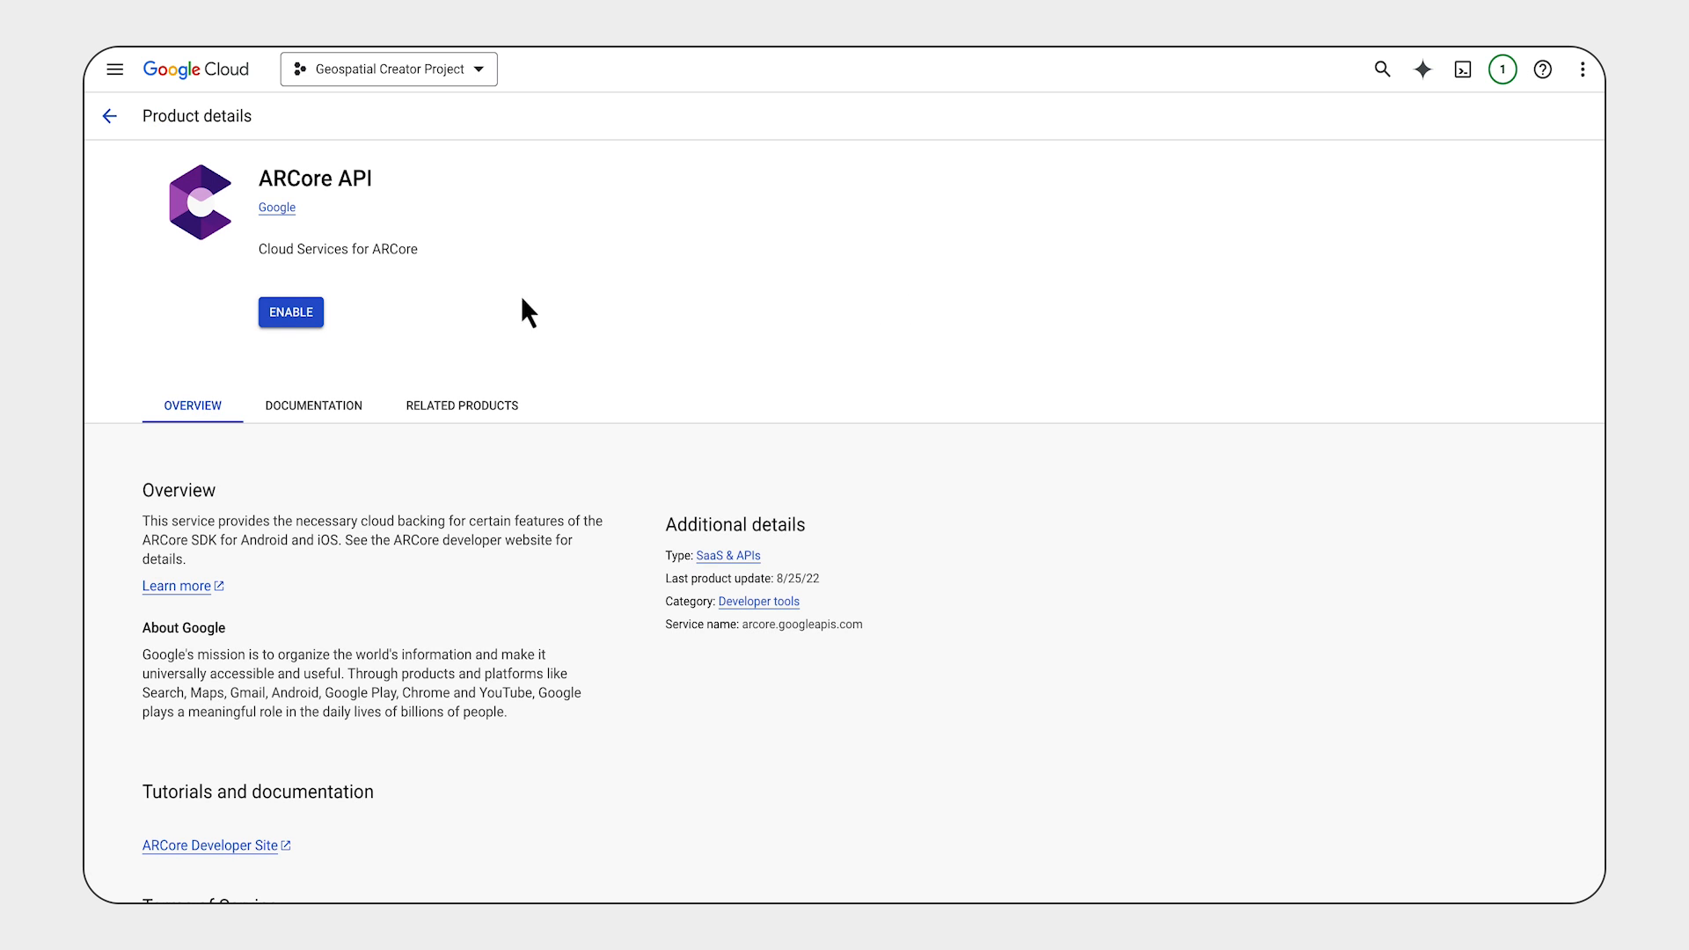
left_click(291, 312)
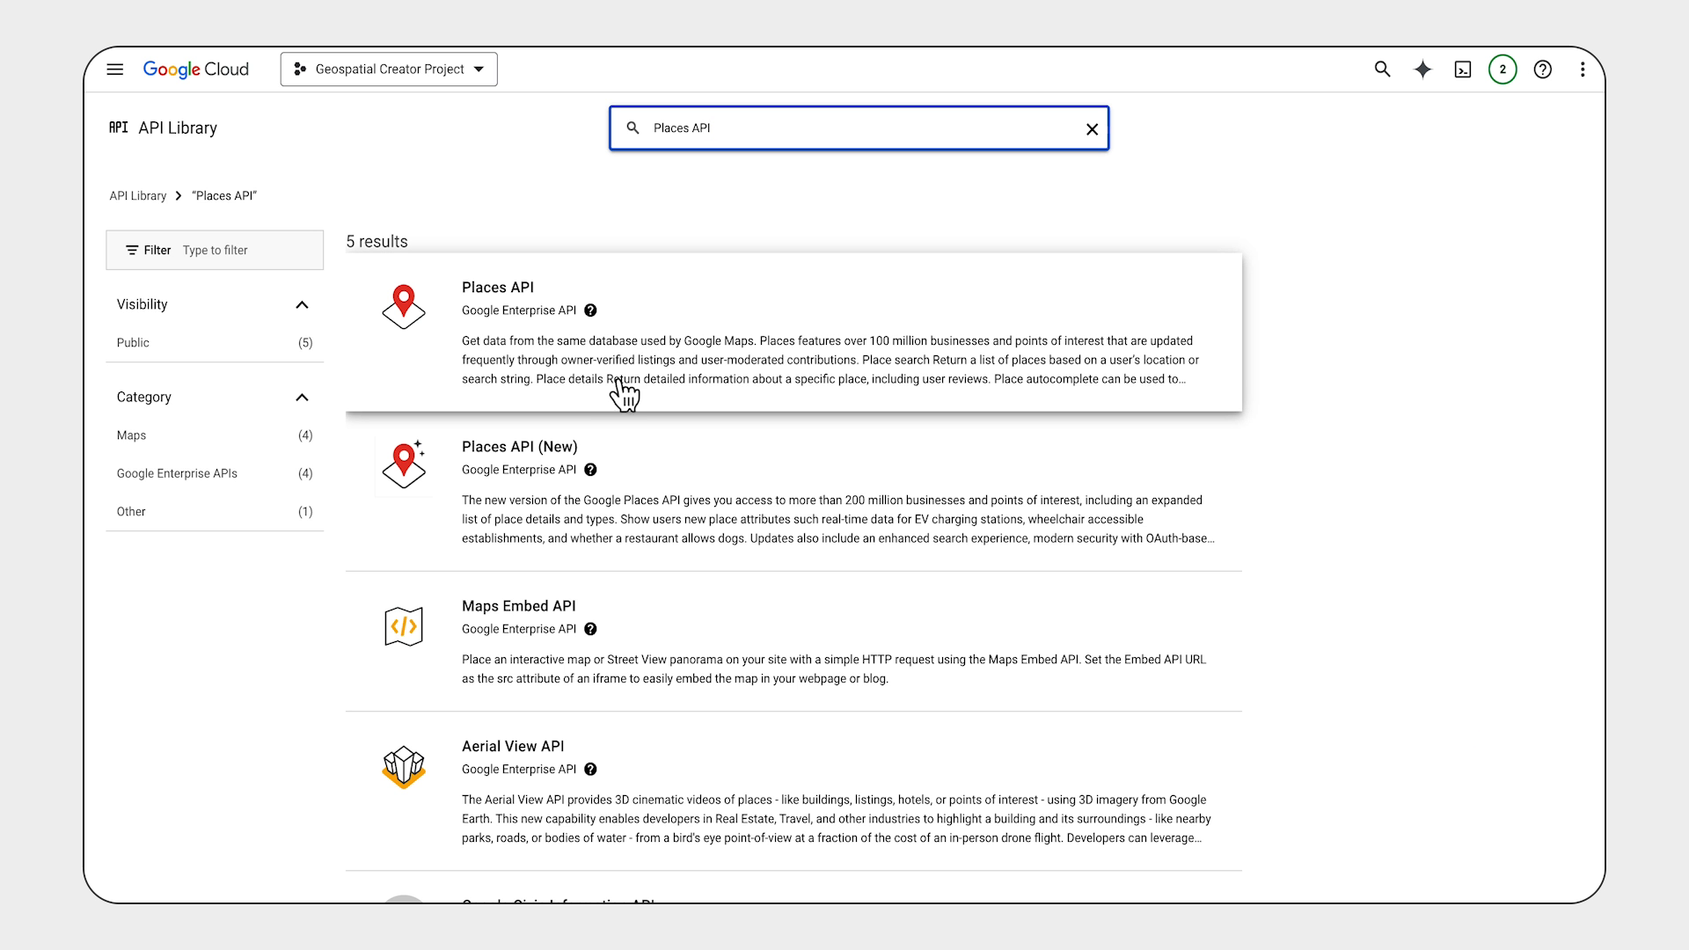
mouse_move(553, 467)
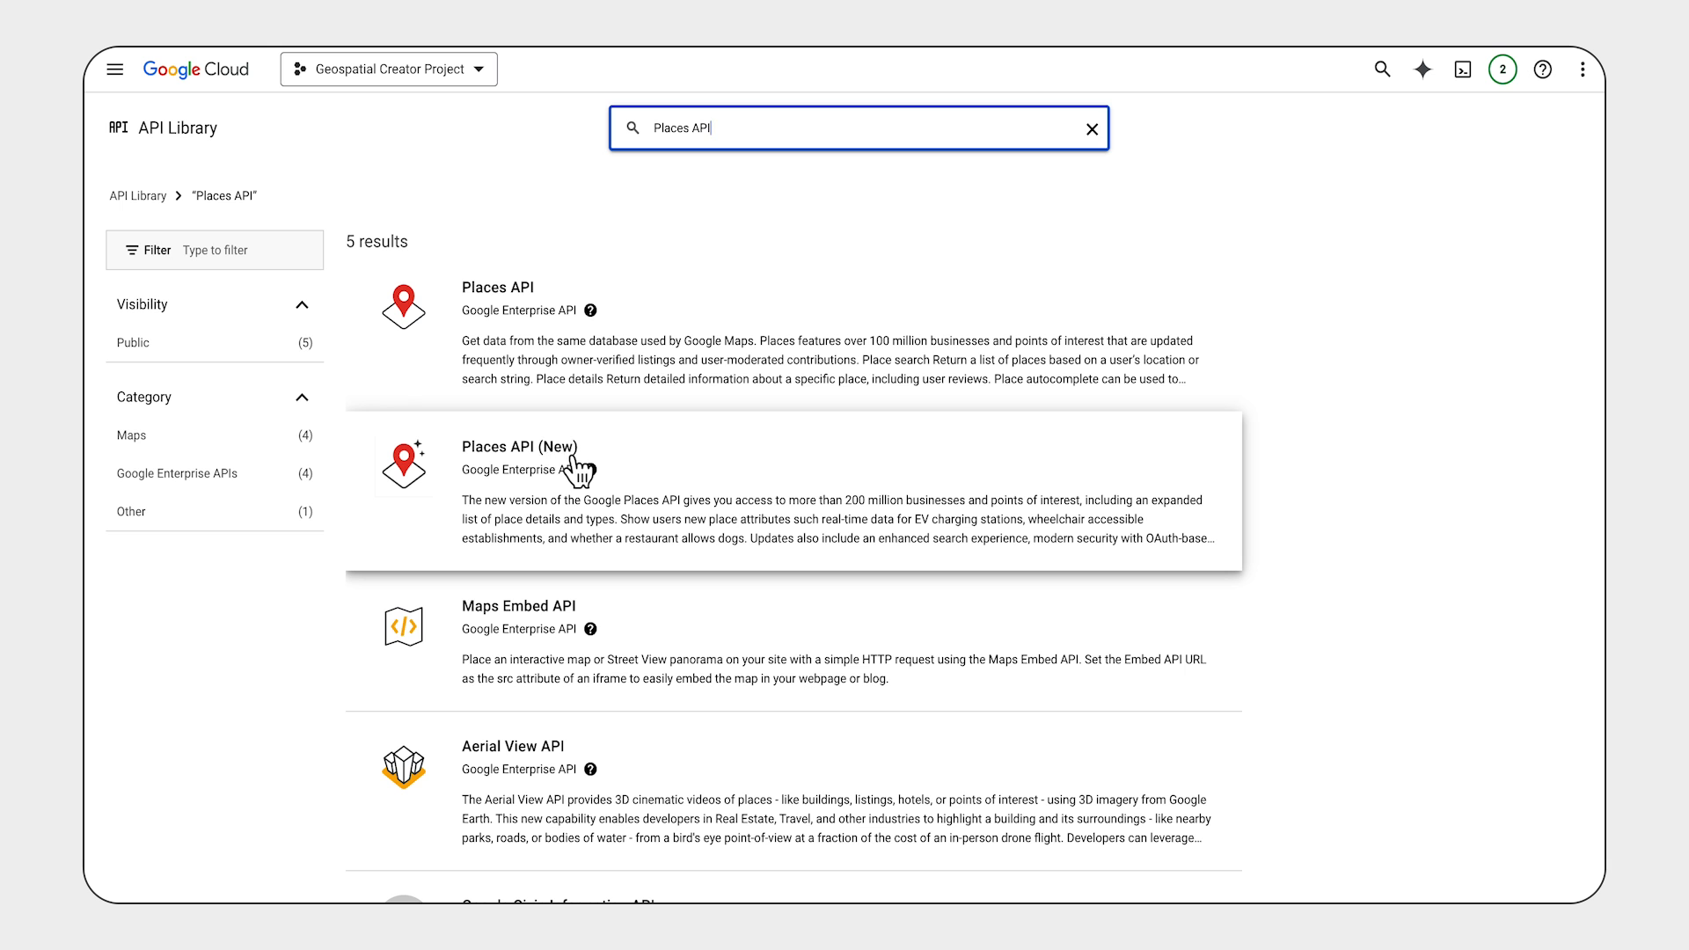
left_click(519, 447)
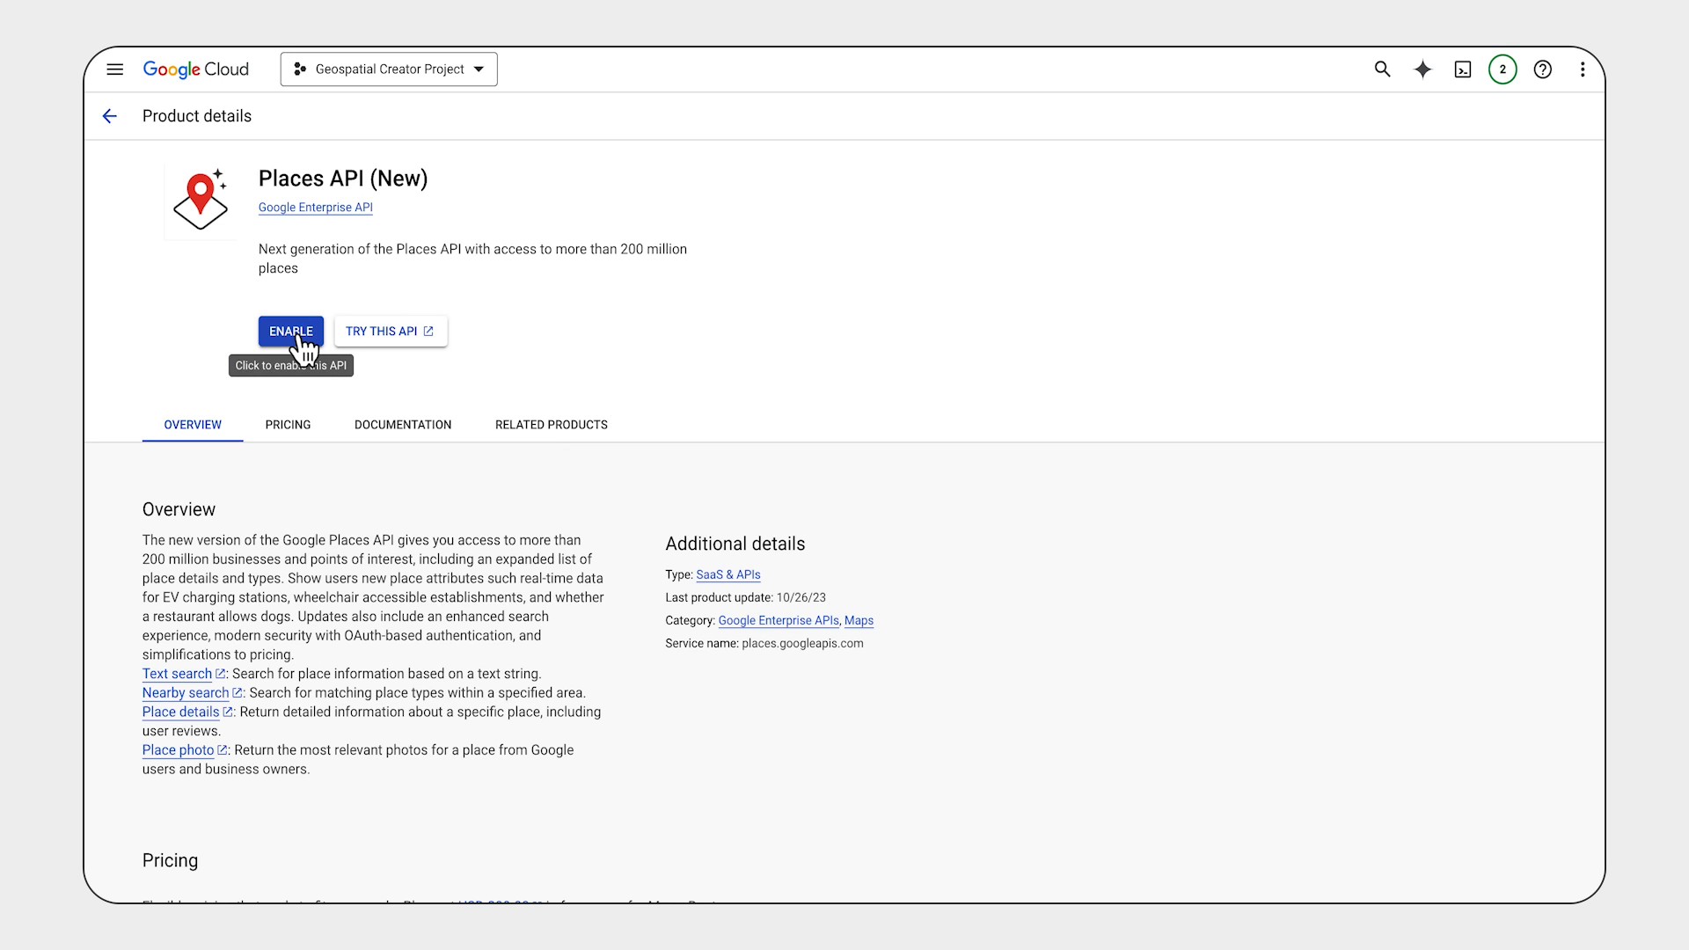
left_click(291, 331)
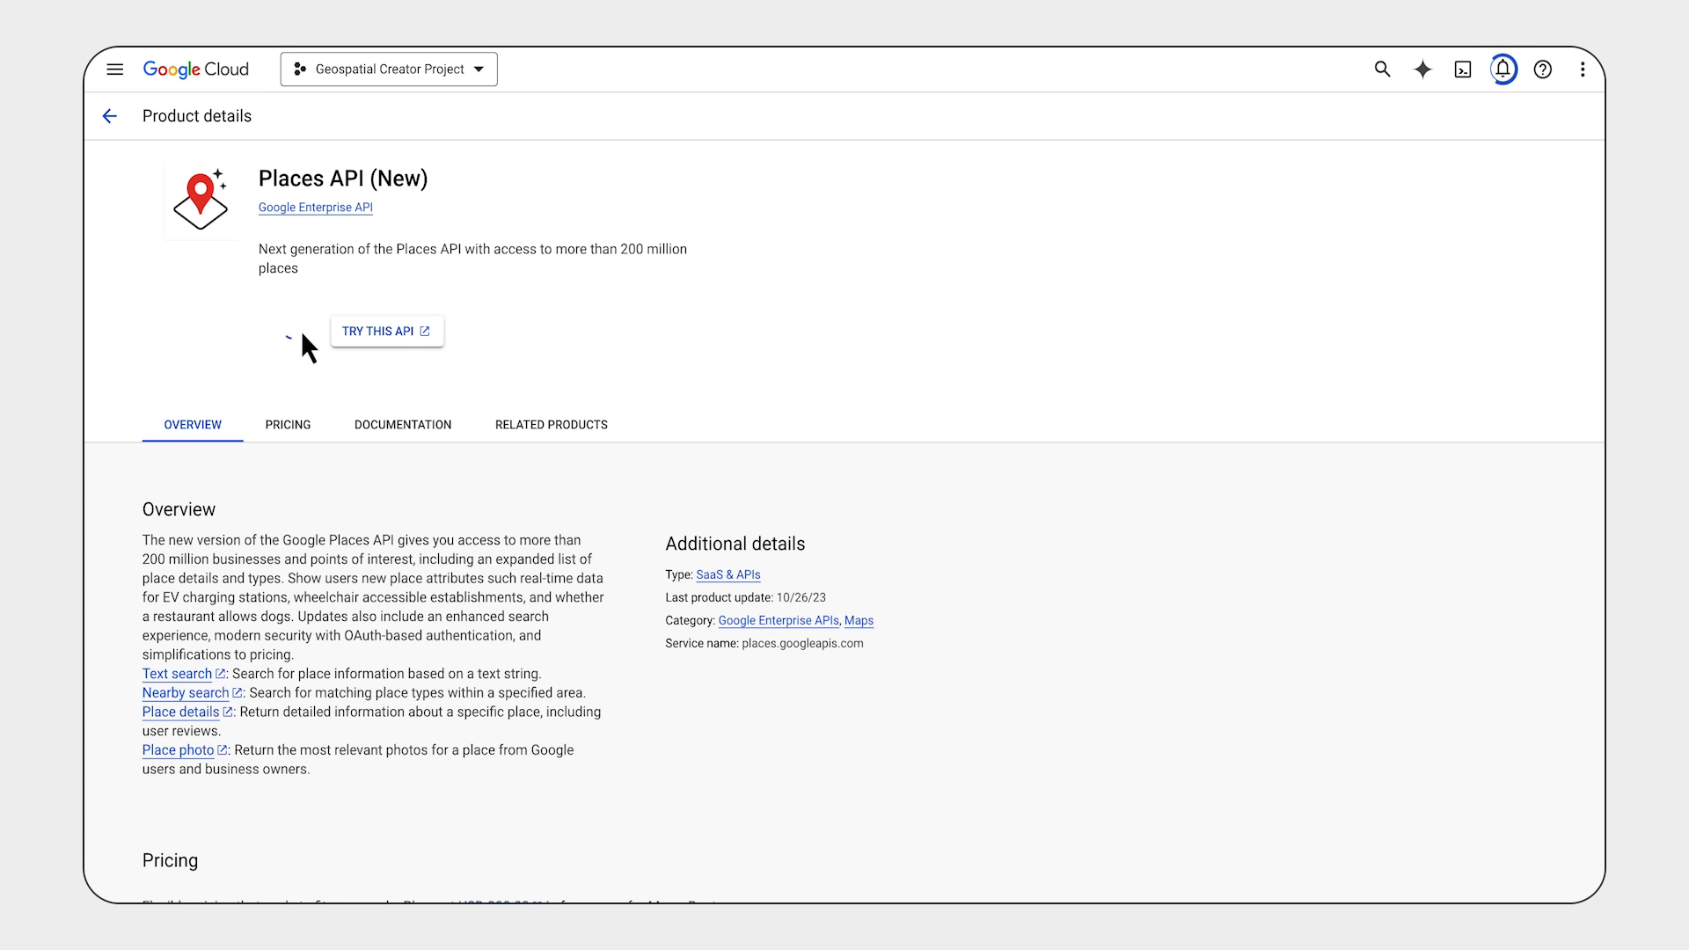
mouse_move(262, 344)
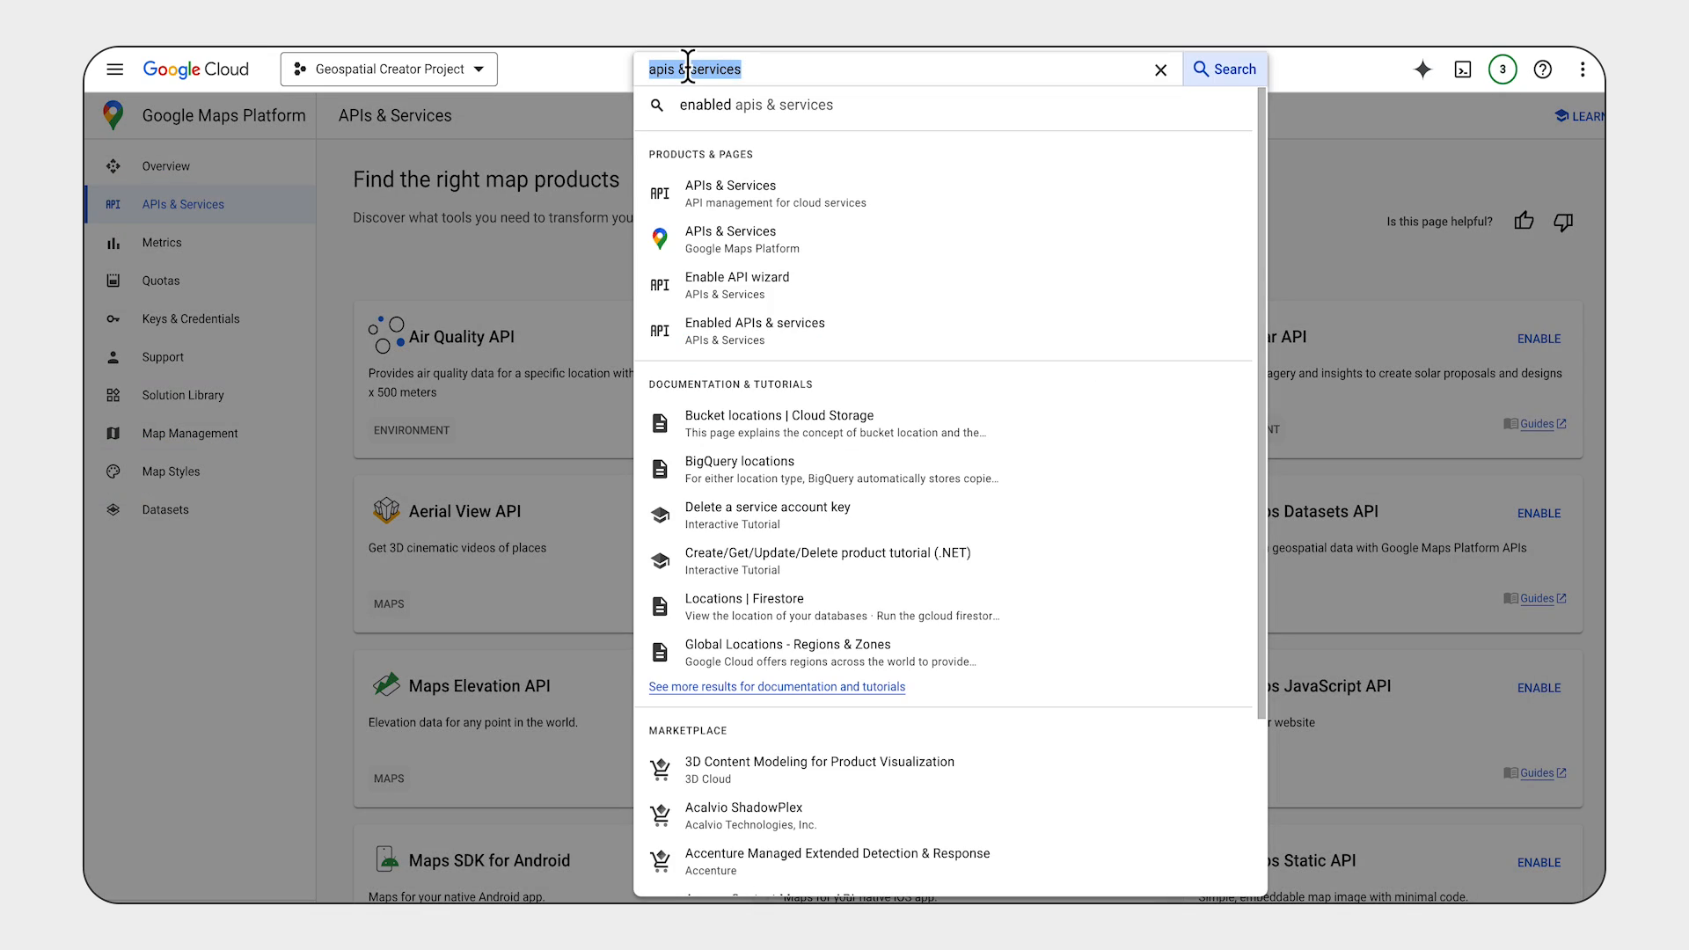
Step: On the Credentials page listing the Maps API Key, create a new API key
type("Credentials")
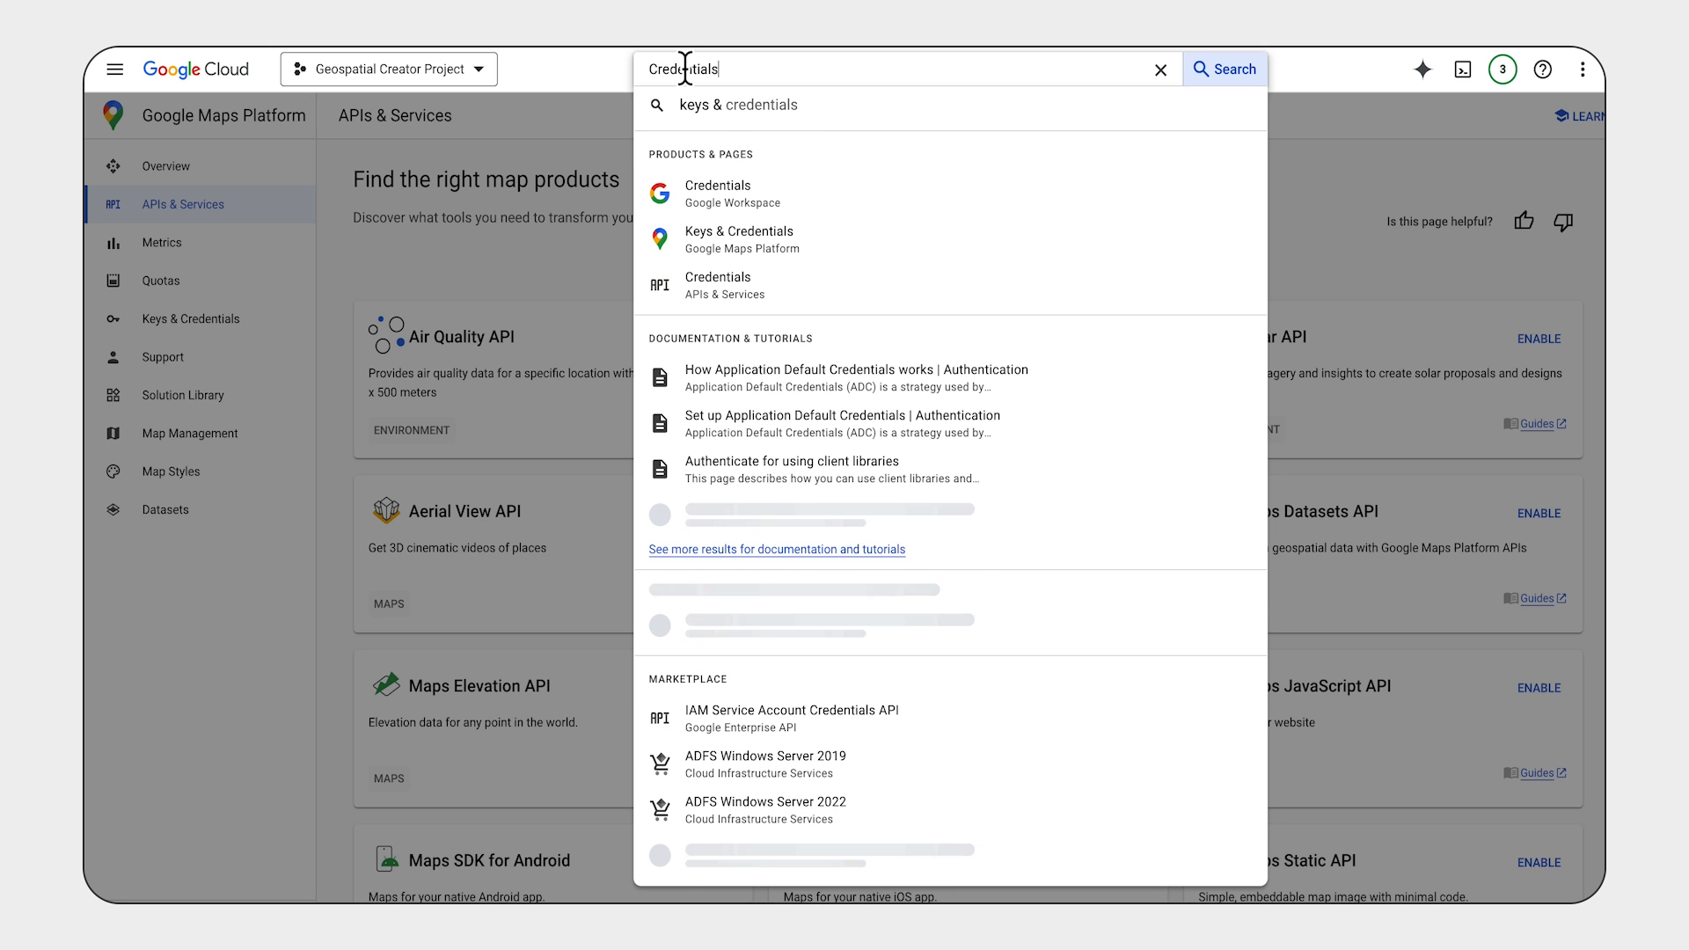
left_click(718, 284)
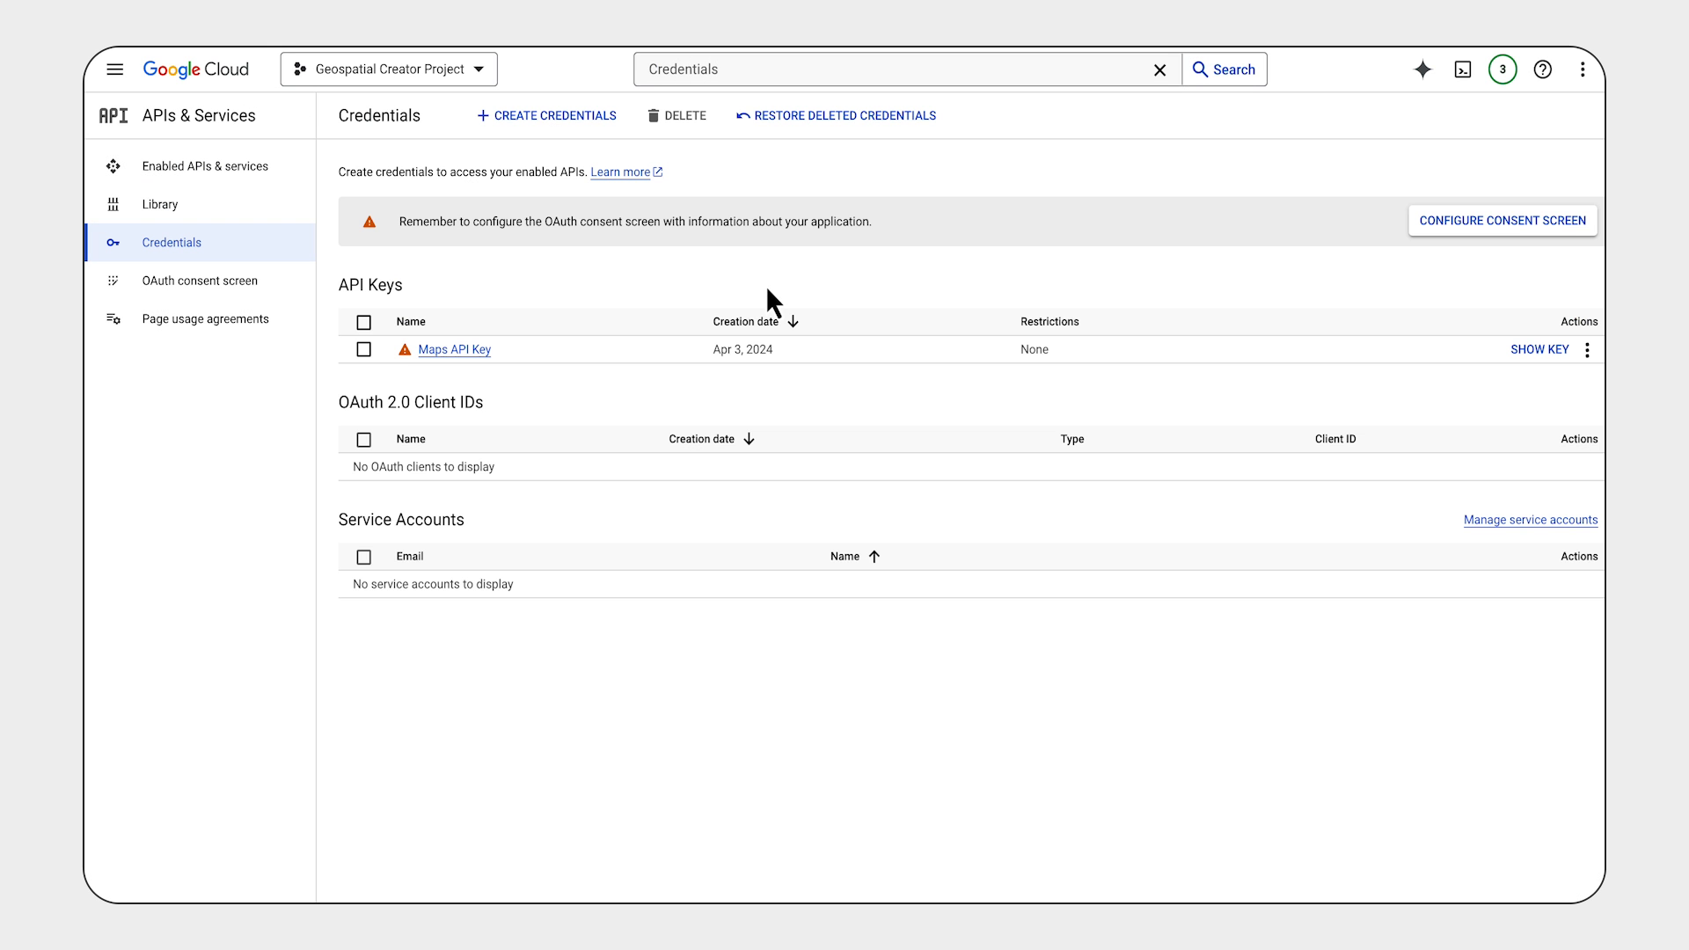
left_click(547, 116)
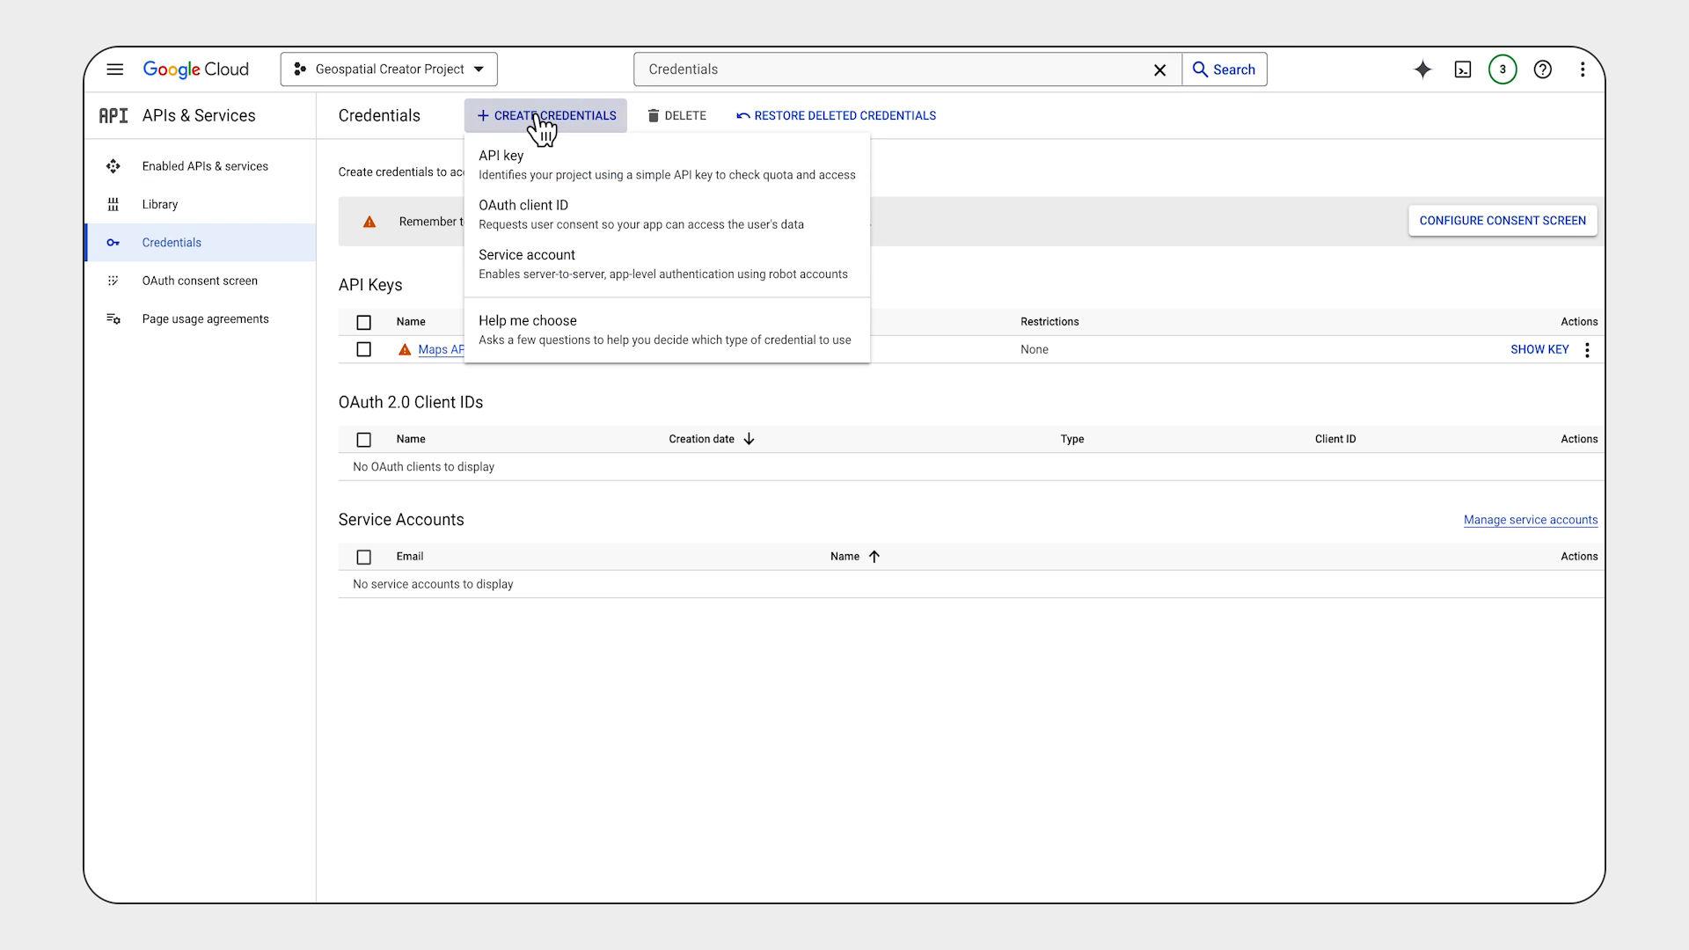
left_click(501, 155)
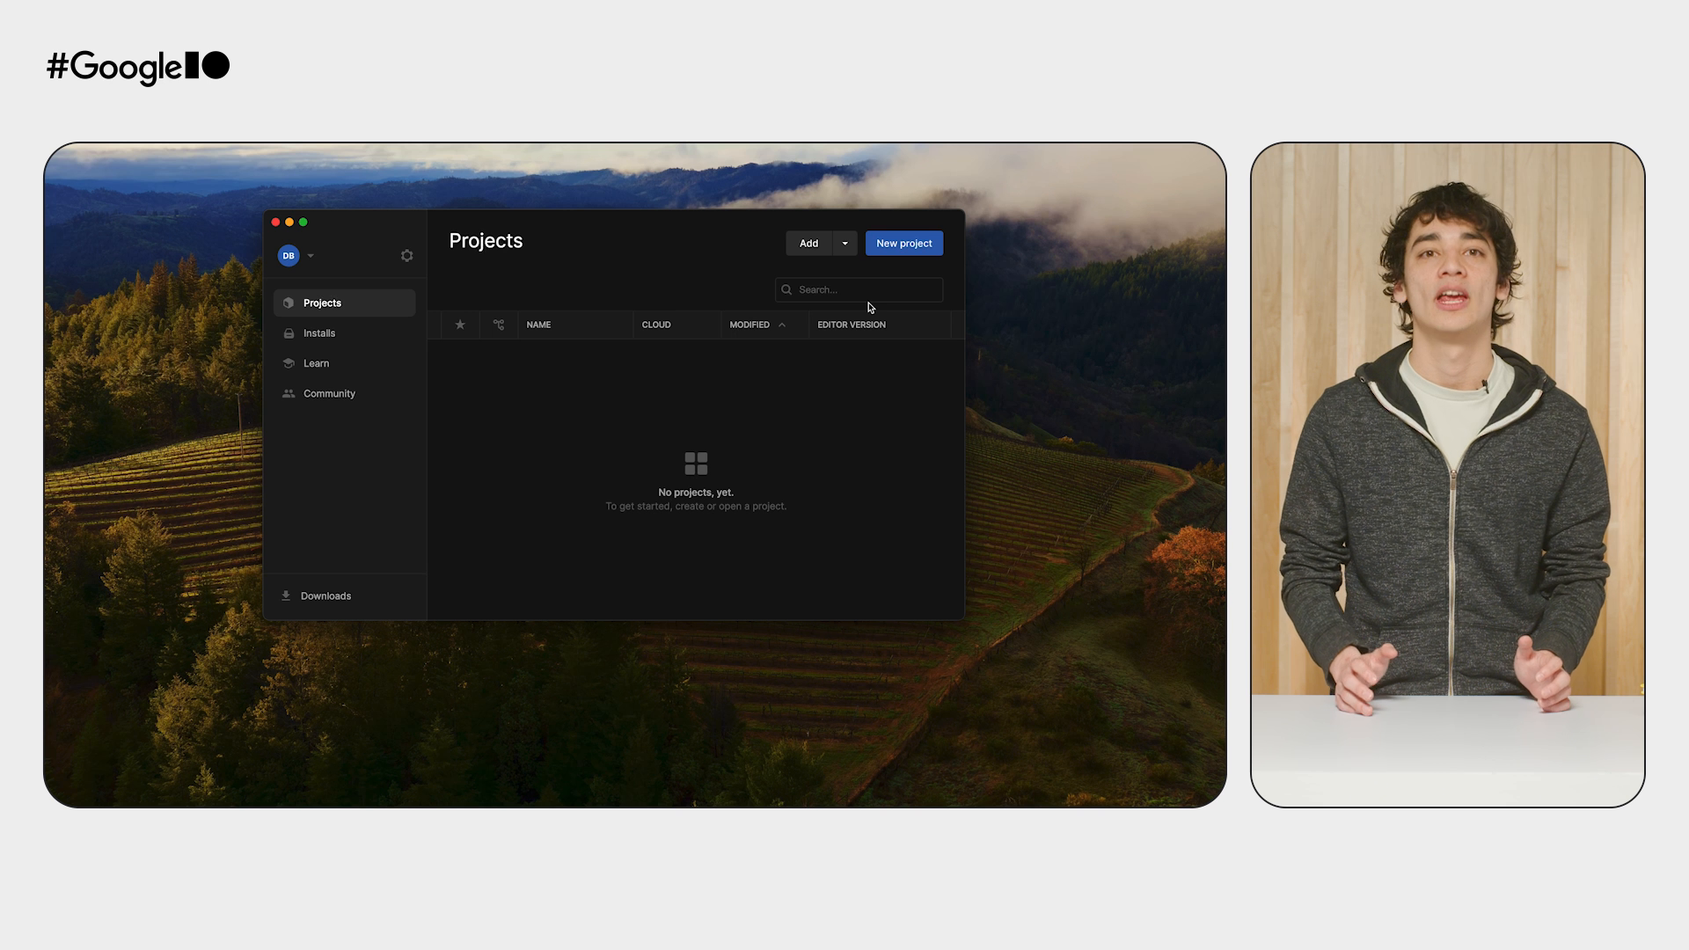
Step: Install Unity 2022.3.23f1 (Silicon) with Android Build Support, OpenJDK and SDK & NDK Tools
left_click(319, 333)
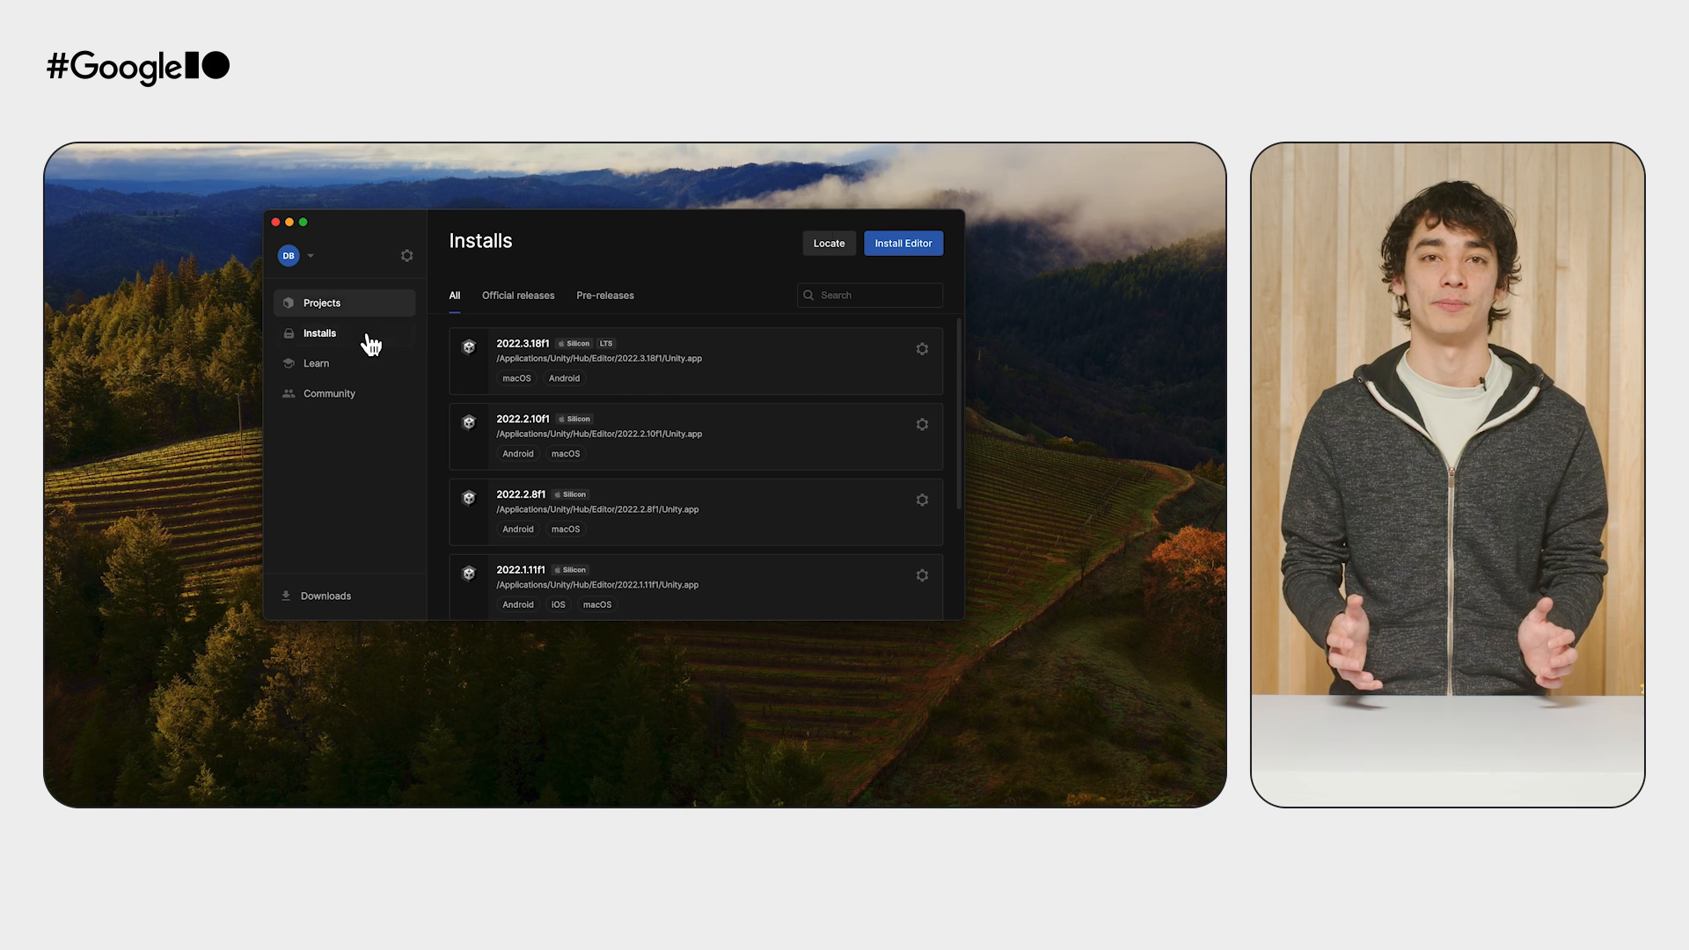
left_click(903, 243)
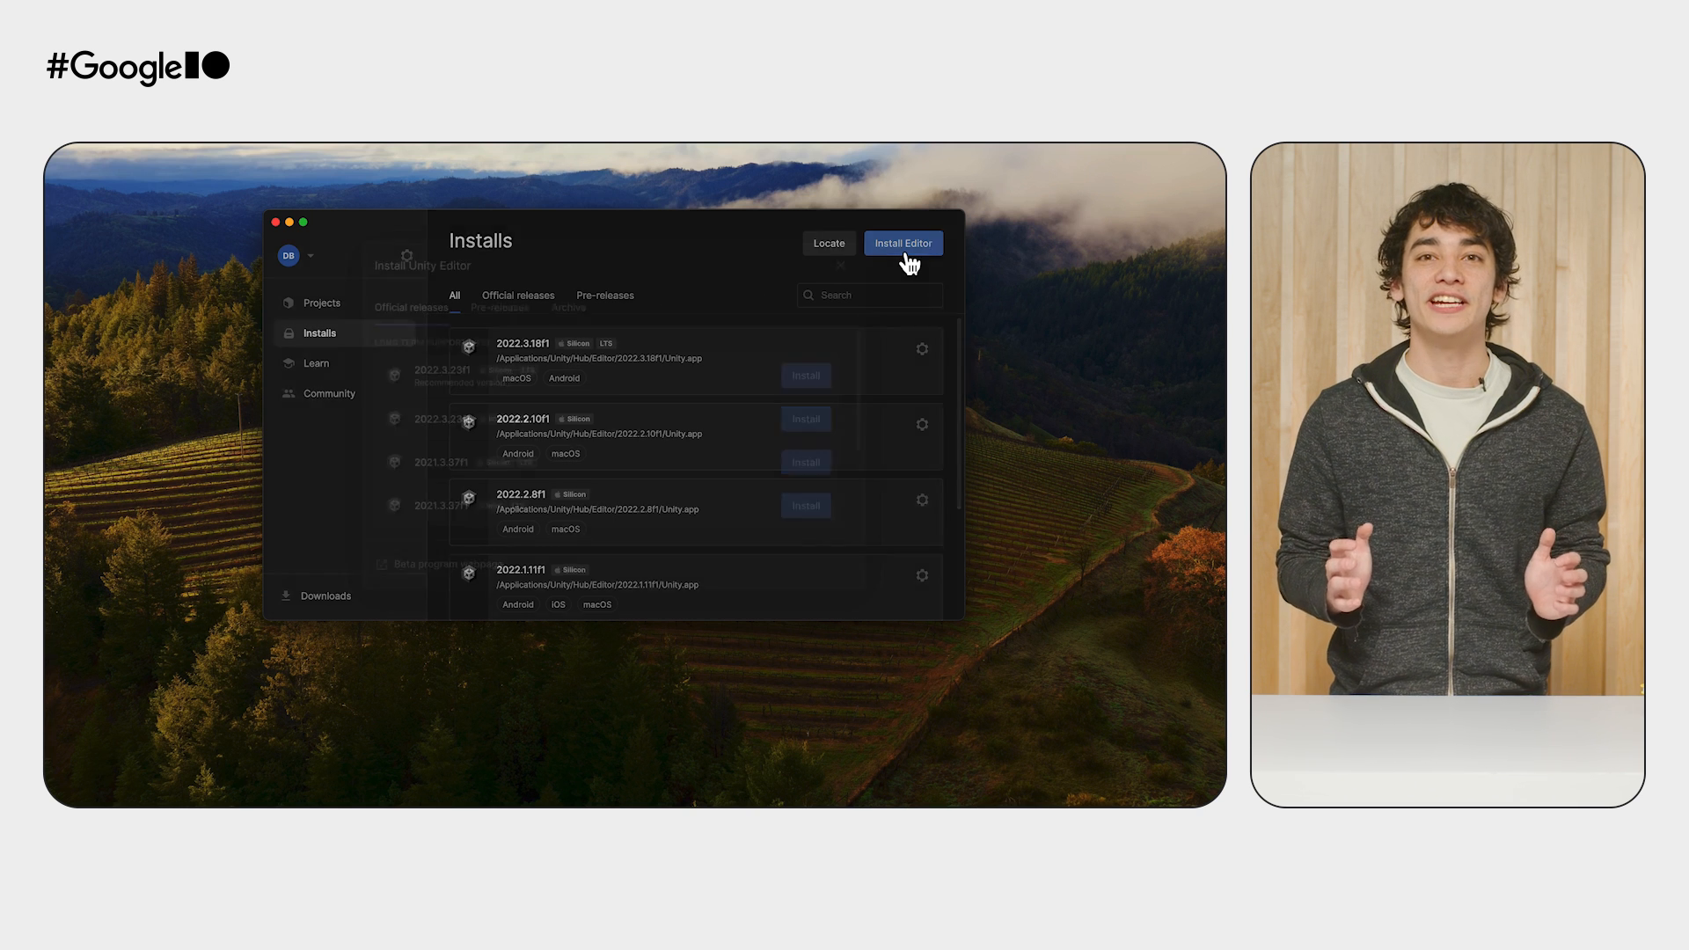
left_click(902, 243)
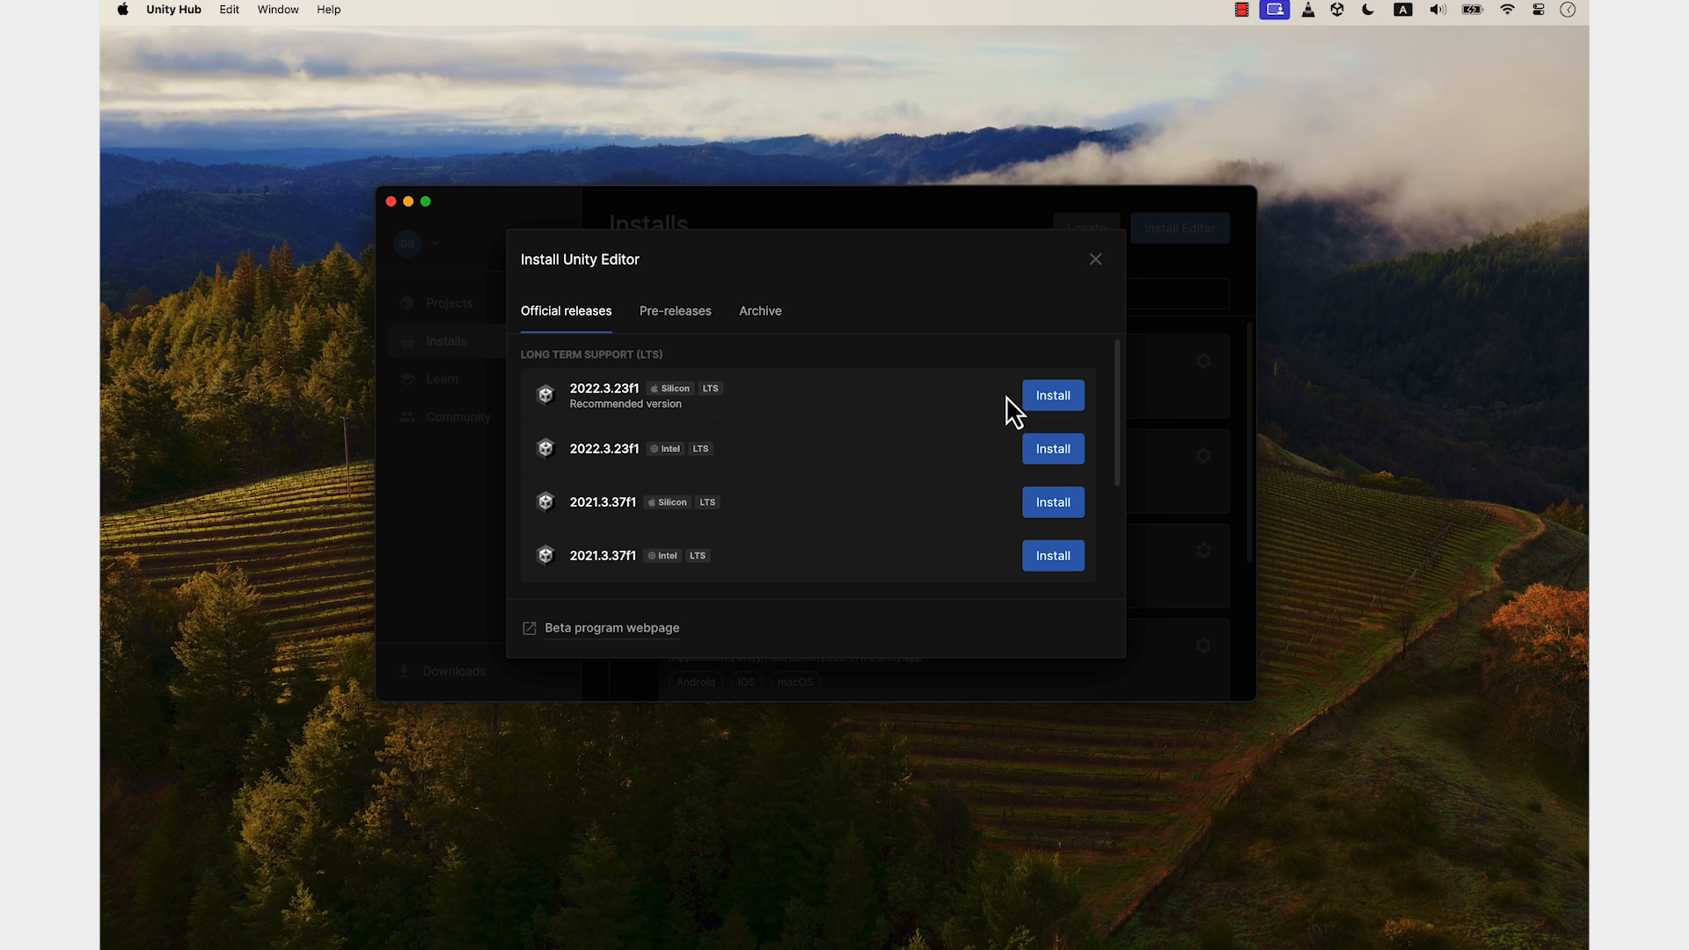
left_click(1051, 394)
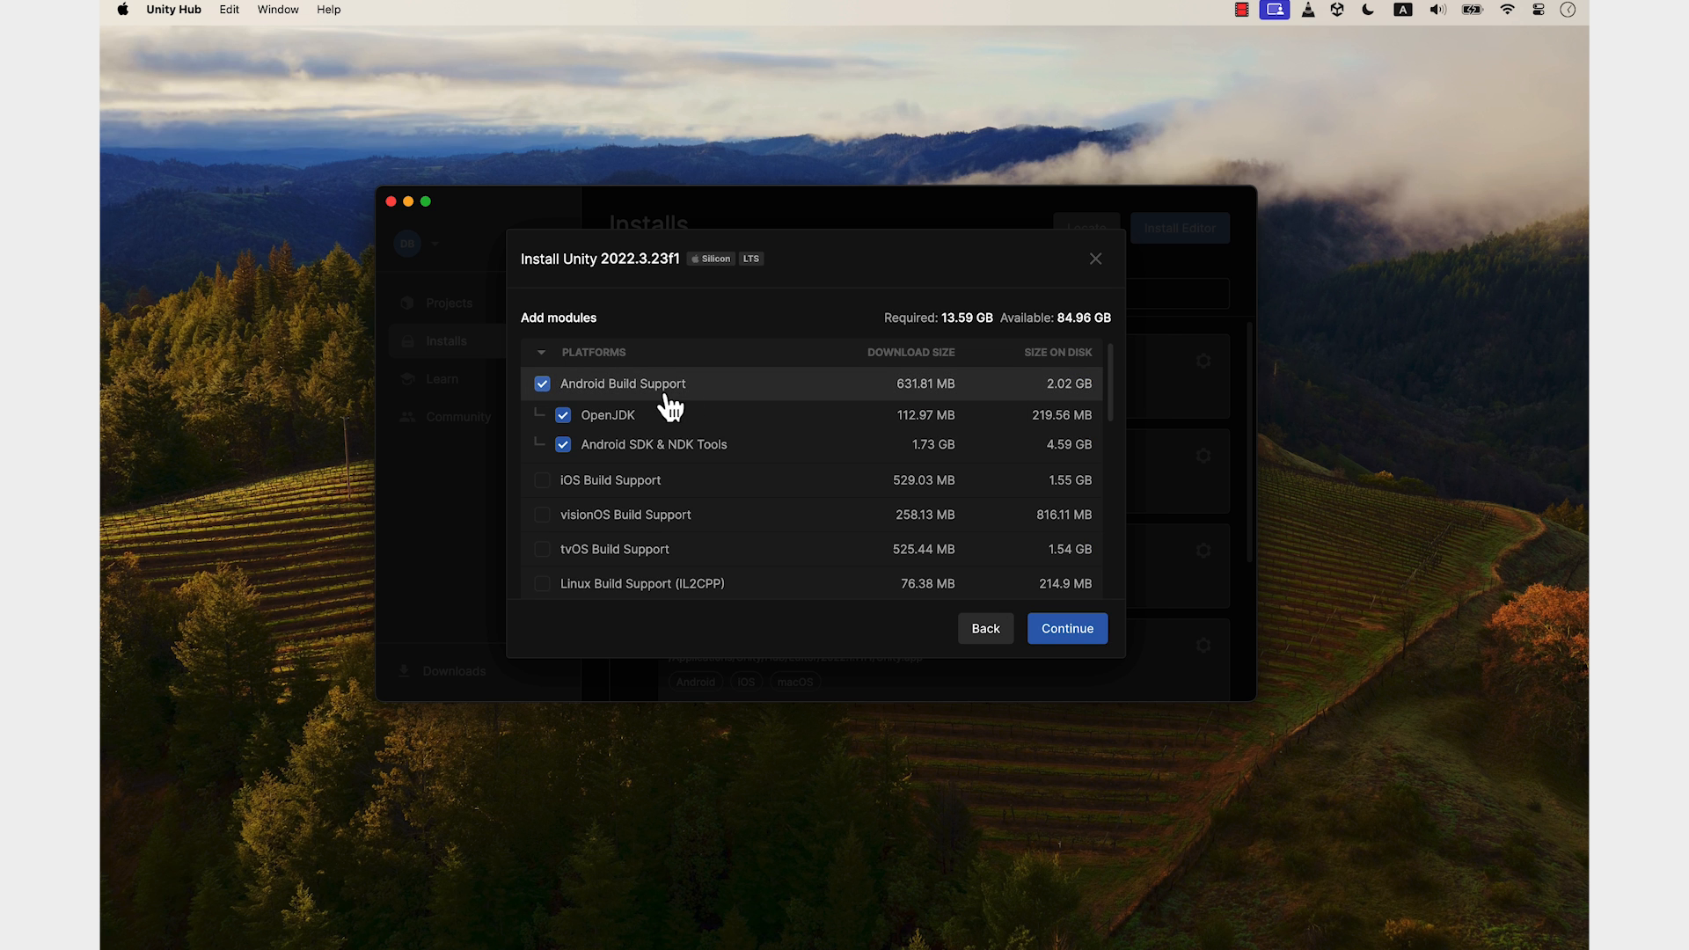
mouse_move(682, 477)
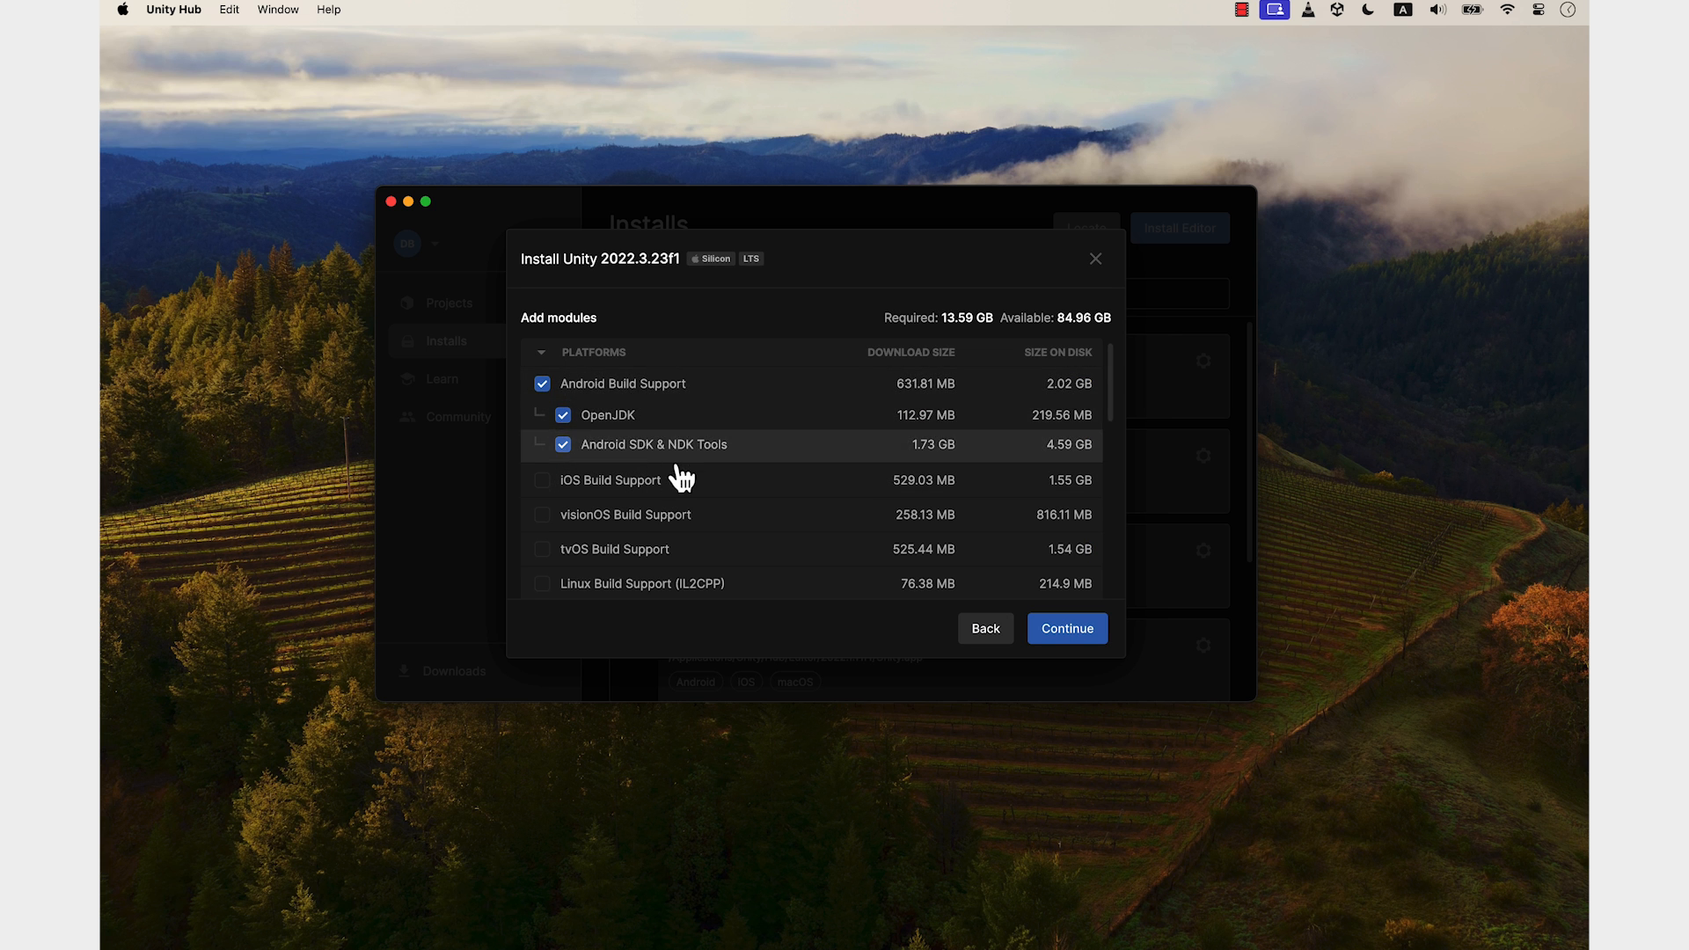
mouse_move(1141, 472)
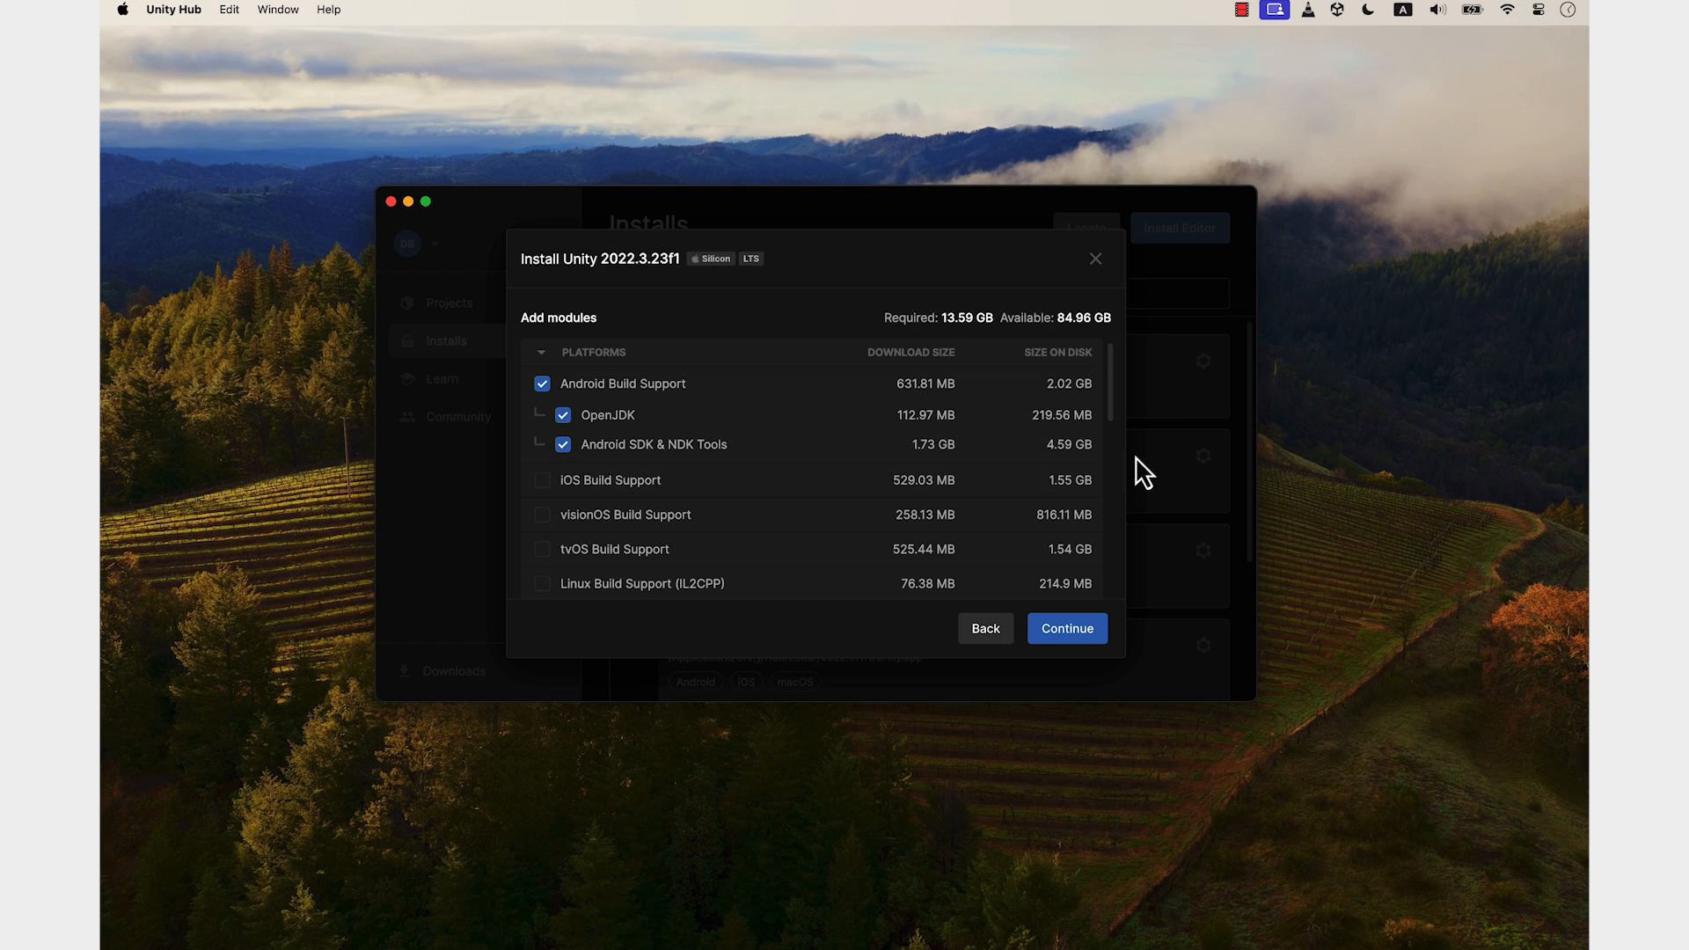
left_click(1095, 259)
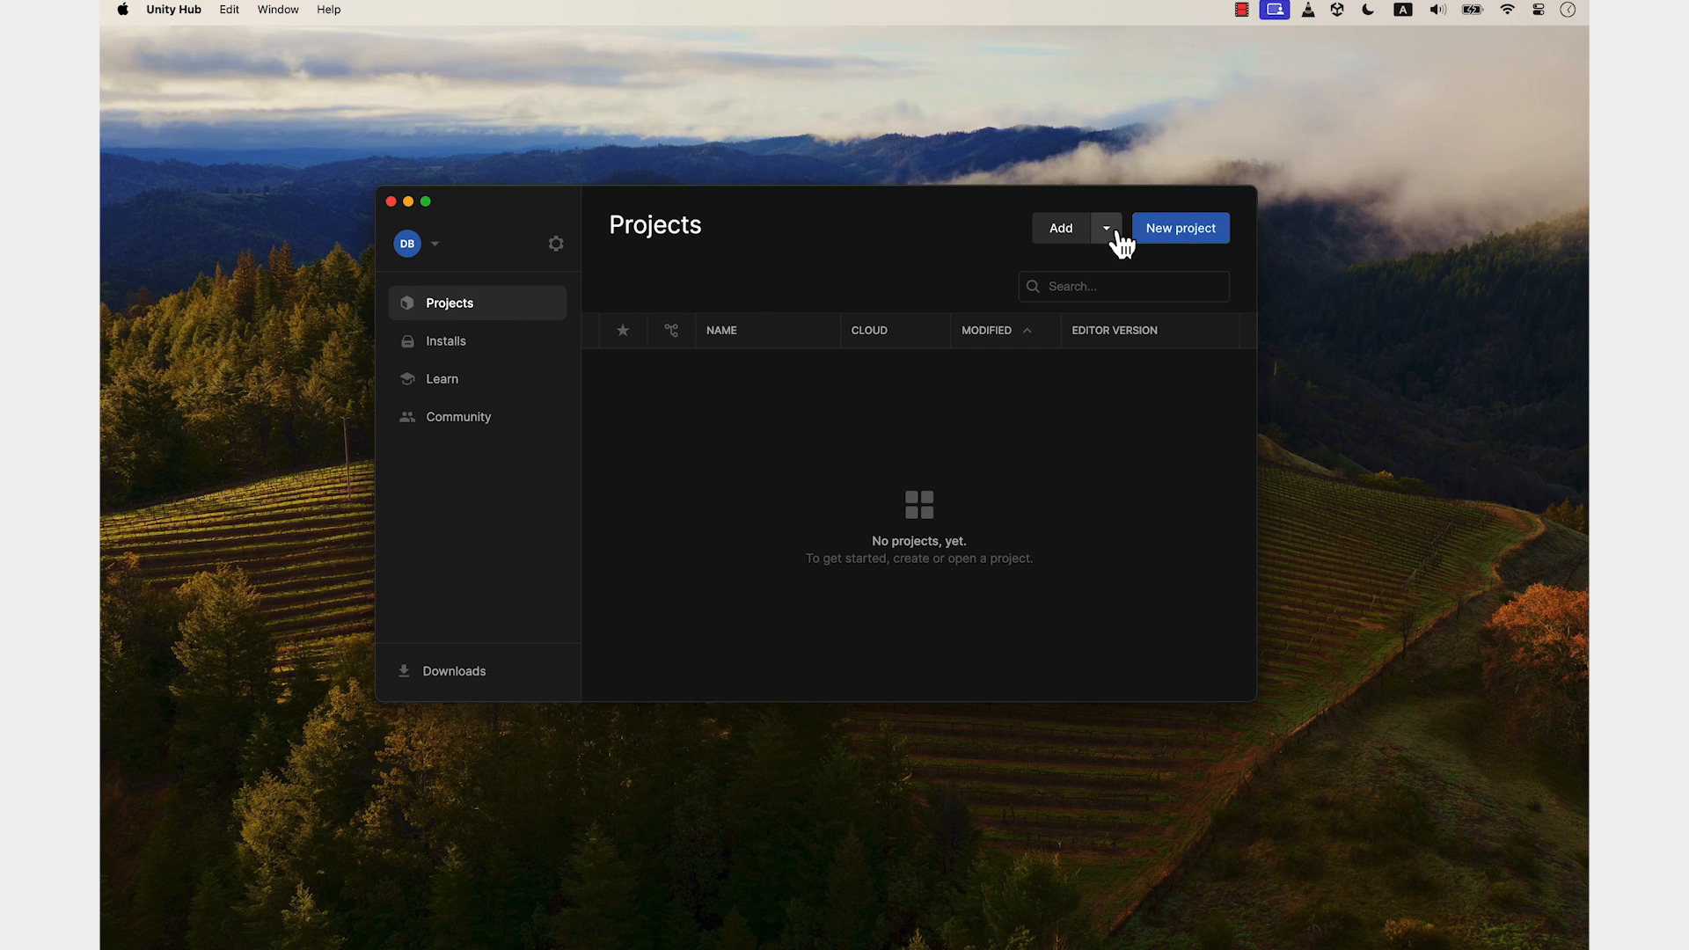
Step: Add the codelab-geospatial-creator-unity-places-api project folder from disk
left_click(1104, 227)
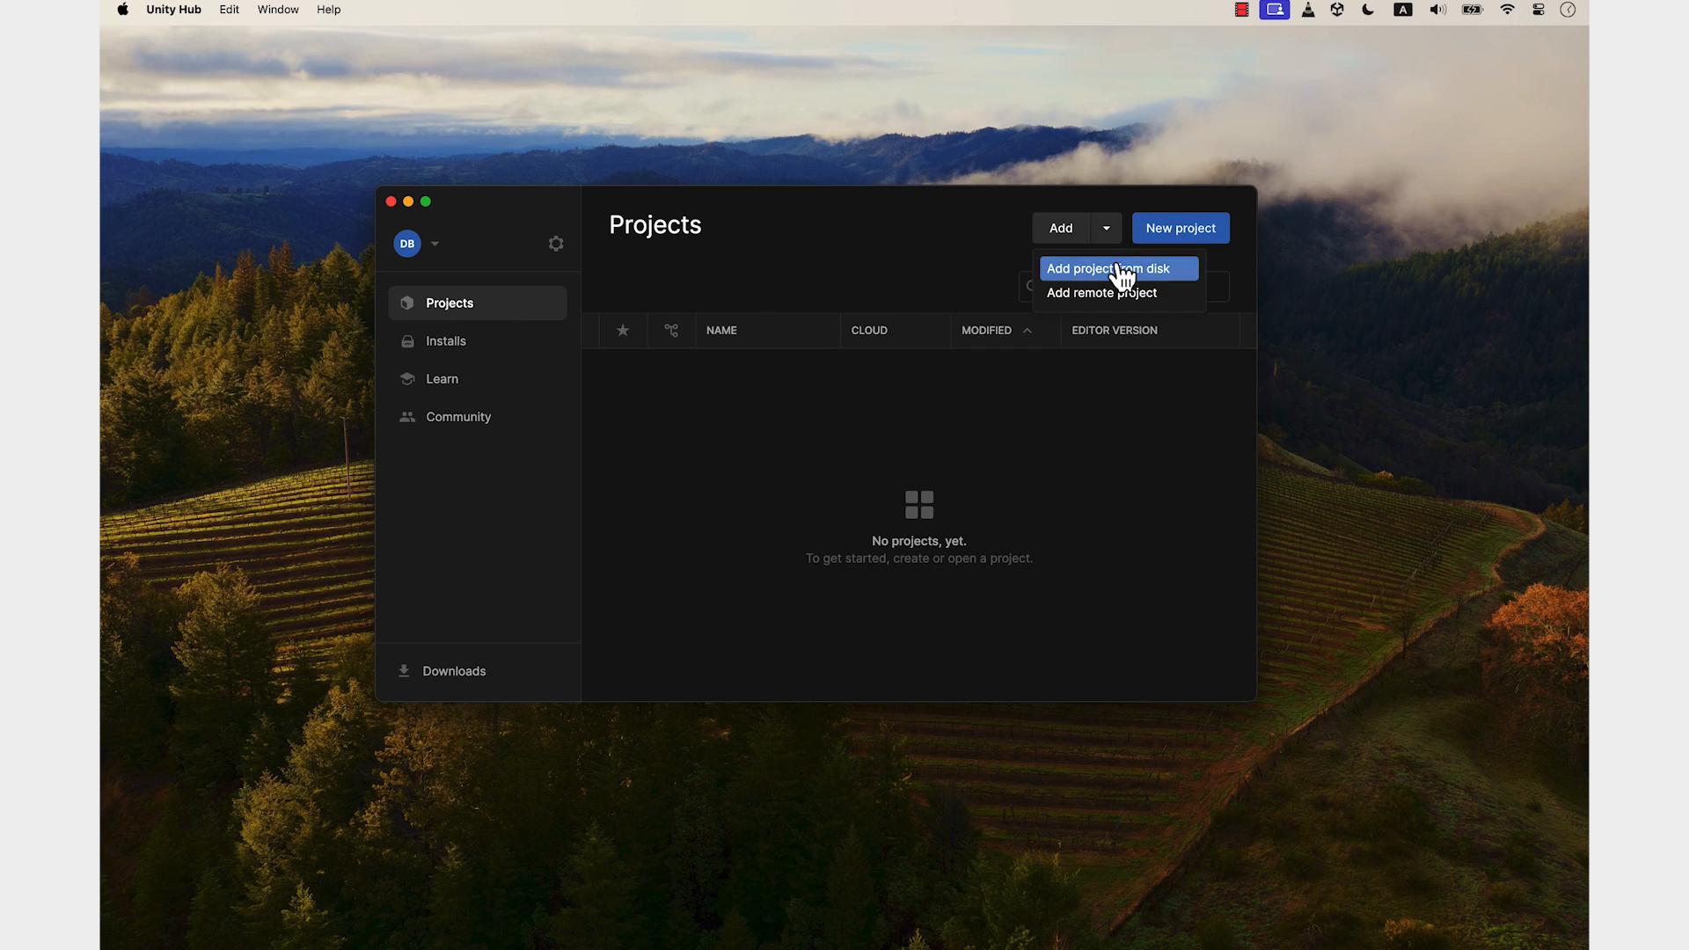
left_click(1097, 269)
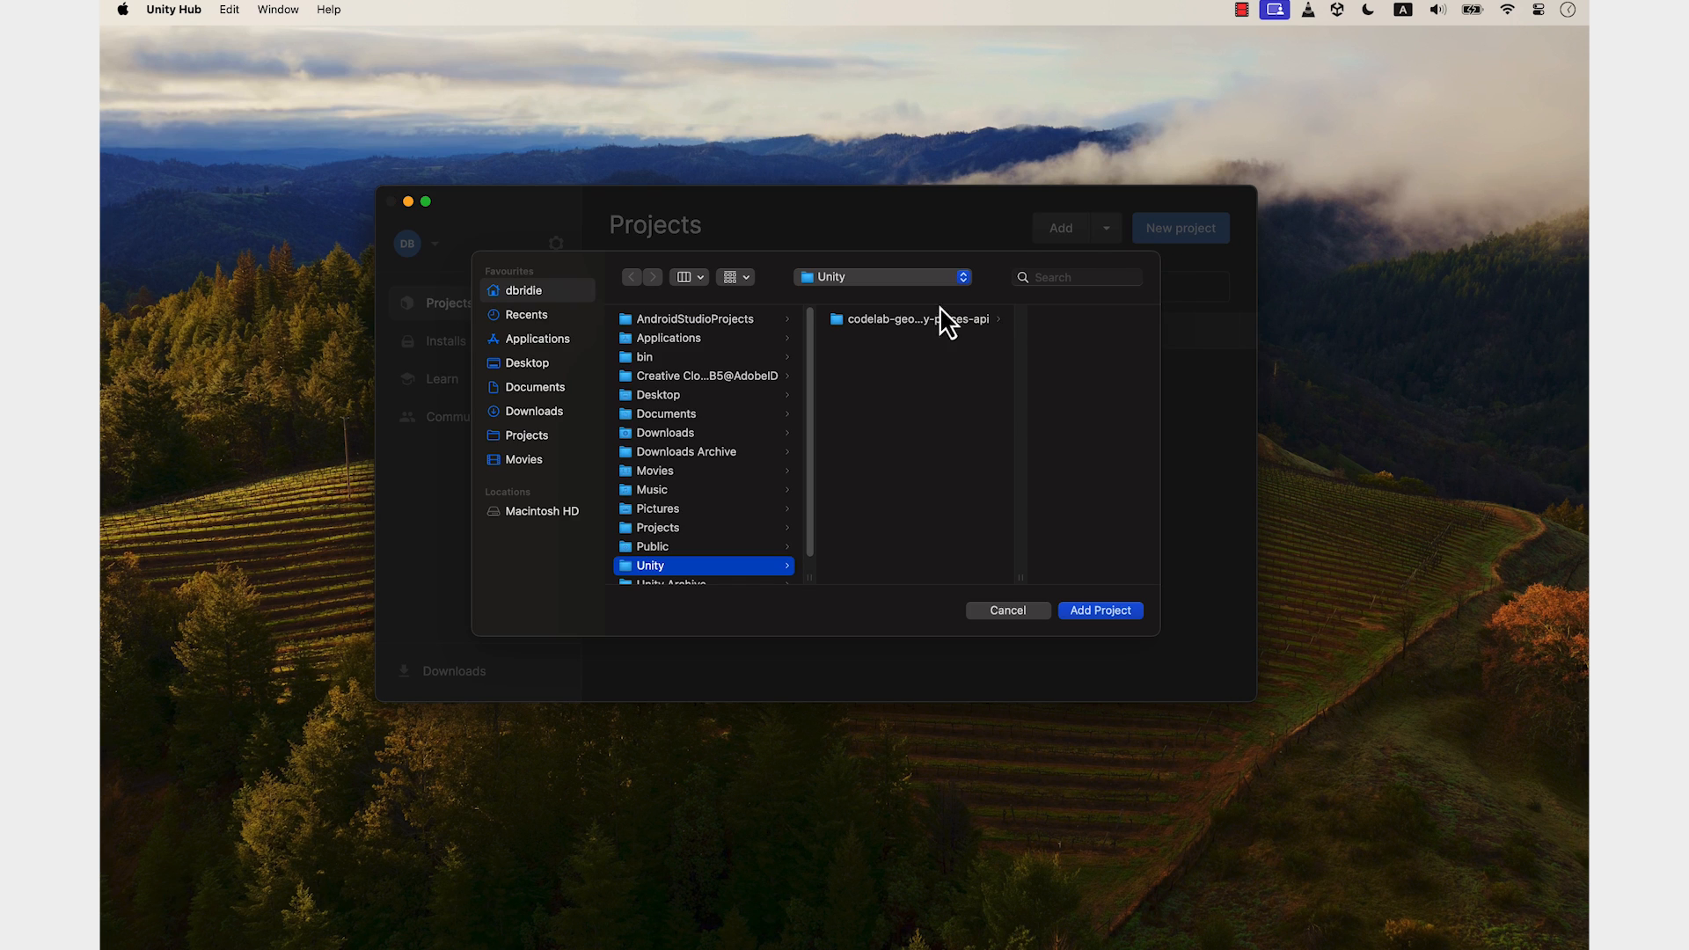
left_click(1100, 610)
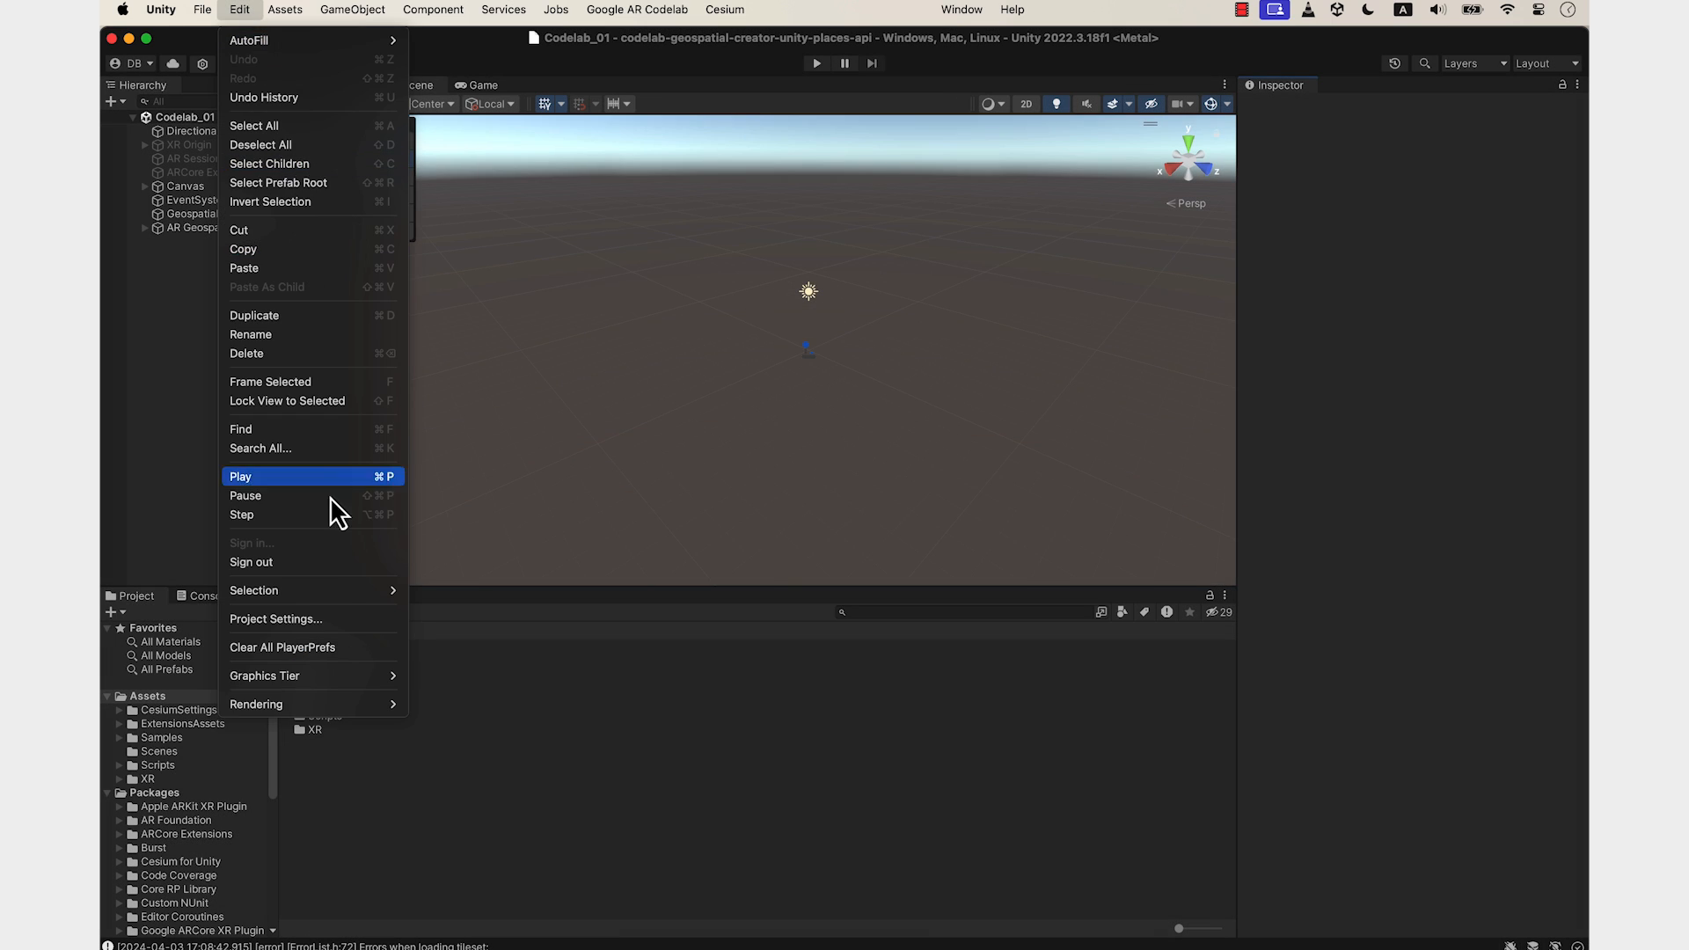
Step: Set API-key authentication for Android and iOS in ARCore Extensions, enabling Geospatial and Geospatial Creator
left_click(275, 619)
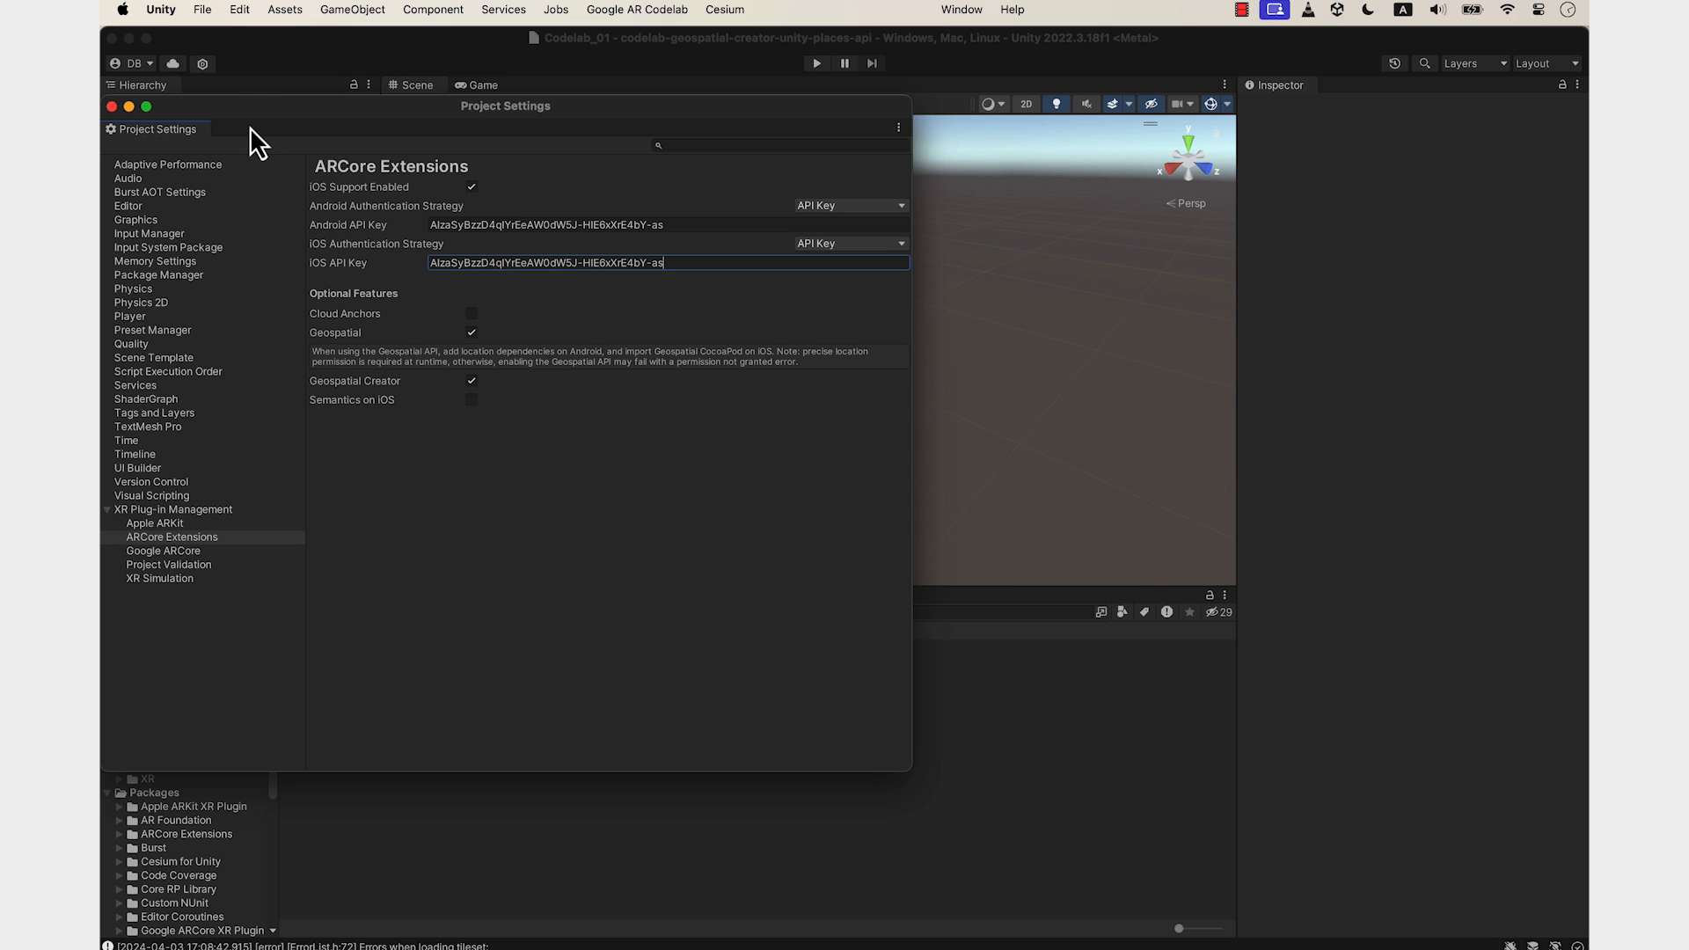
left_click(201, 9)
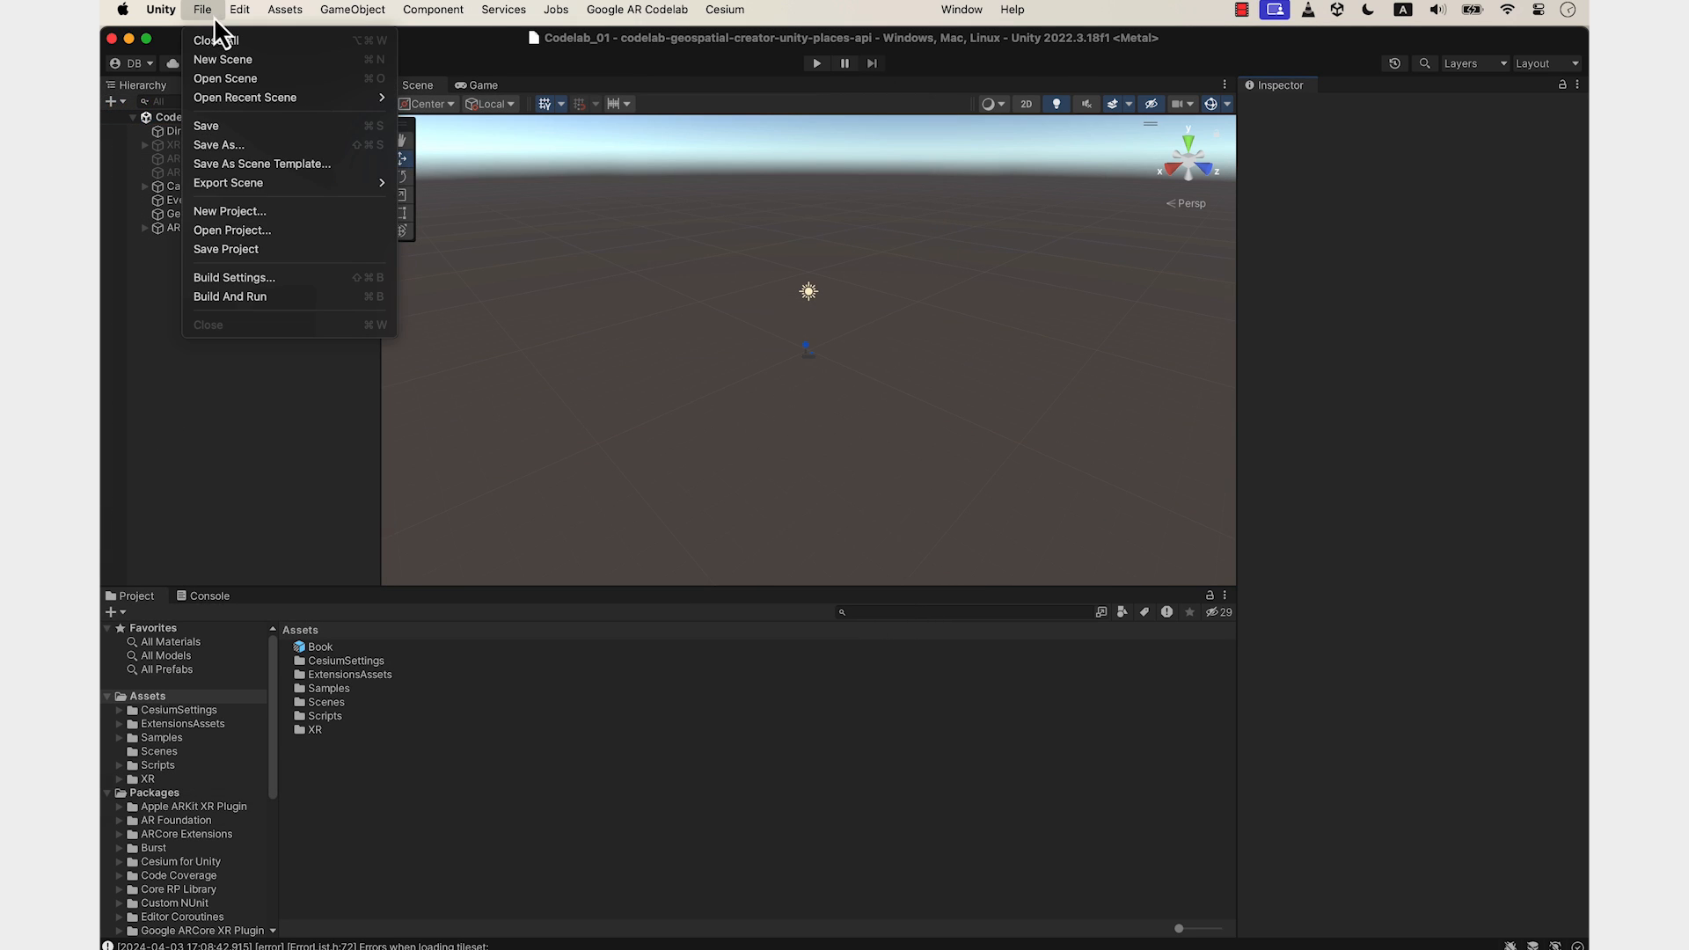
Step: Switch the build platform to Android in Build Settings
left_click(234, 277)
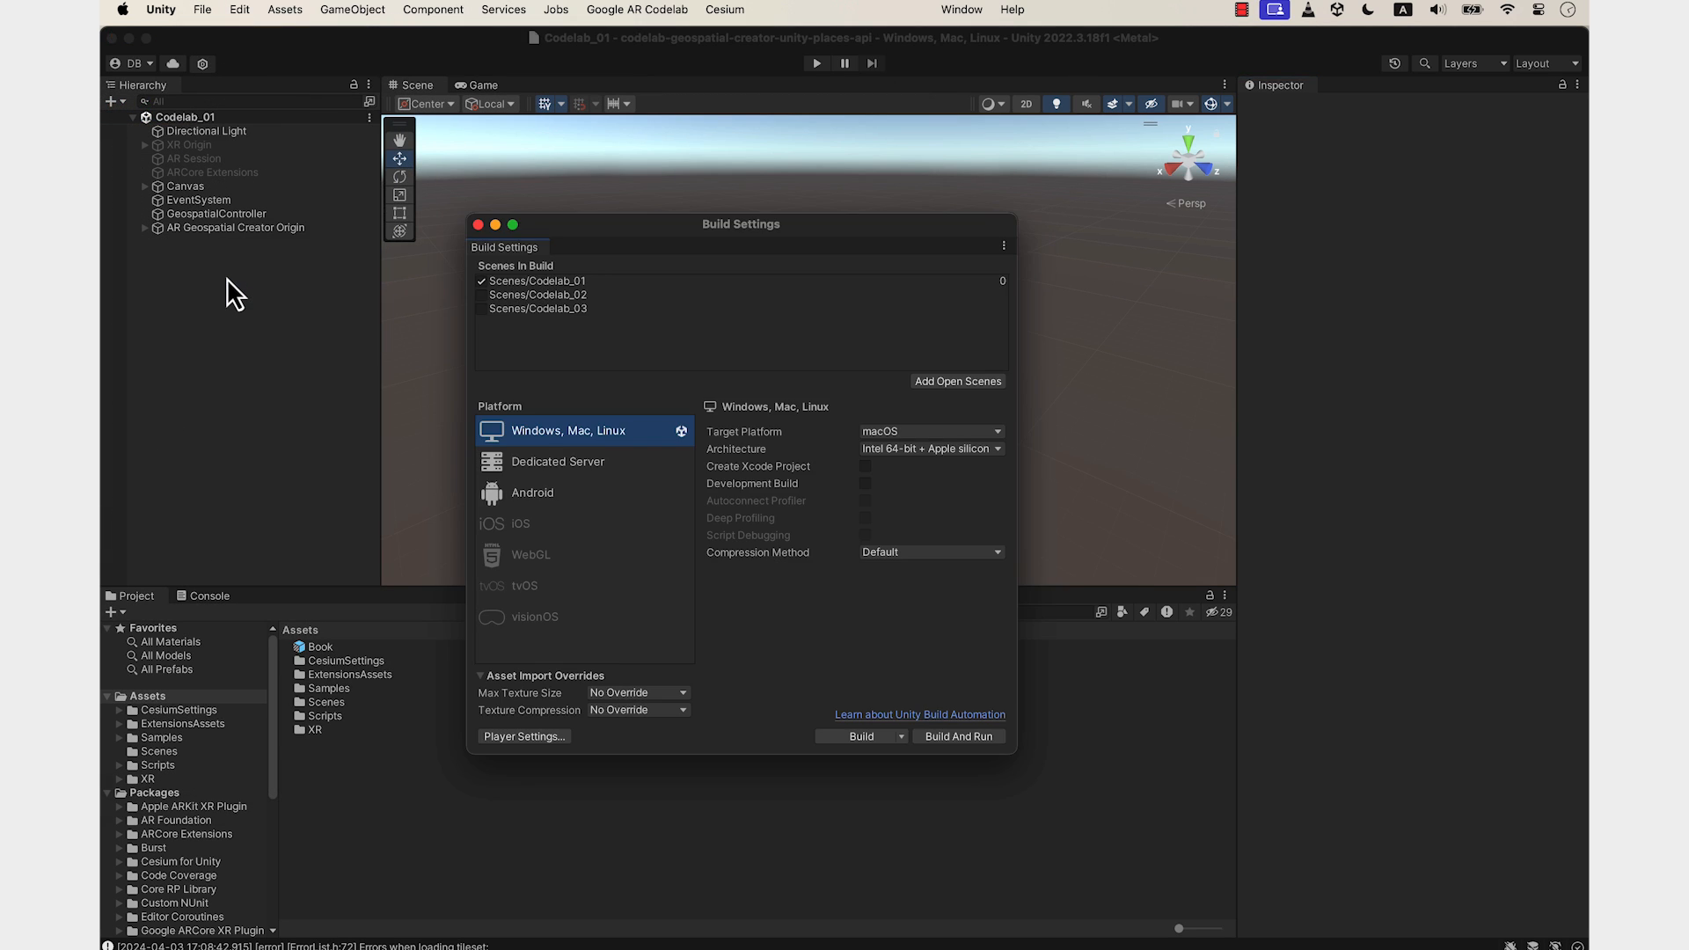
left_click(532, 492)
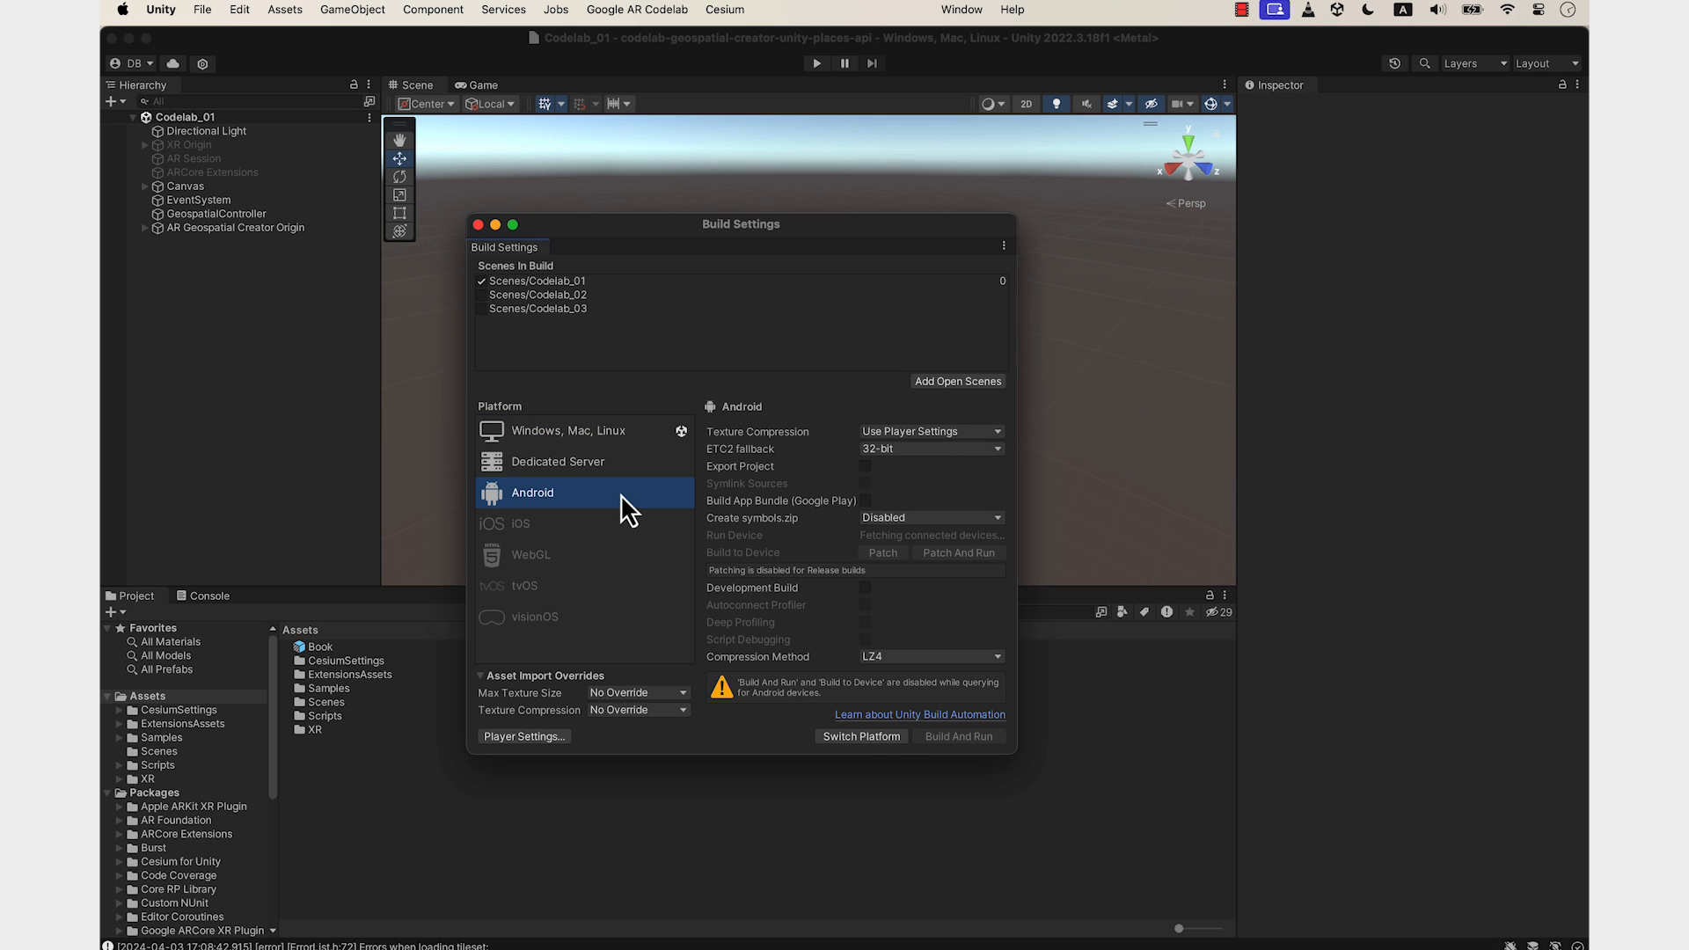
left_click(860, 736)
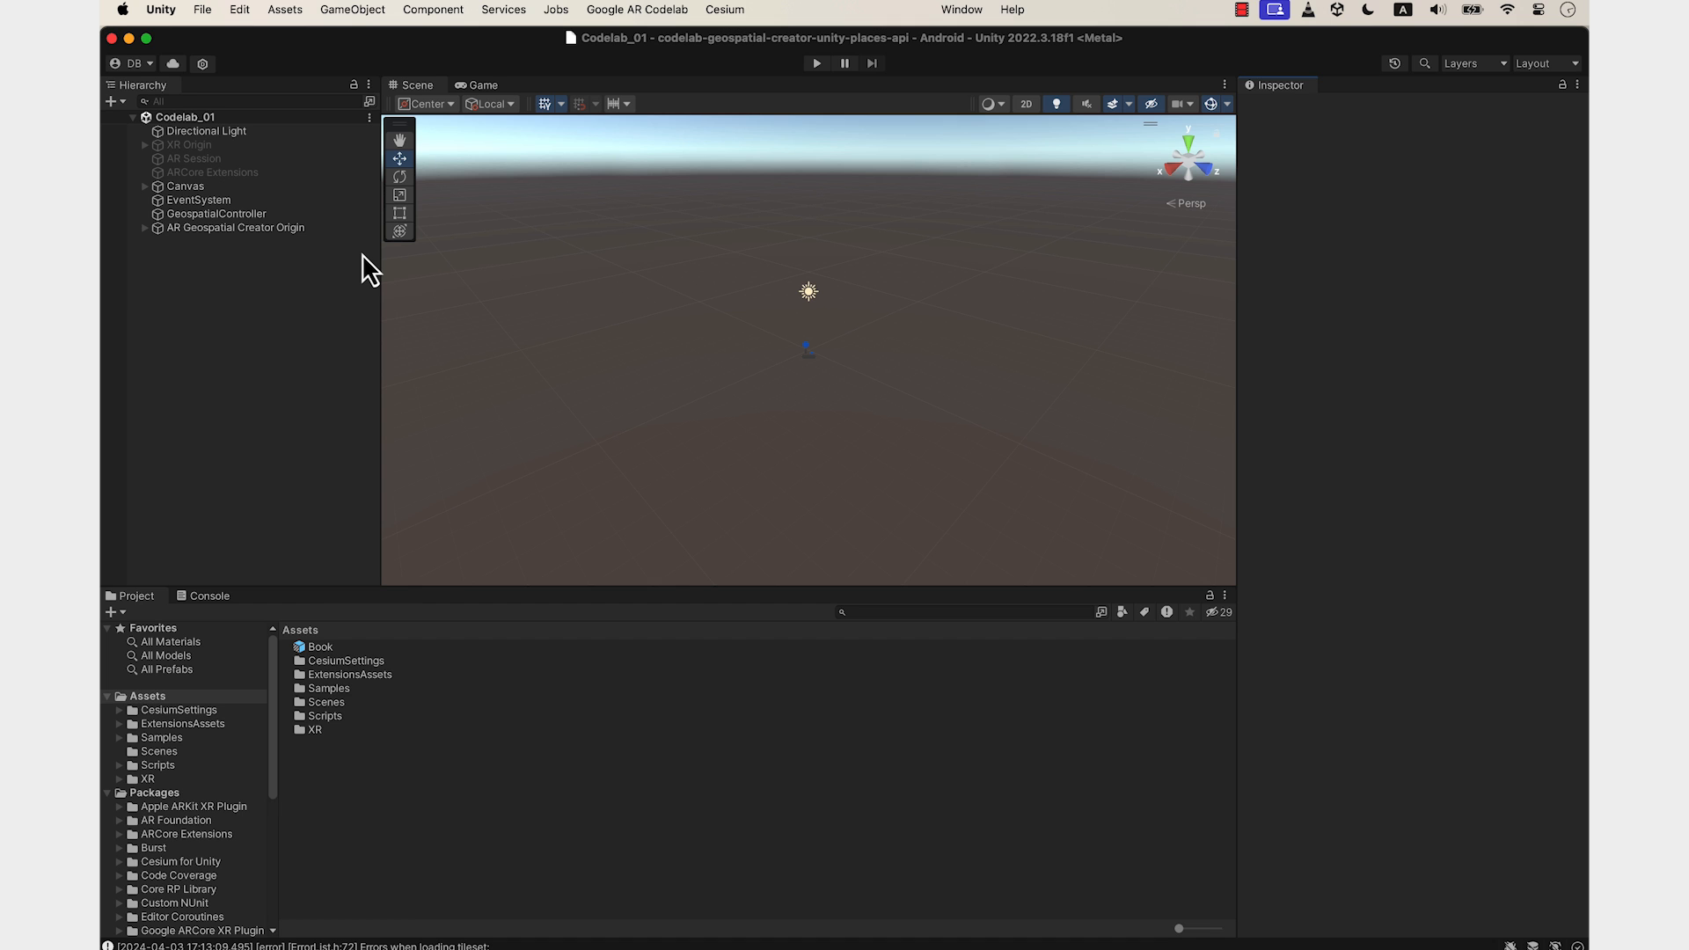
Step: Give the AR Geospatial Creator Origin the Google Map Tiles API key to show 3D tiles
left_click(236, 227)
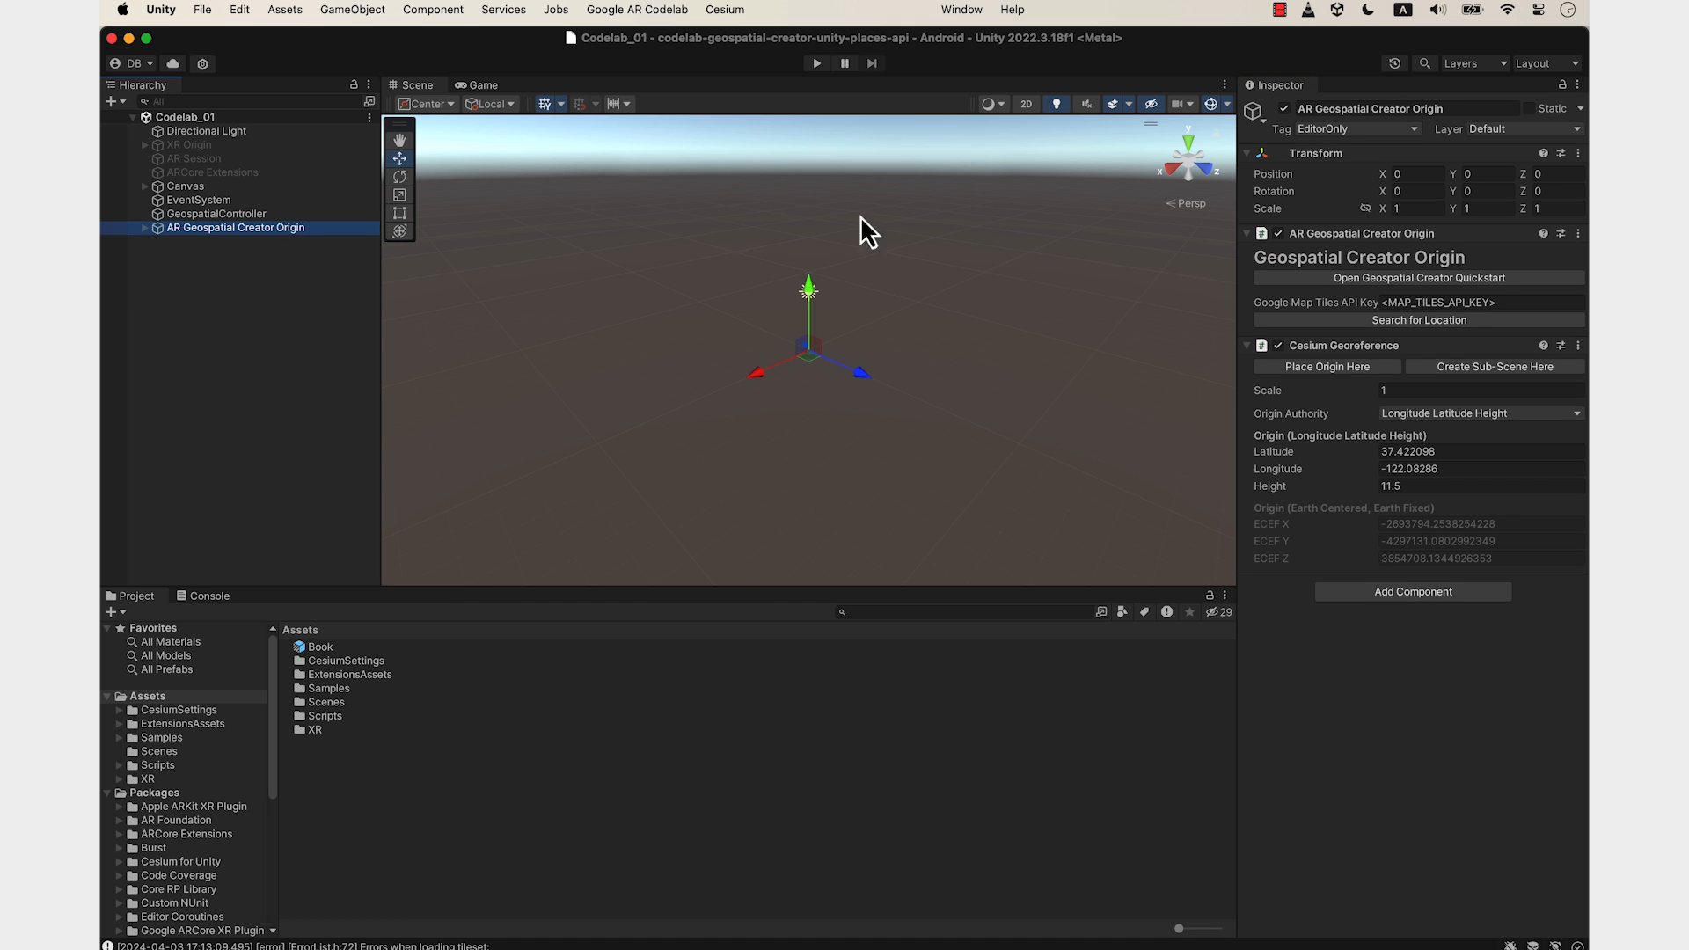
left_click(1481, 301)
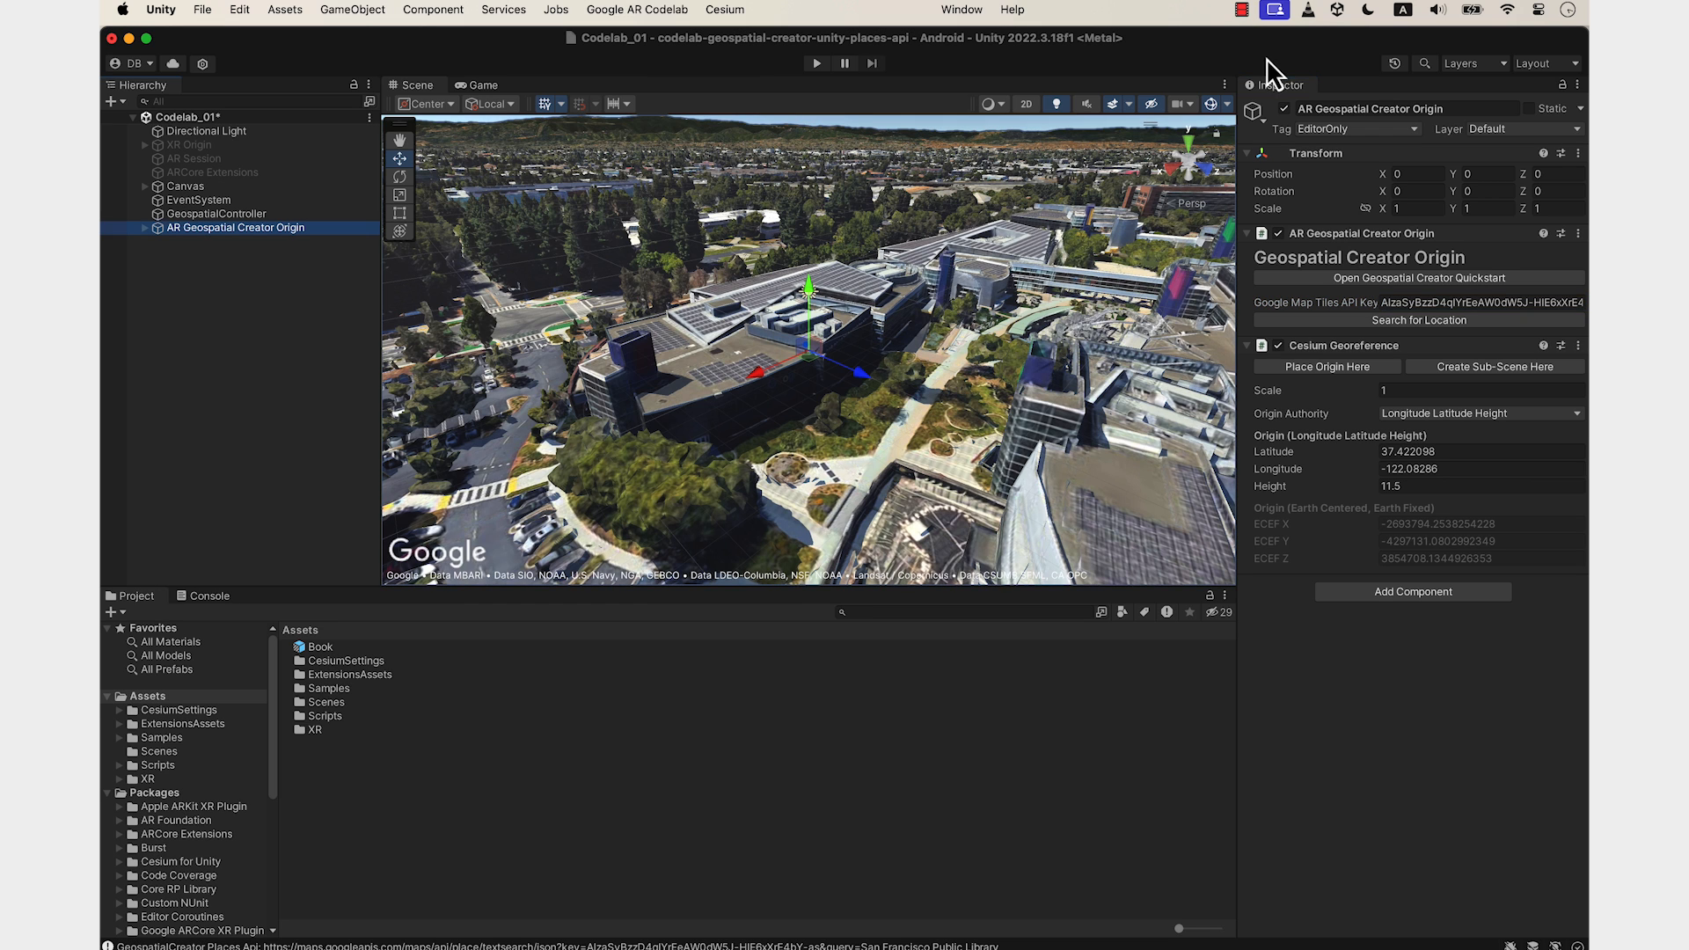
left_click(1417, 321)
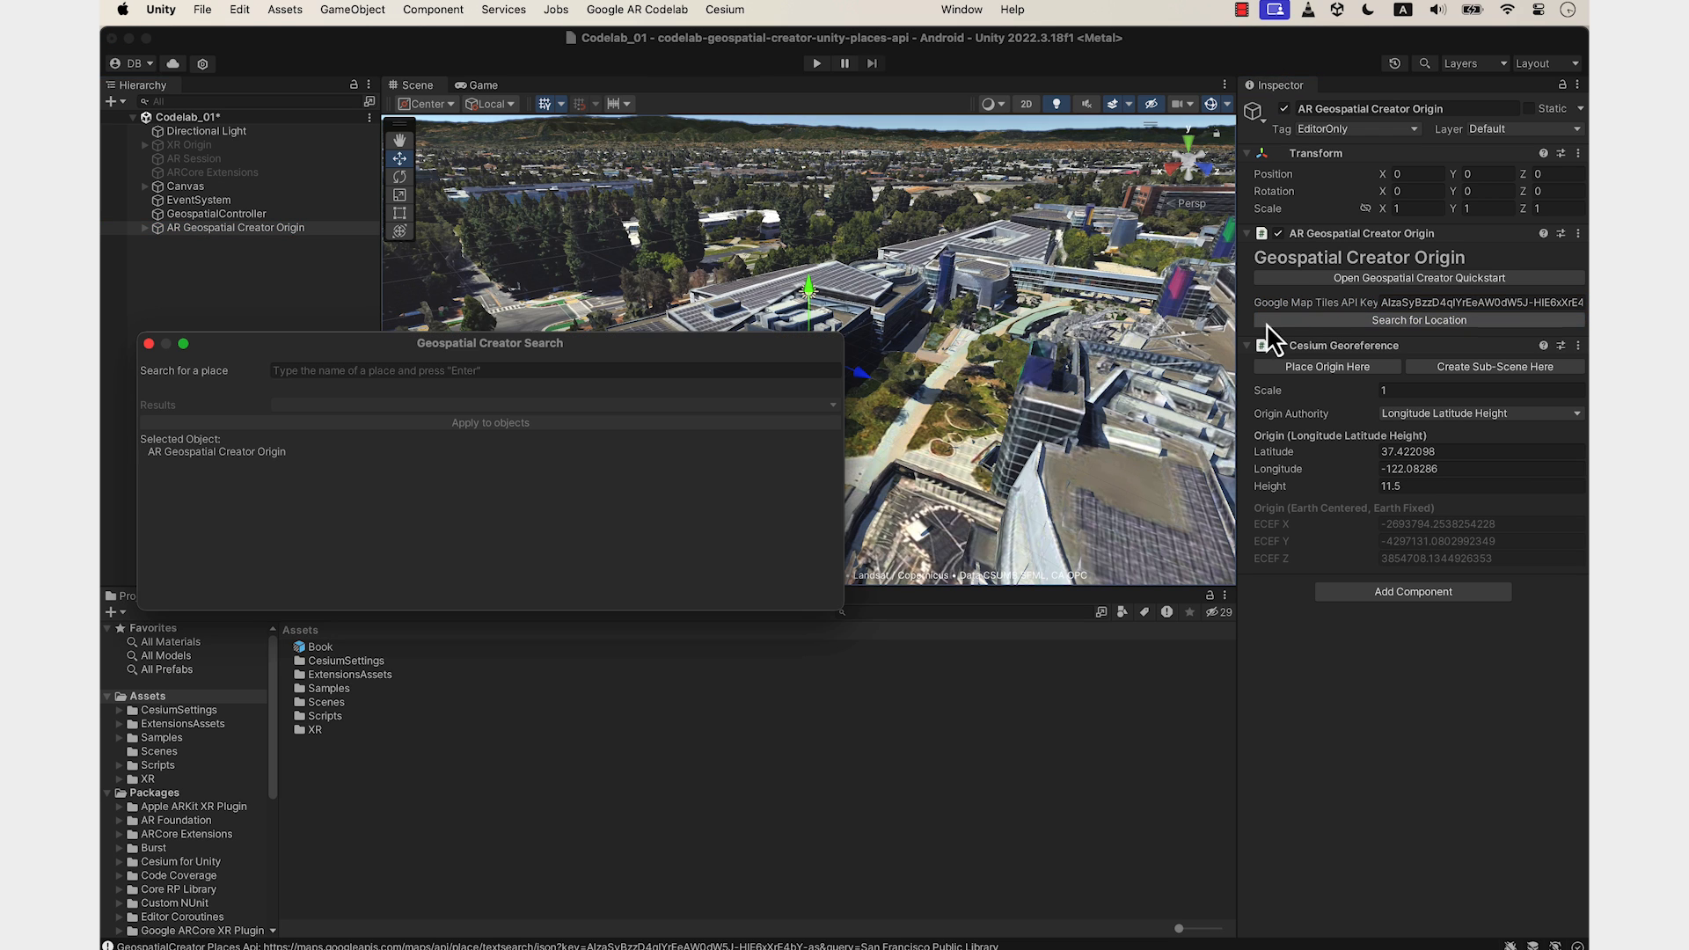
Step: Search San Francisco Public Library and place the origin at 100 Larkin St
type("San Francisco Public Library")
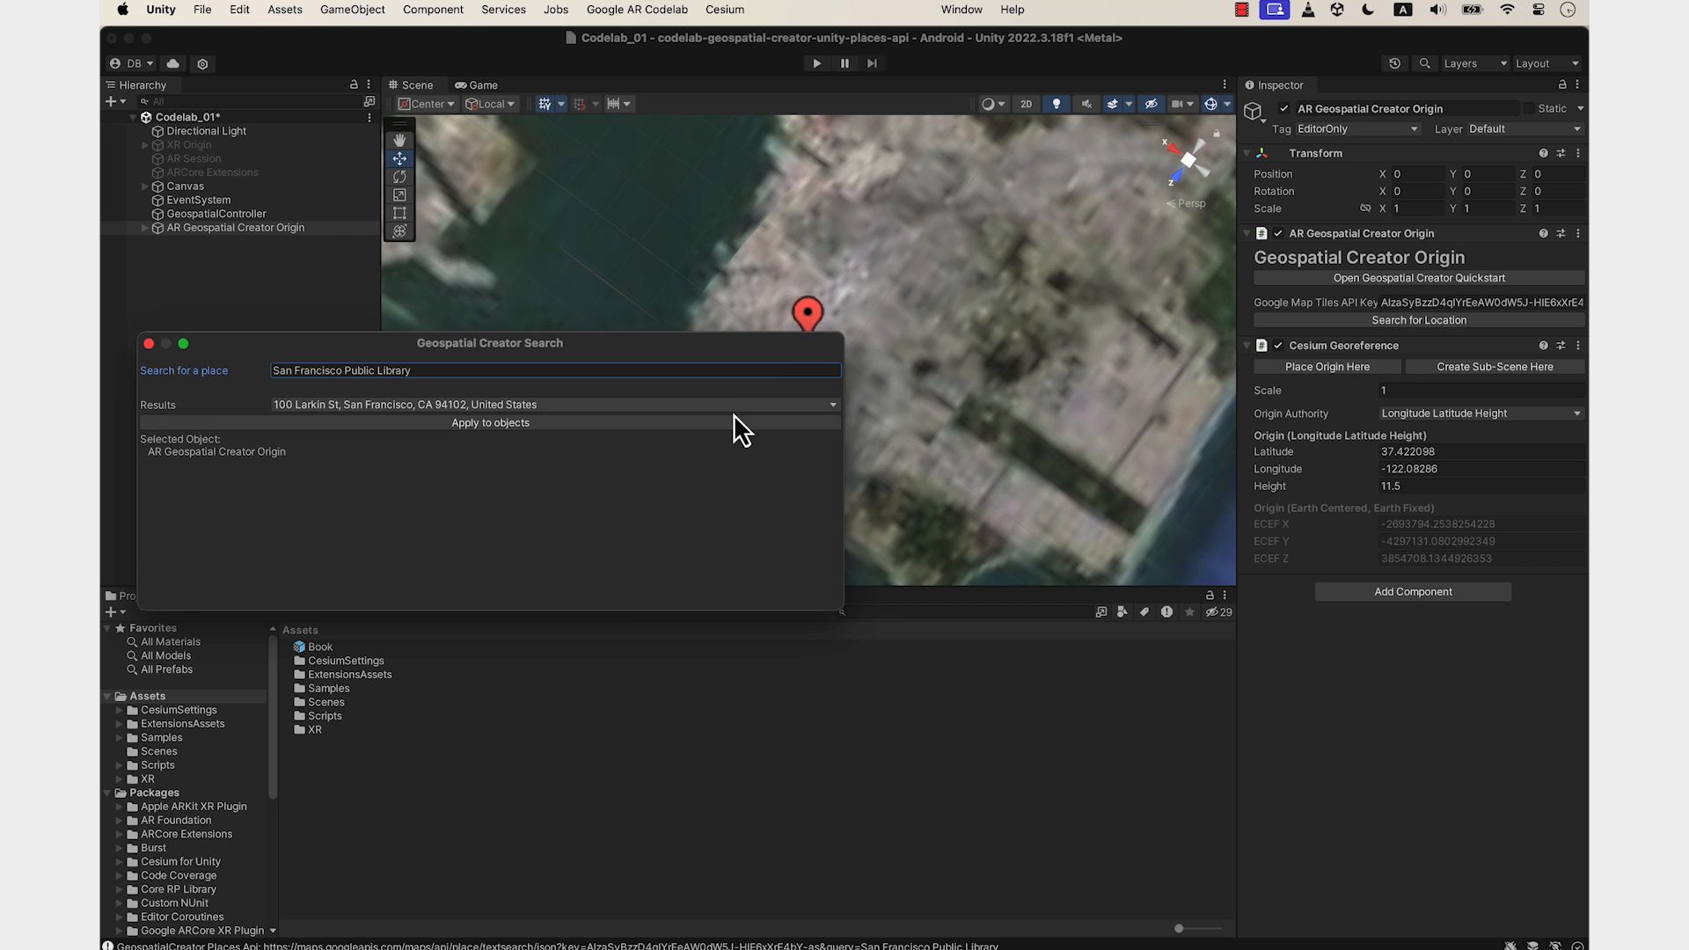
left_click(489, 422)
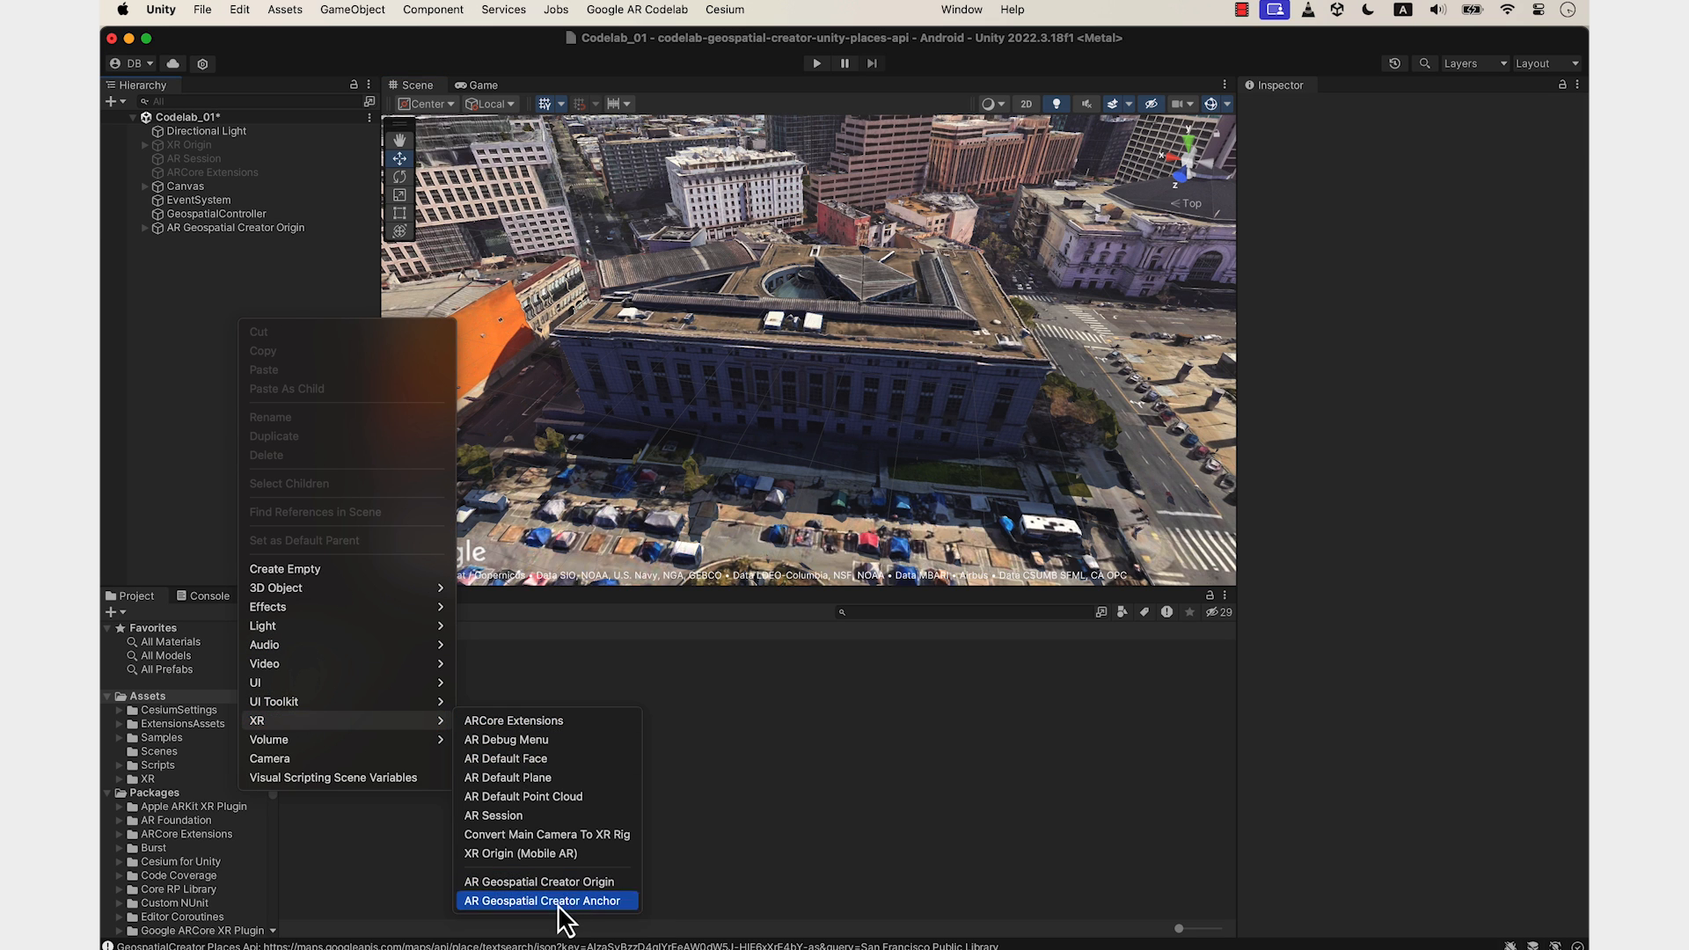
Step: Add AR Geospatial Creator Anchor 1 and nest the Book model under it
left_click(543, 901)
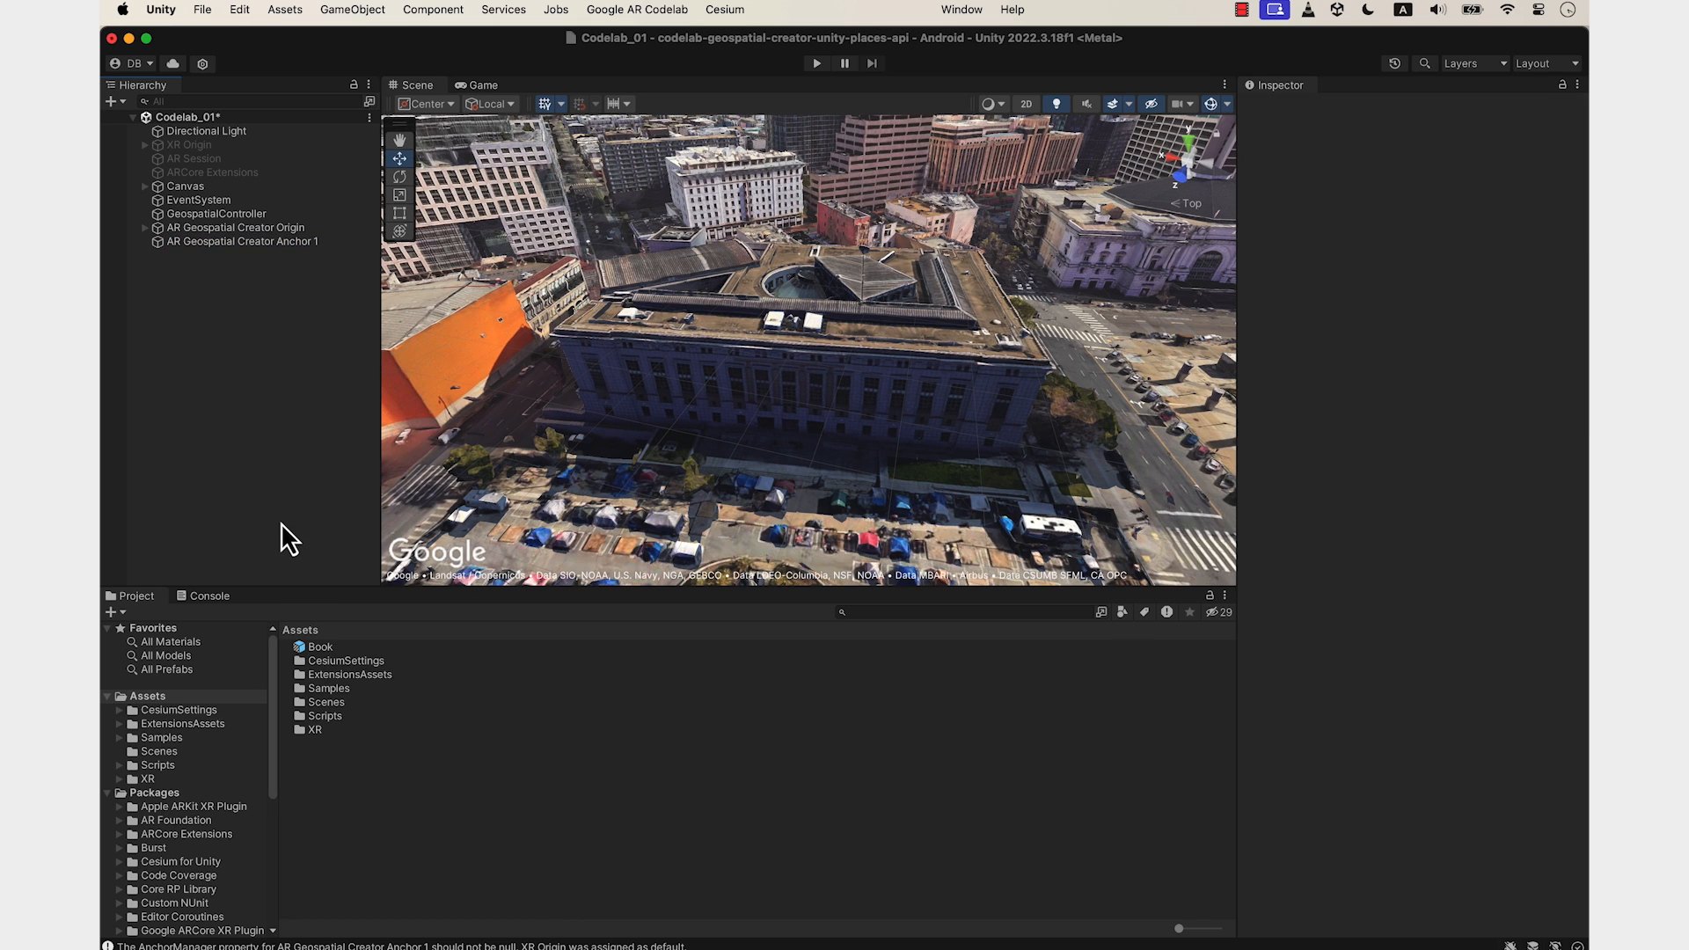
left_click(321, 647)
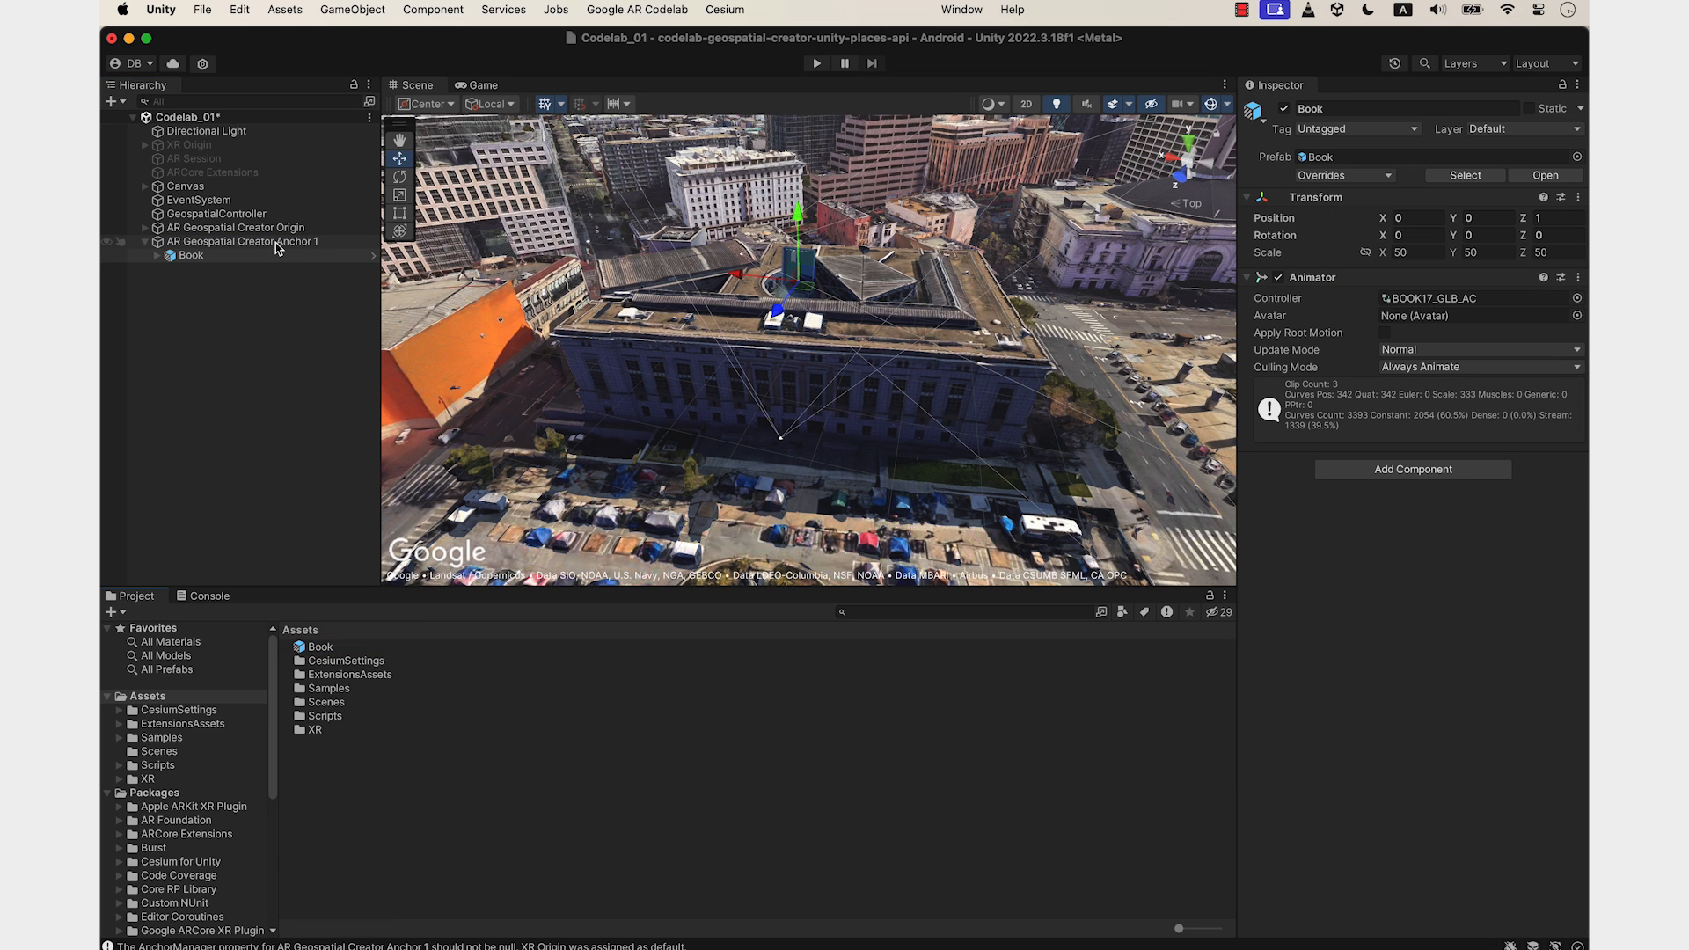
Step: Set Anchor 1's altitude type to Rooftop, 15 m above the roof
left_click(244, 241)
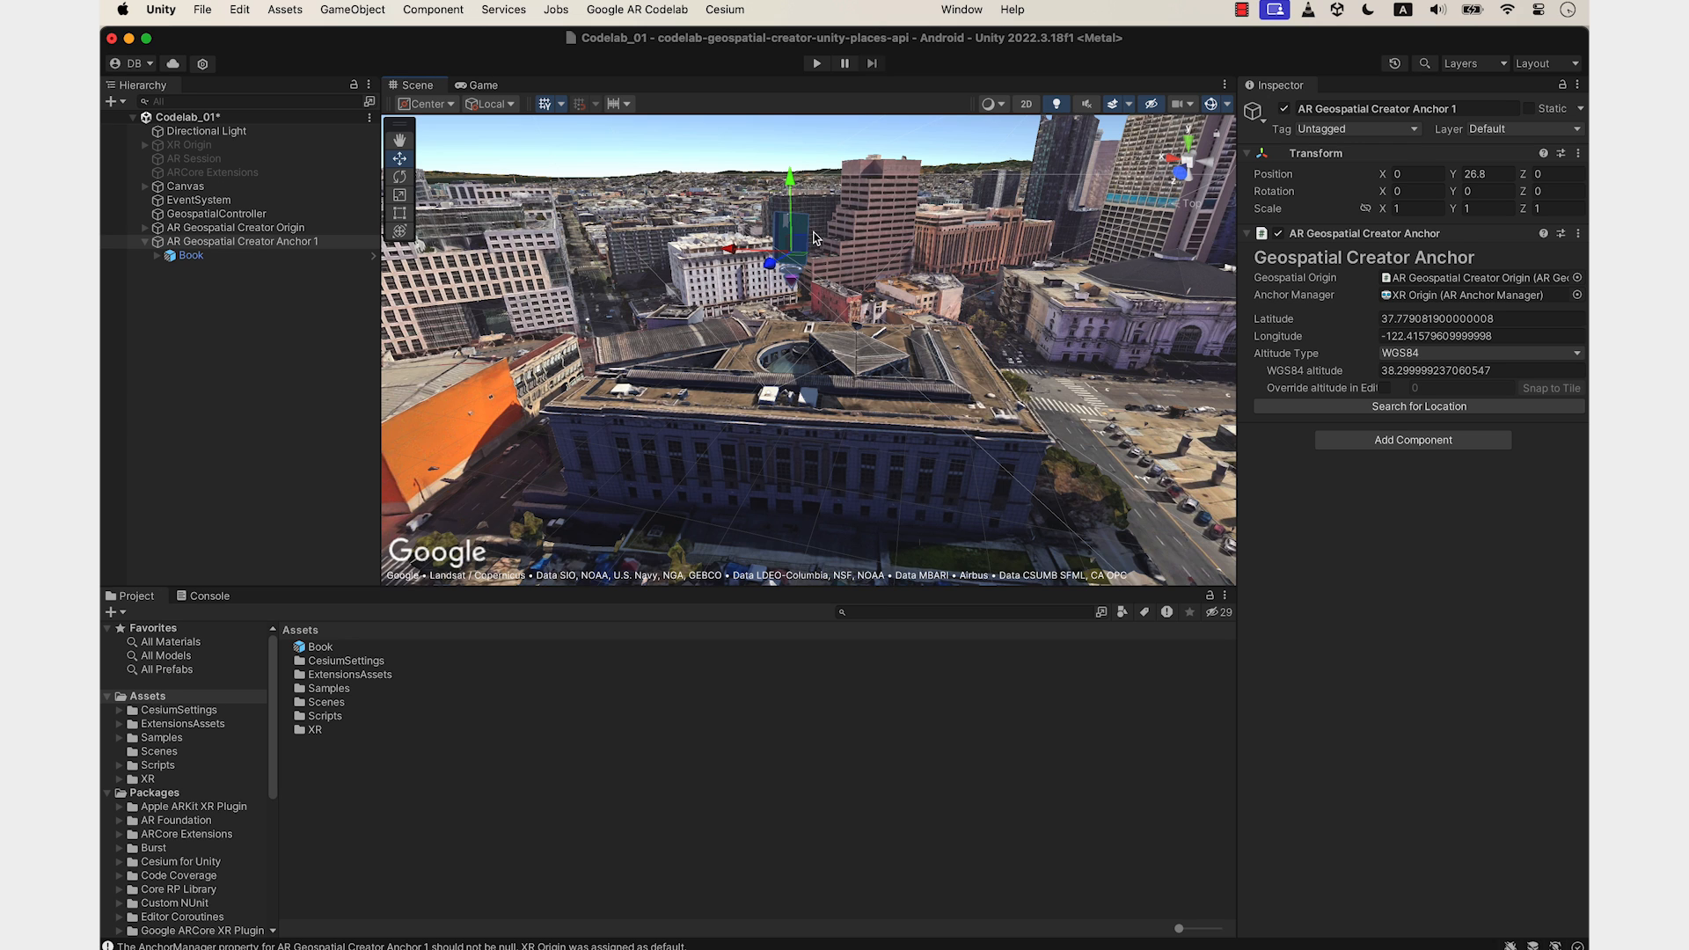
left_click(1479, 353)
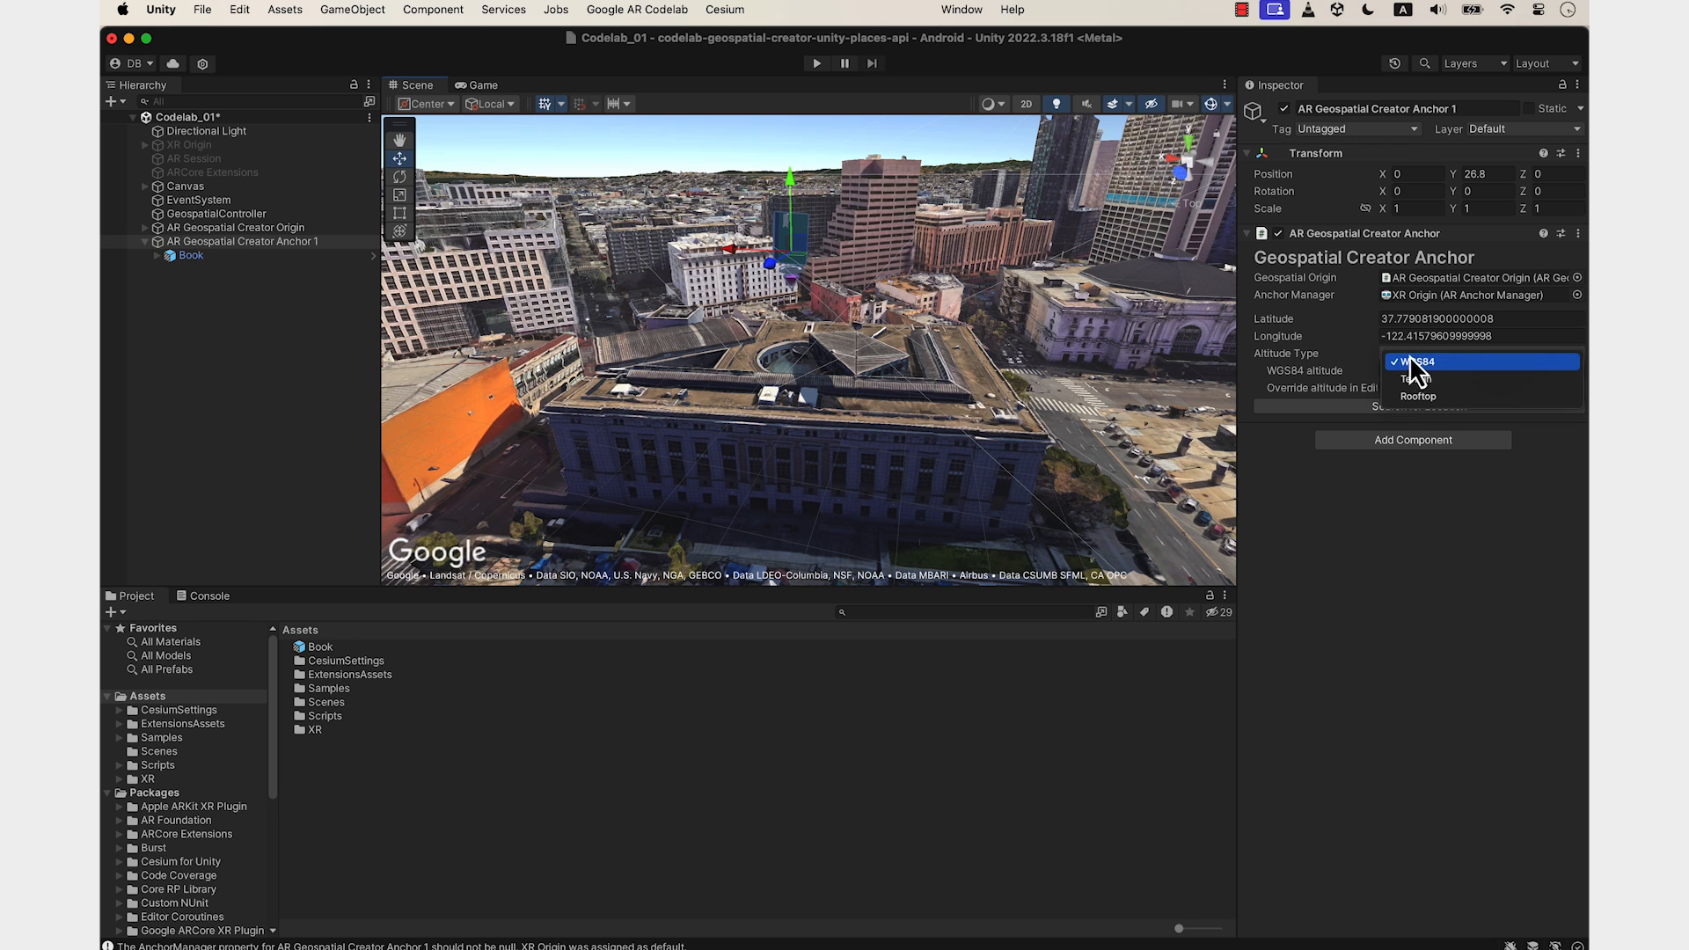
left_click(1417, 397)
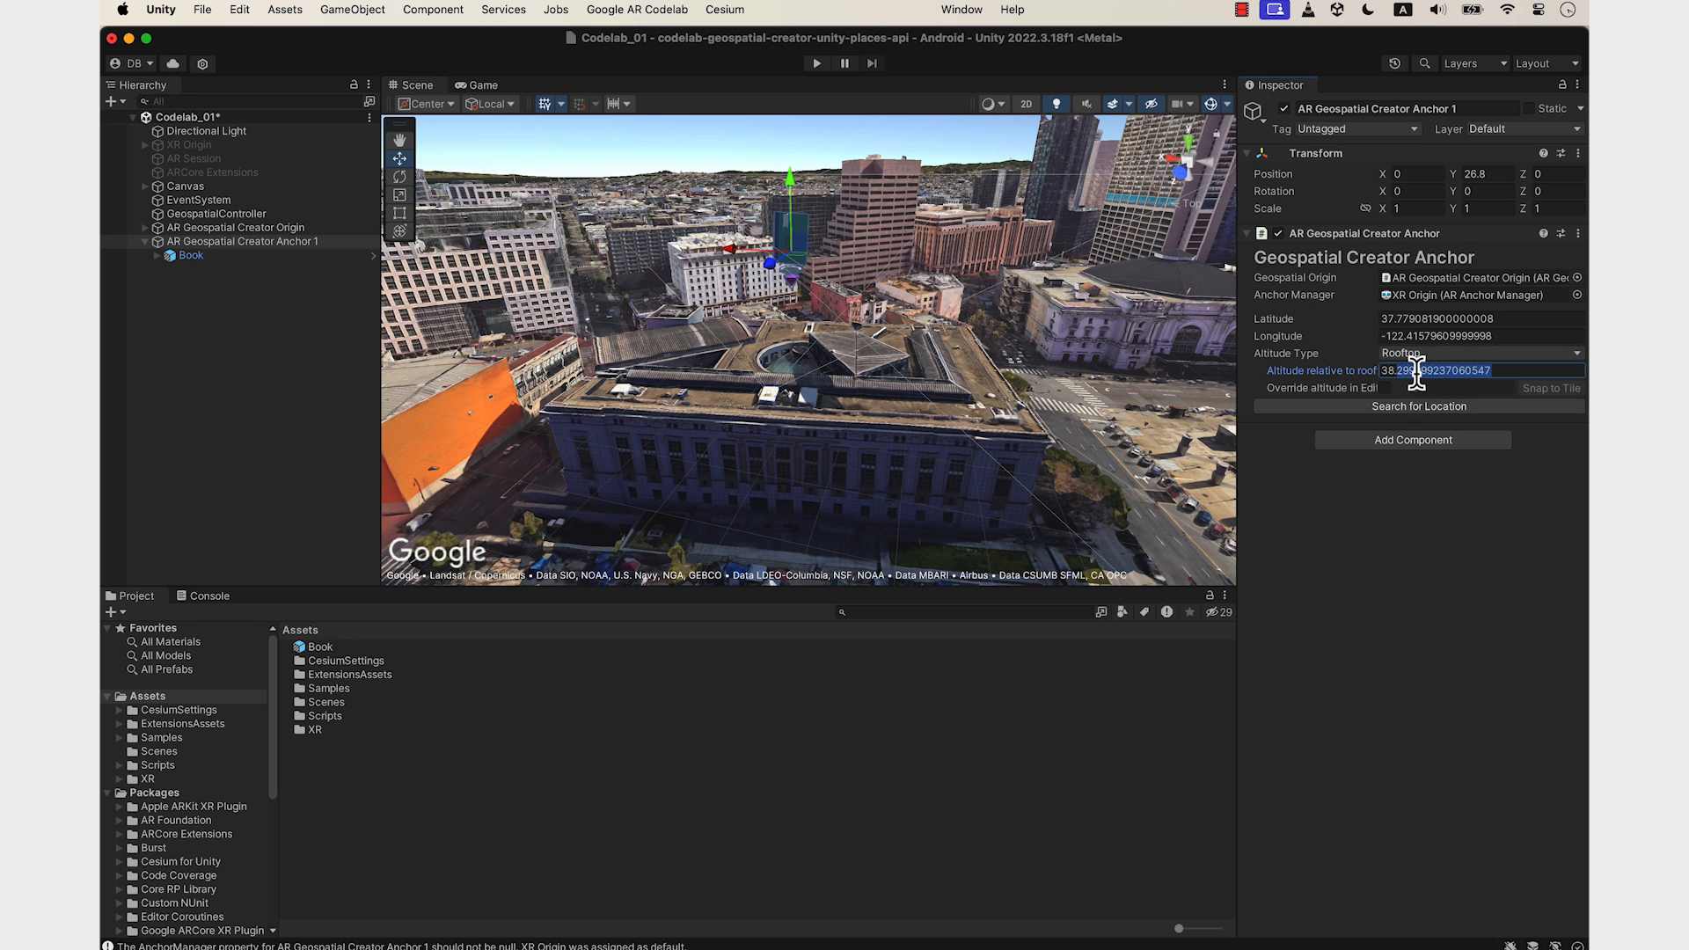
type("15")
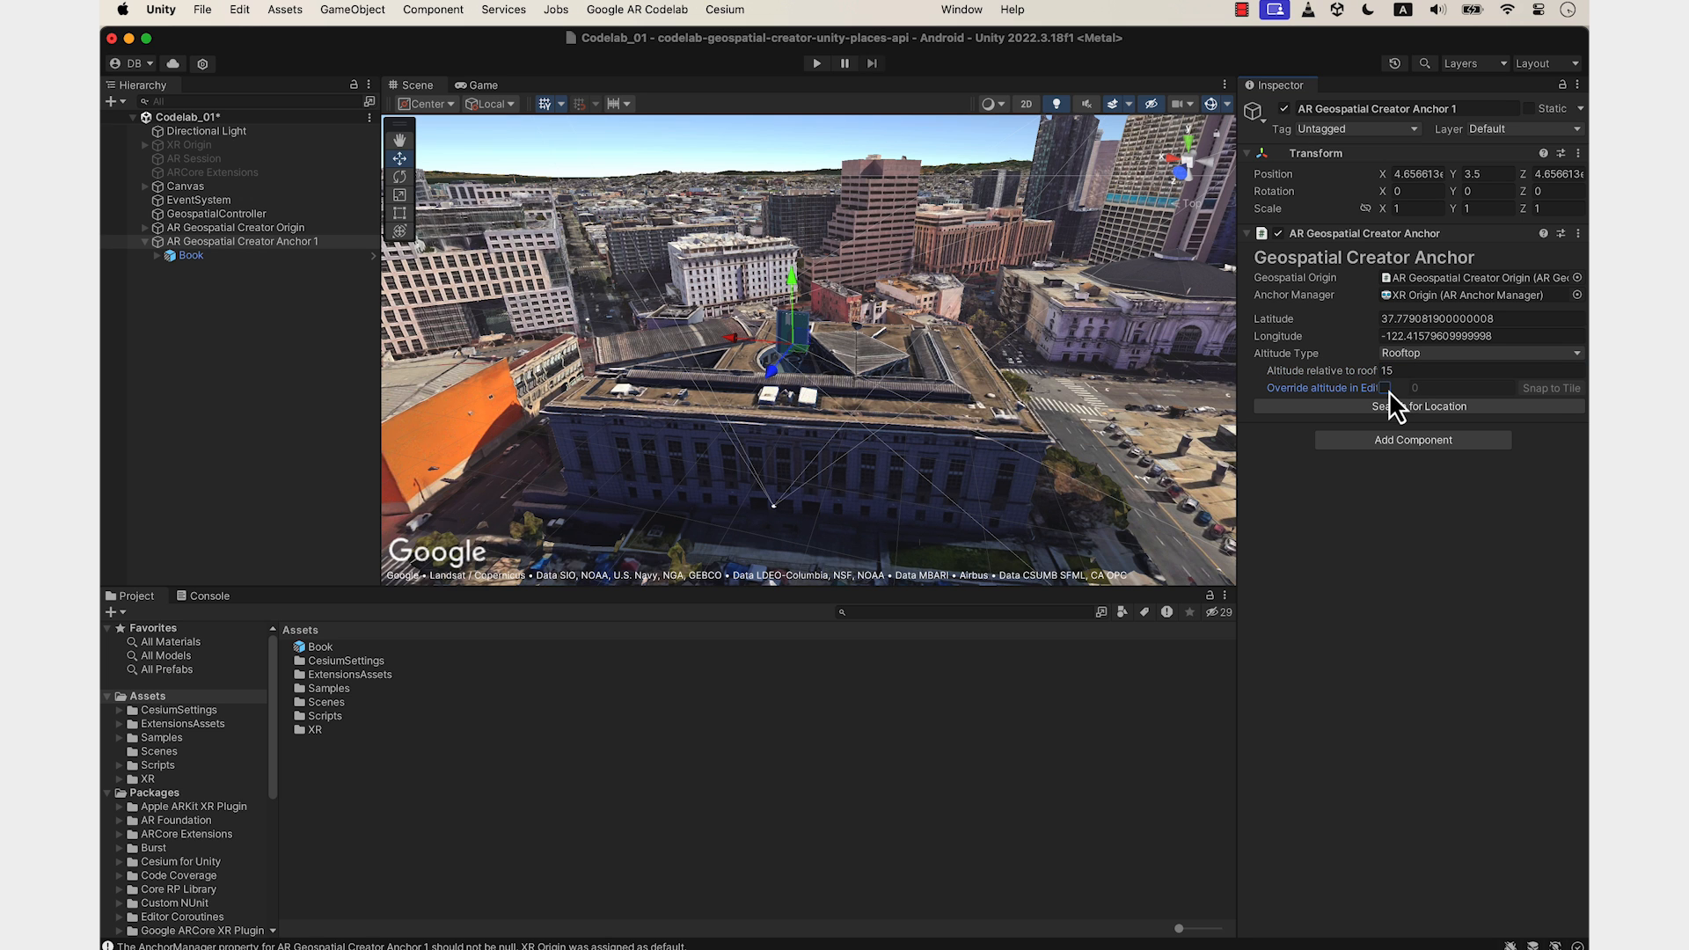
Step: Enable the editor-only altitude override, raise the book anchor, and open AnchorDuplicator.cs
left_click(1388, 388)
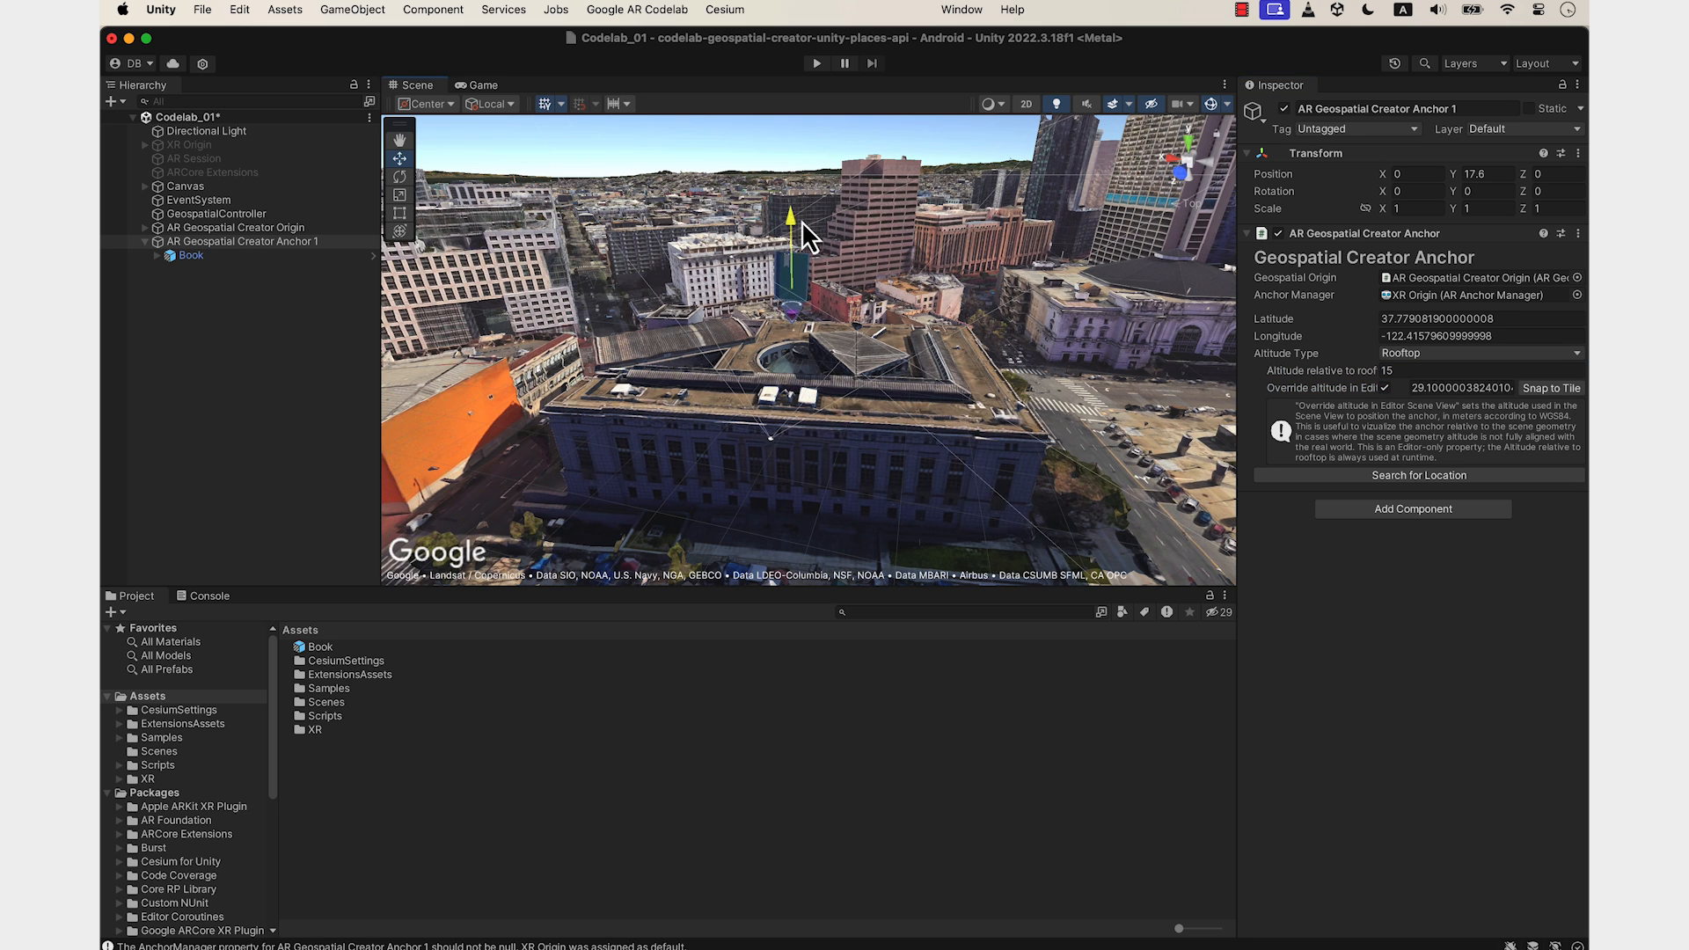
left_click_drag(794, 216, 792, 183)
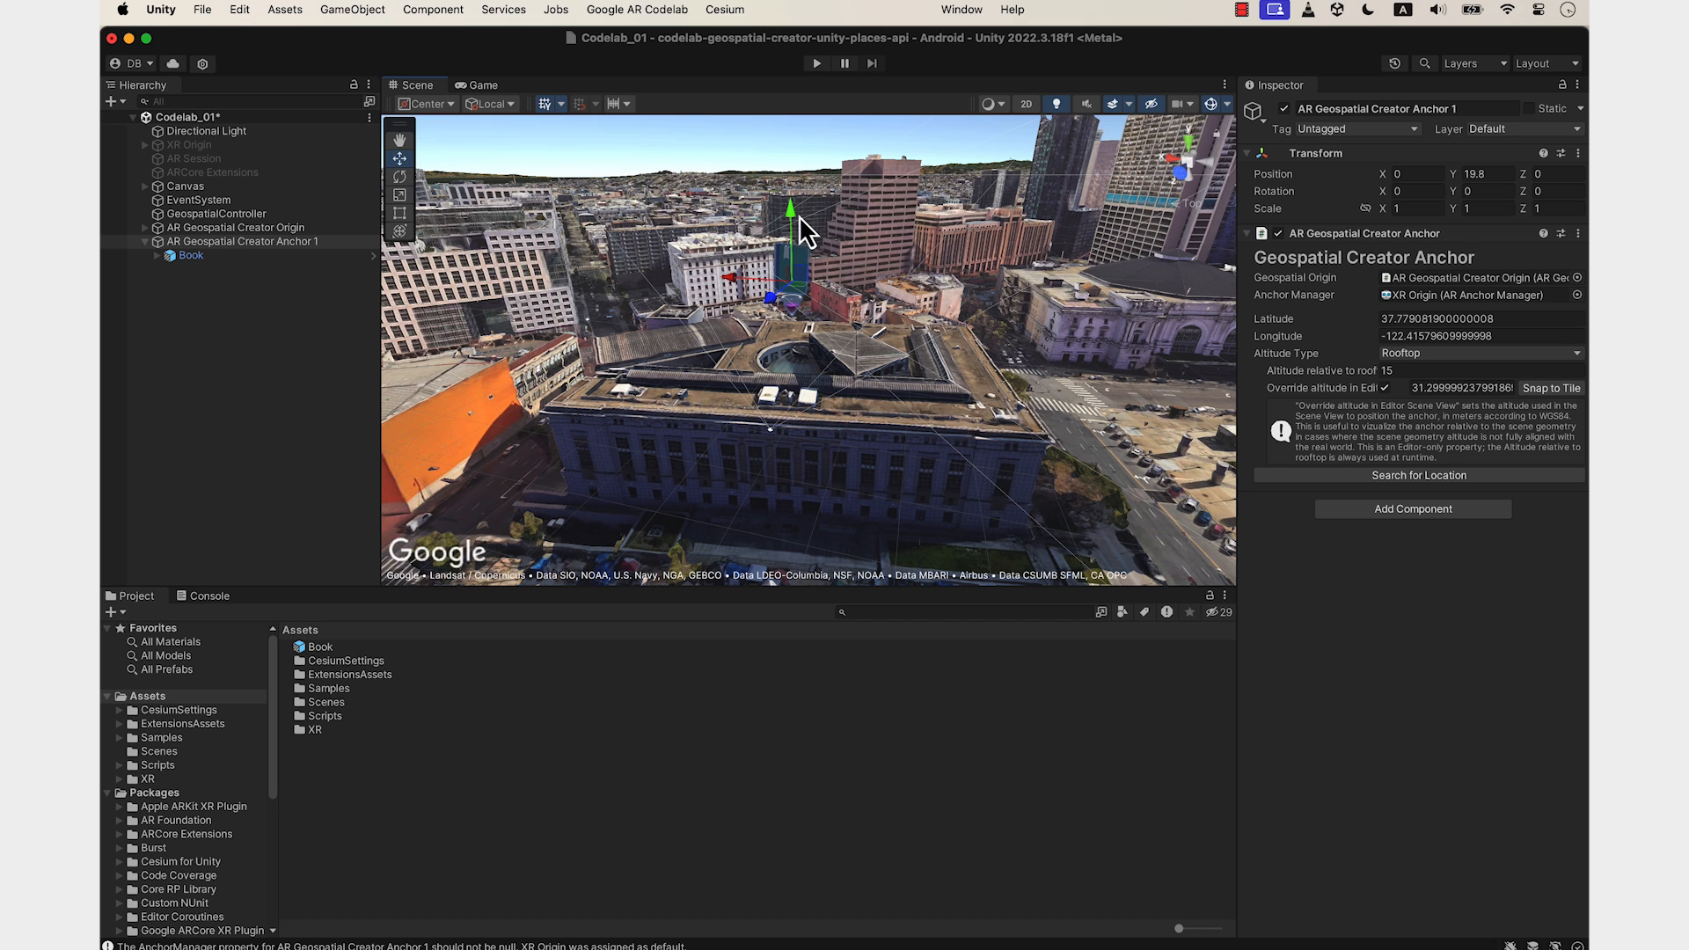
mouse_move(638, 360)
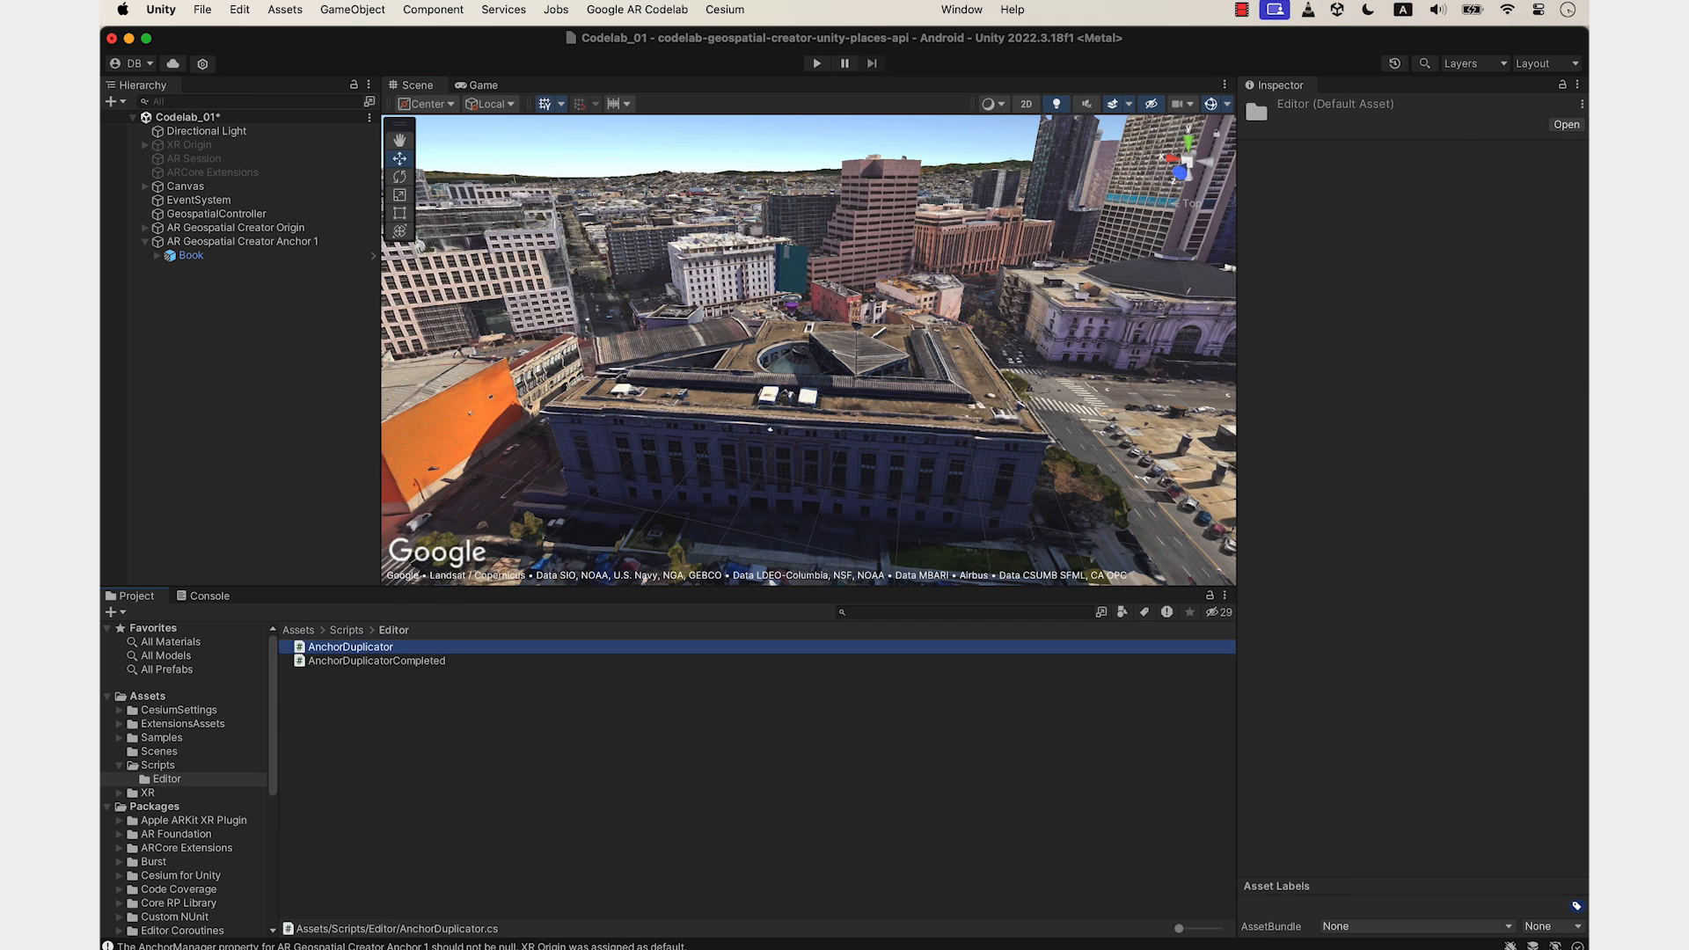
left_click(349, 647)
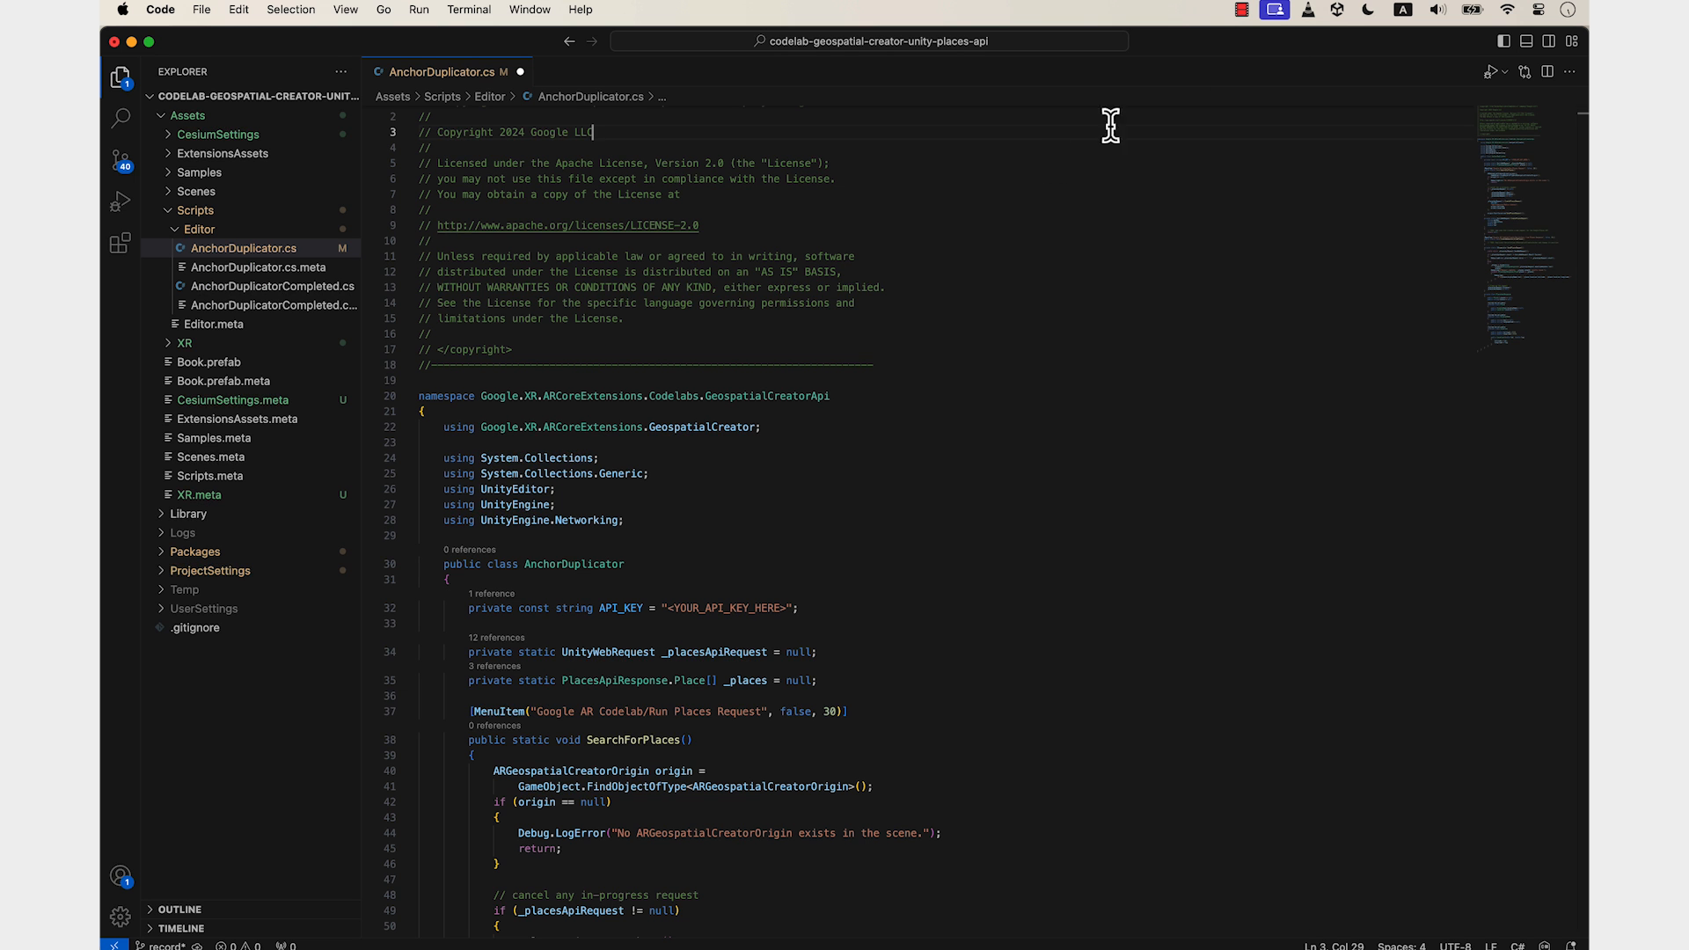
Step: Replace the <YOUR_API_KEY_HERE> placeholder on line 32 with the Places API key
double_click(695, 608)
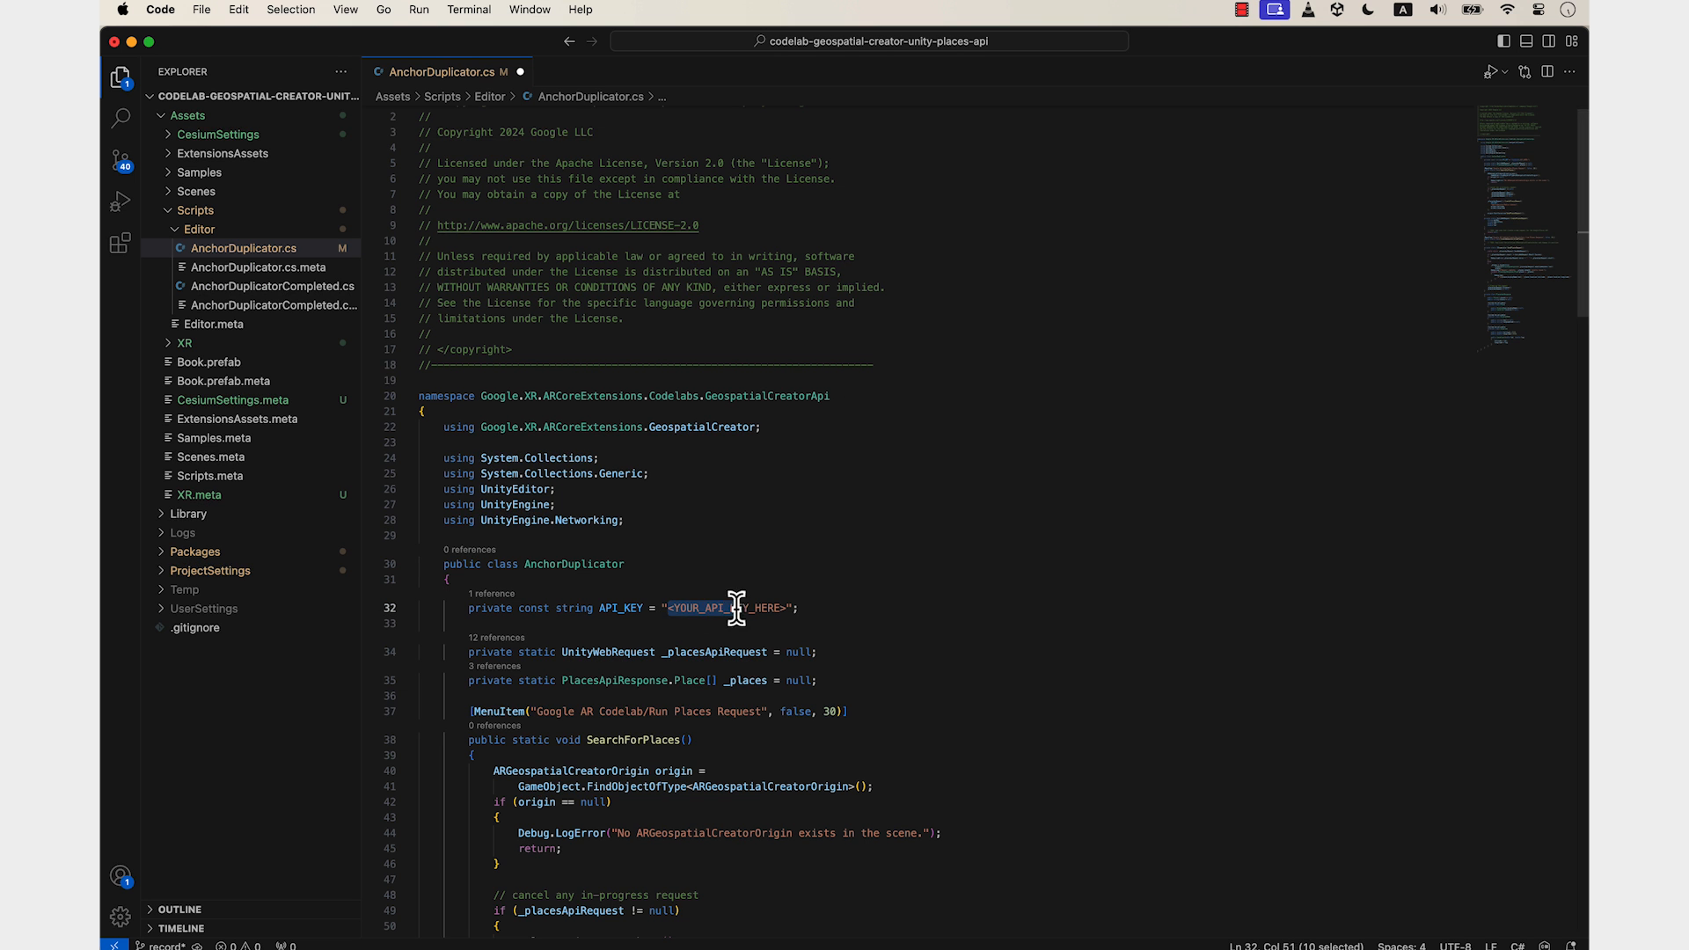
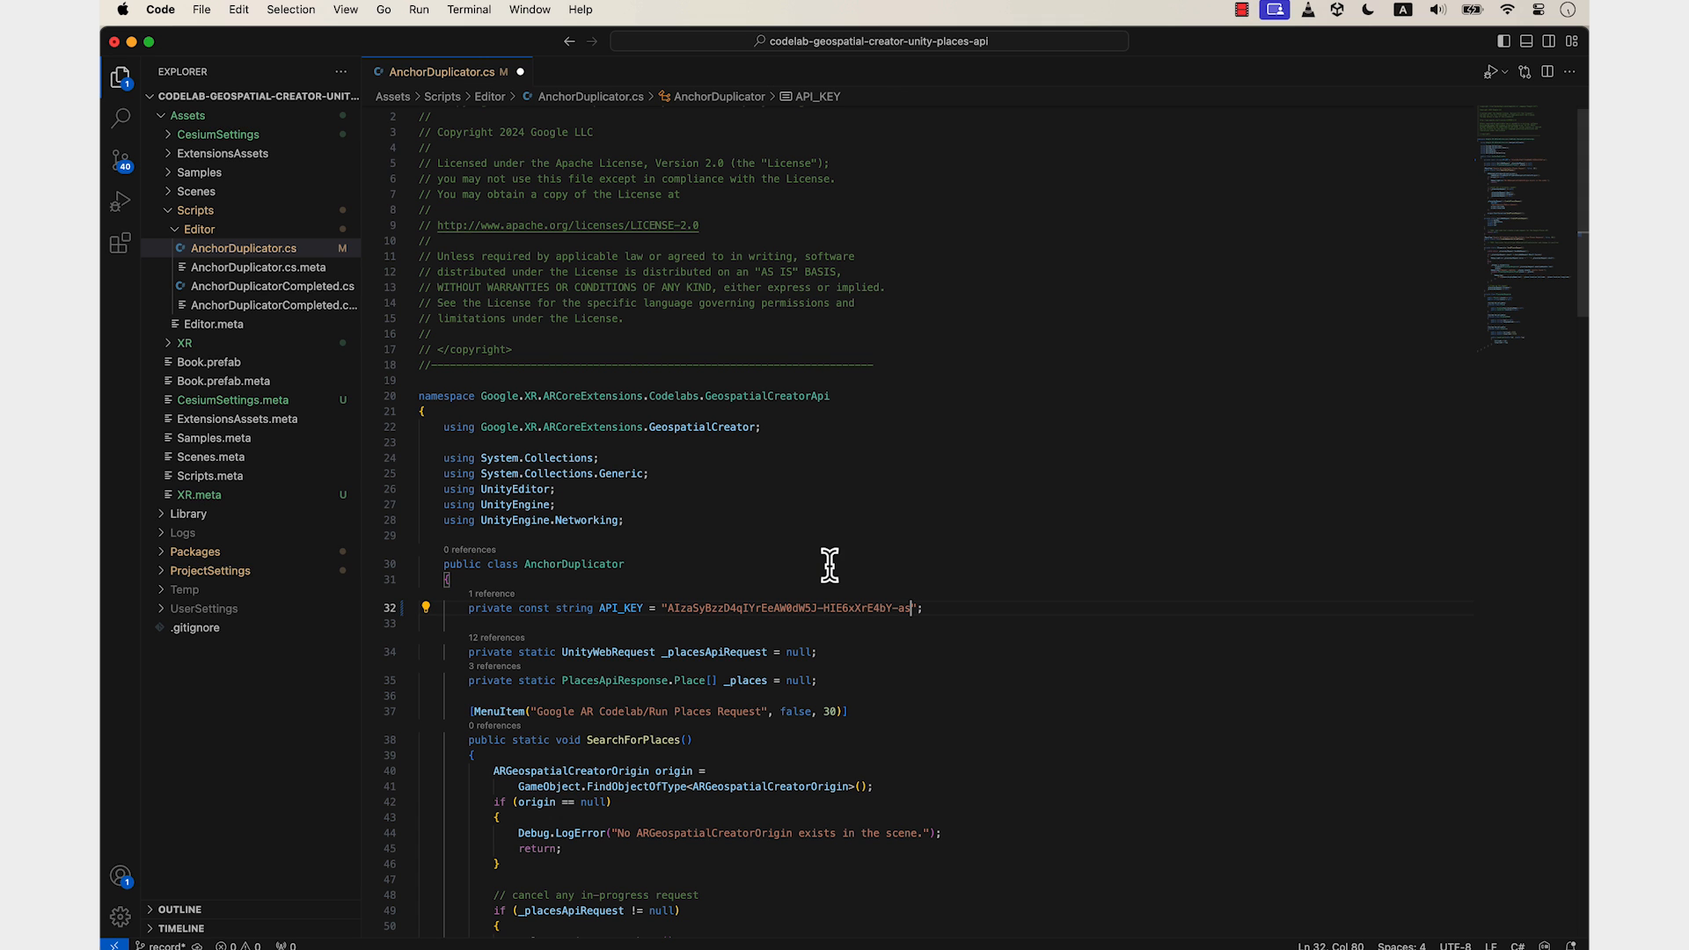
scroll("down", 3)
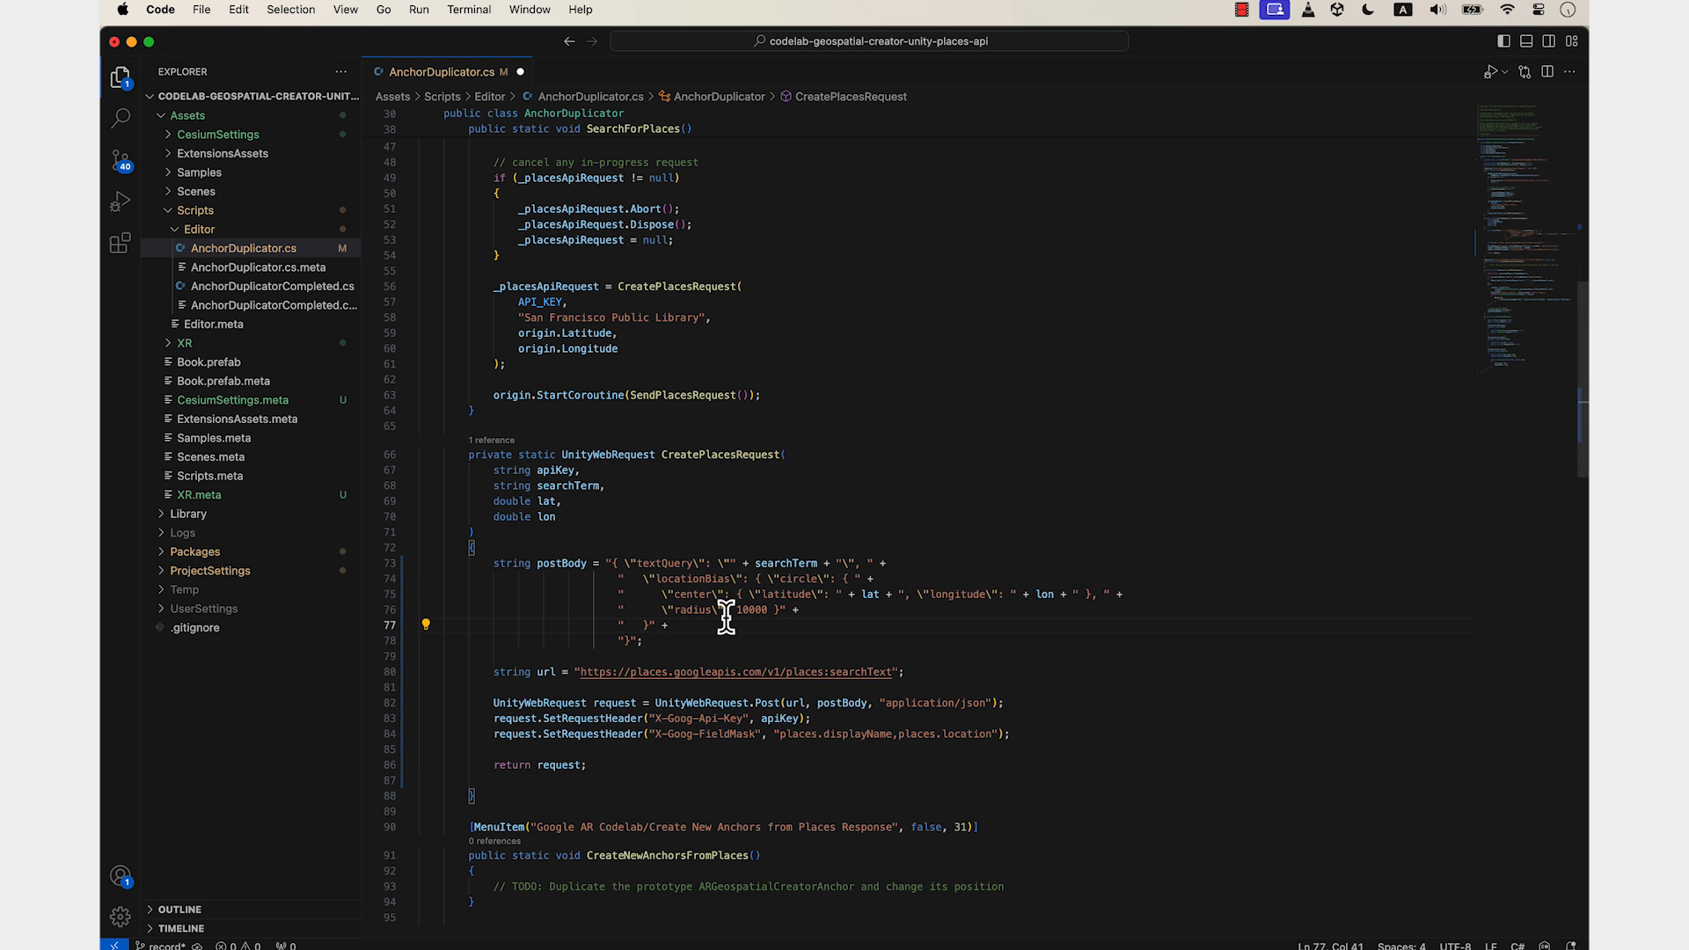
Step: Review the CreatePlacesRequest post body with its 10000-radius location bias
left_click_drag(637, 562, 850, 562)
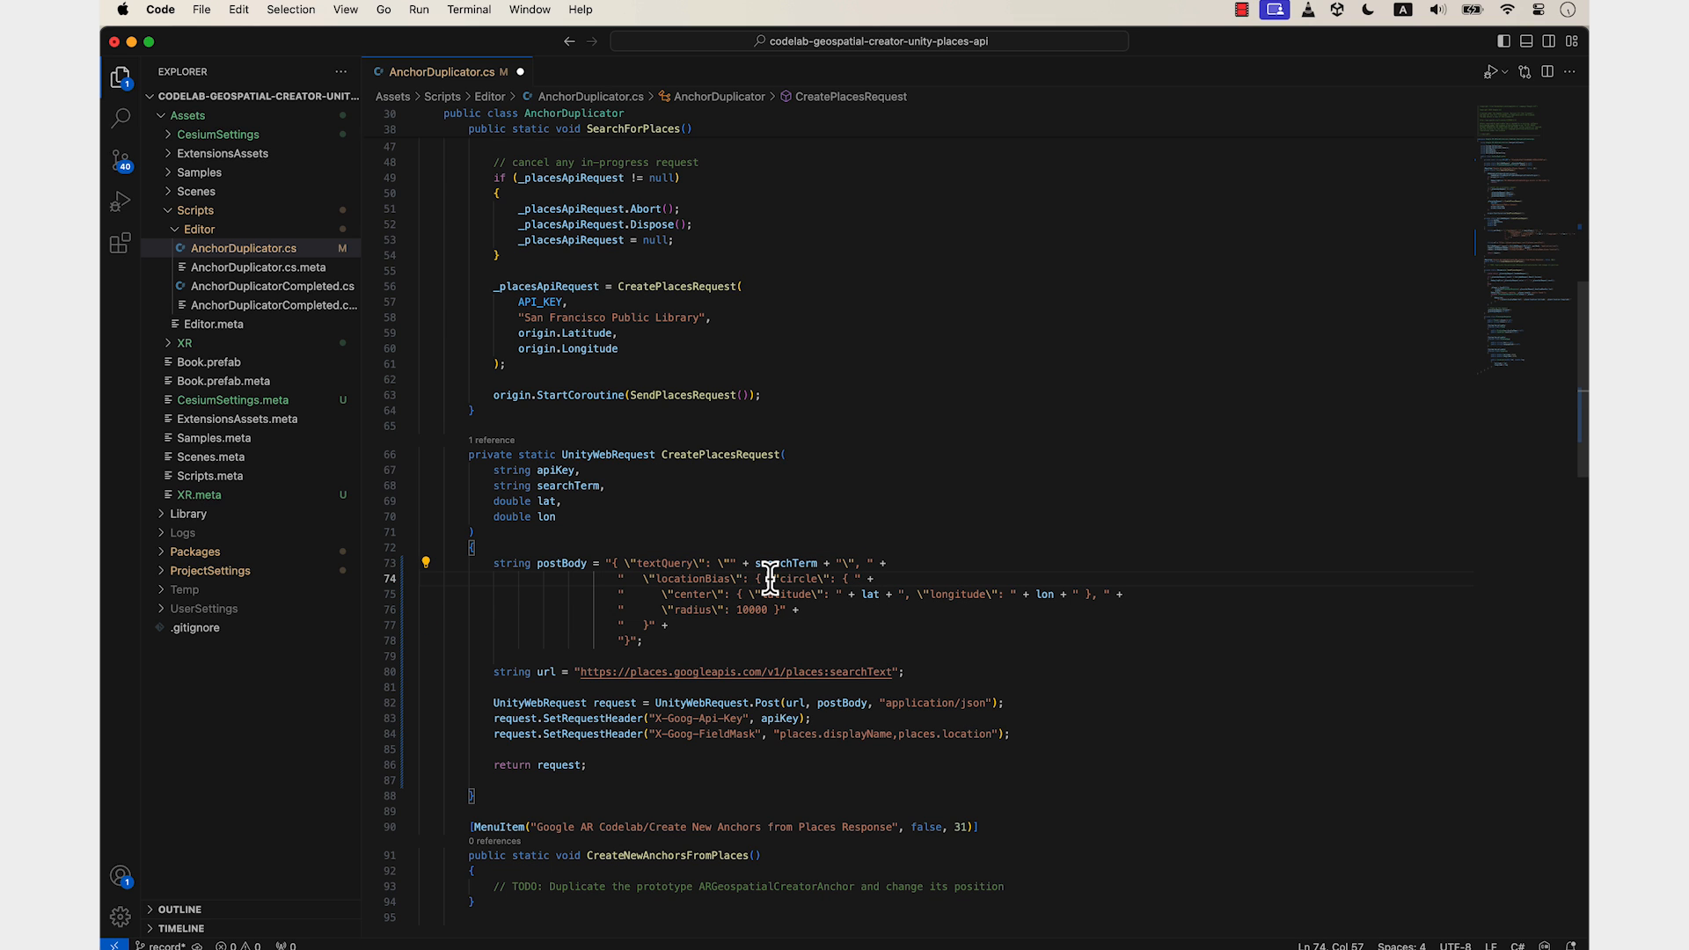
mouse_move(768, 579)
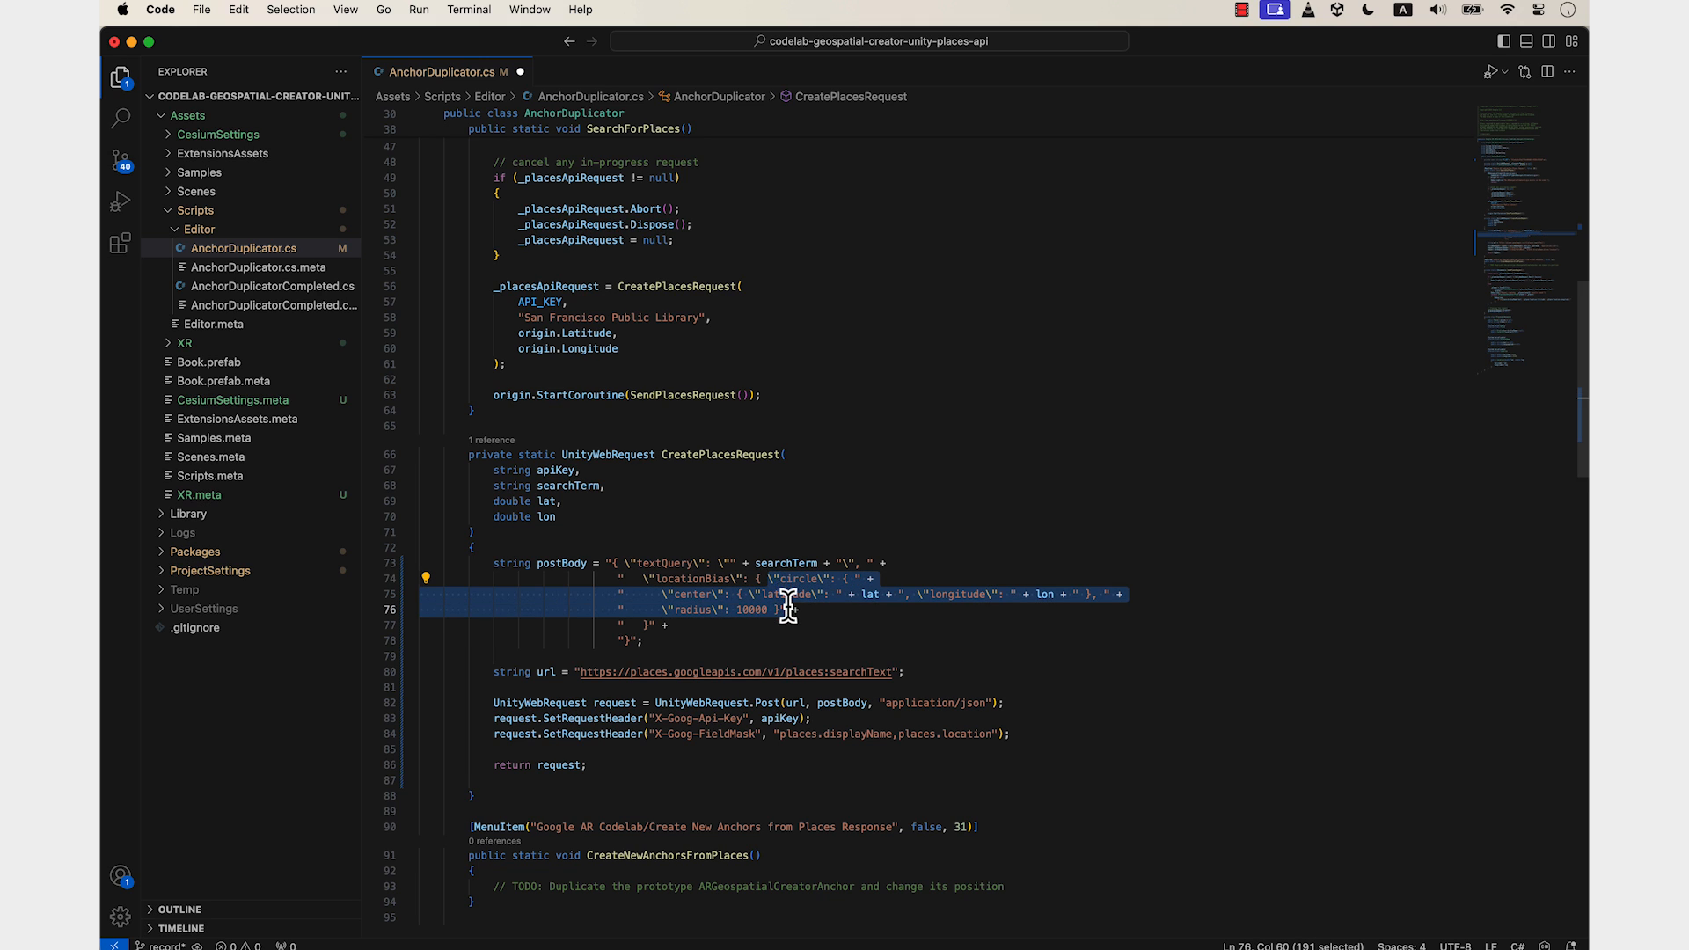
left_click(792, 609)
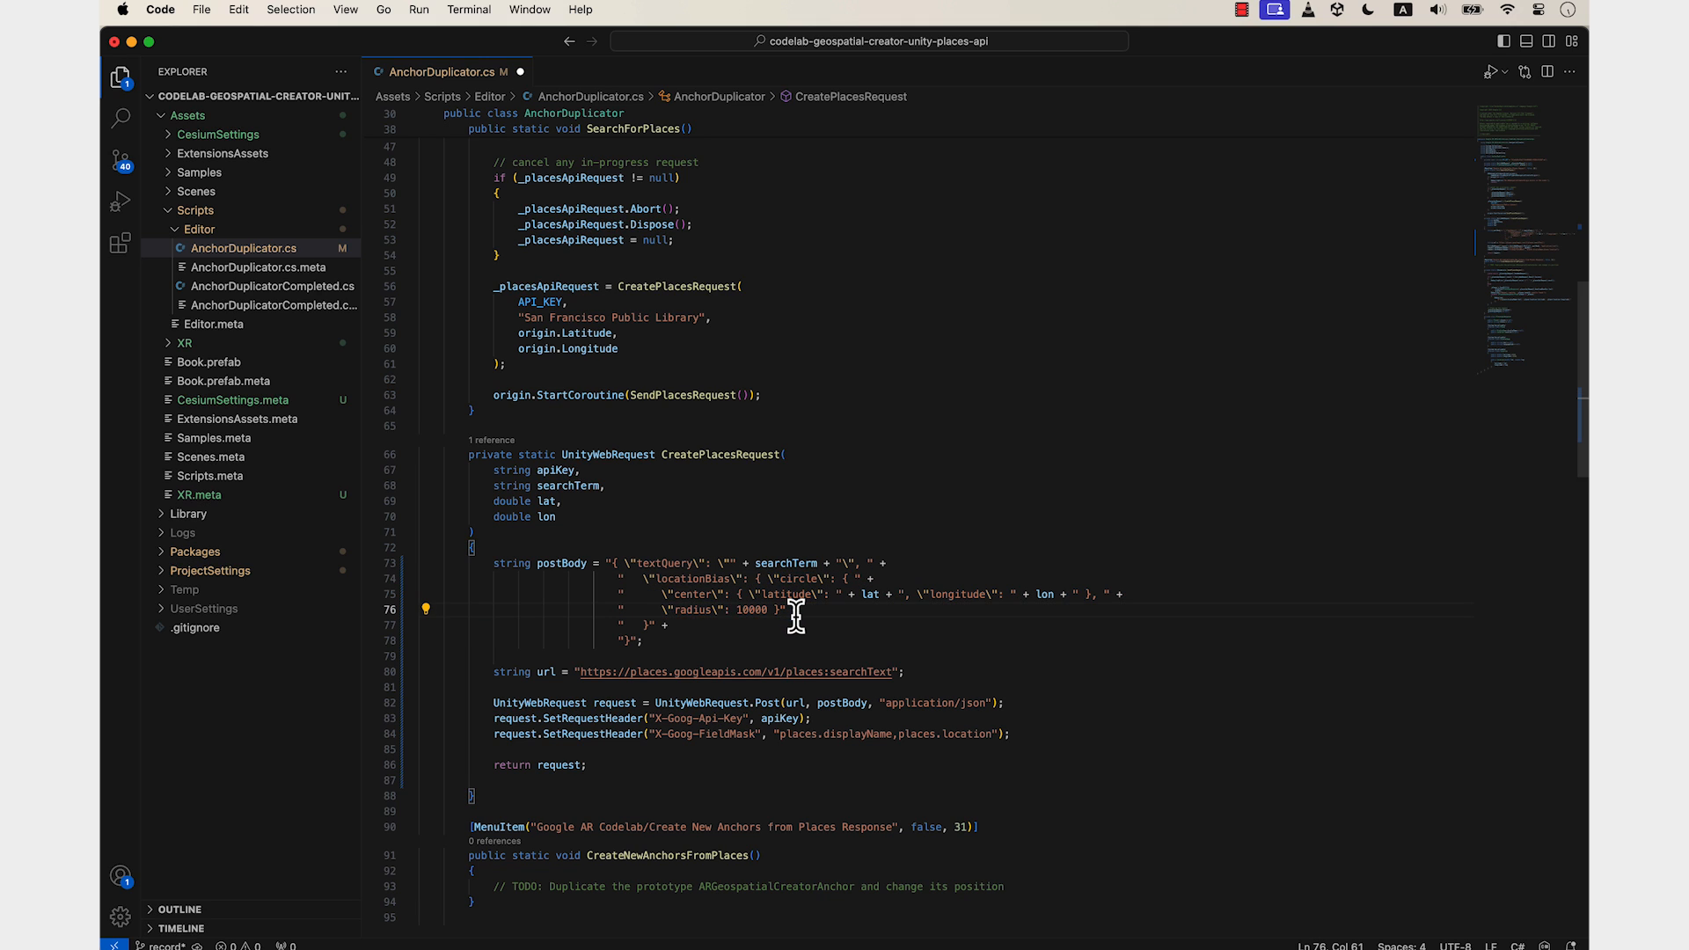
mouse_move(783, 643)
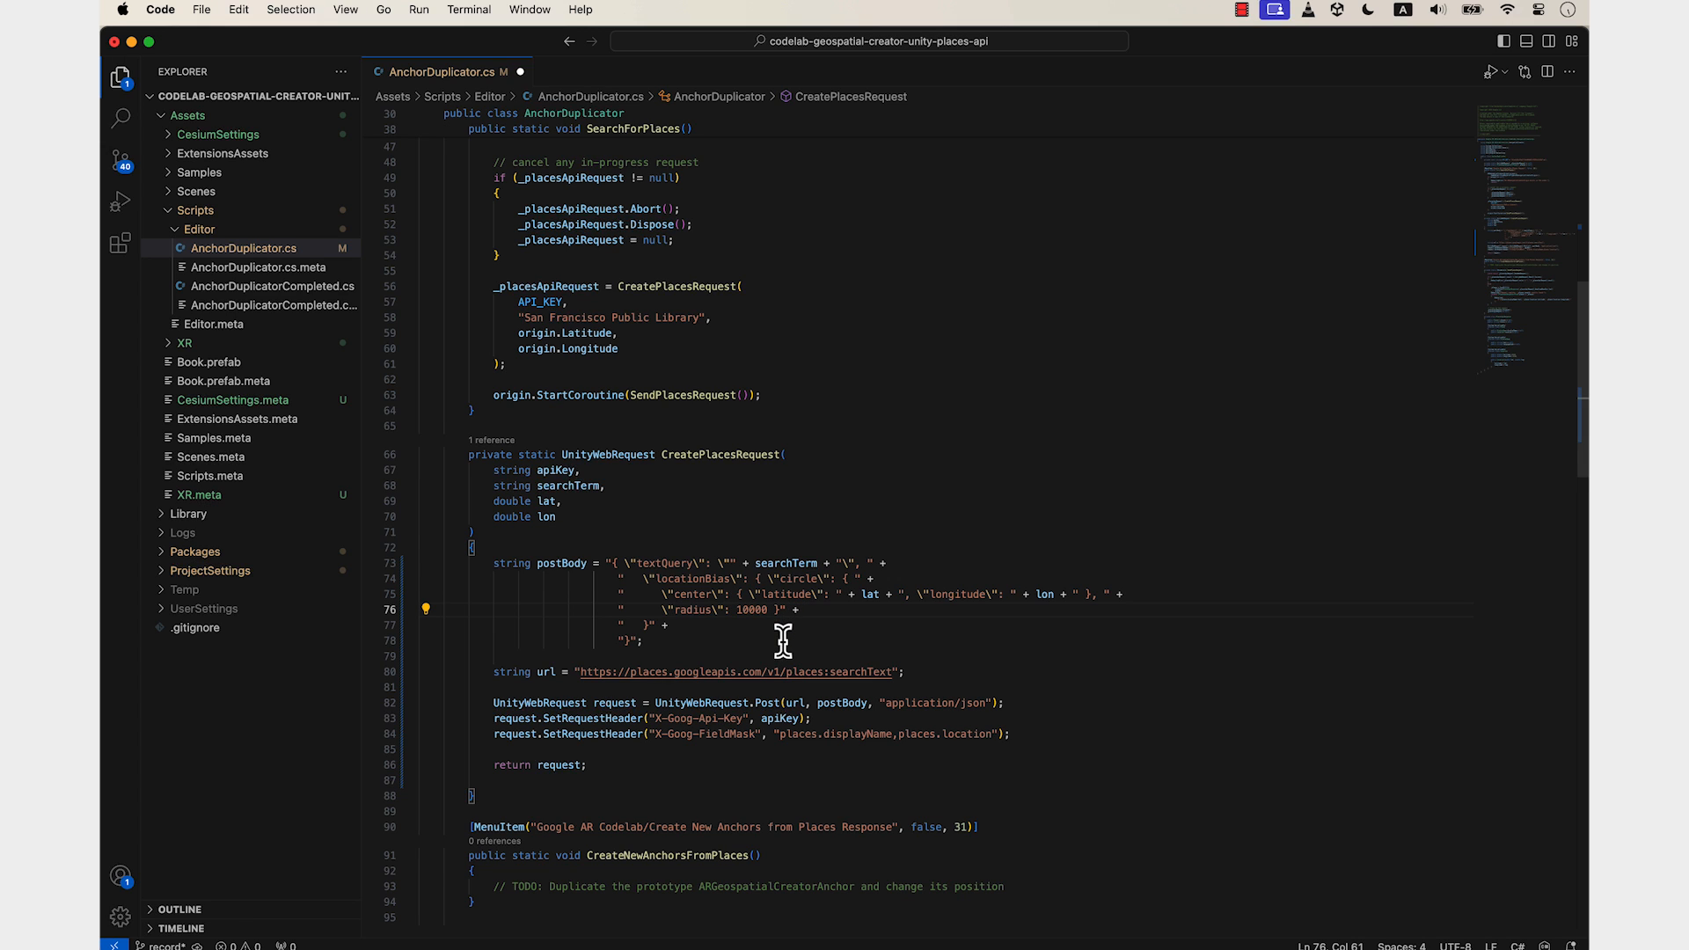
mouse_move(783, 641)
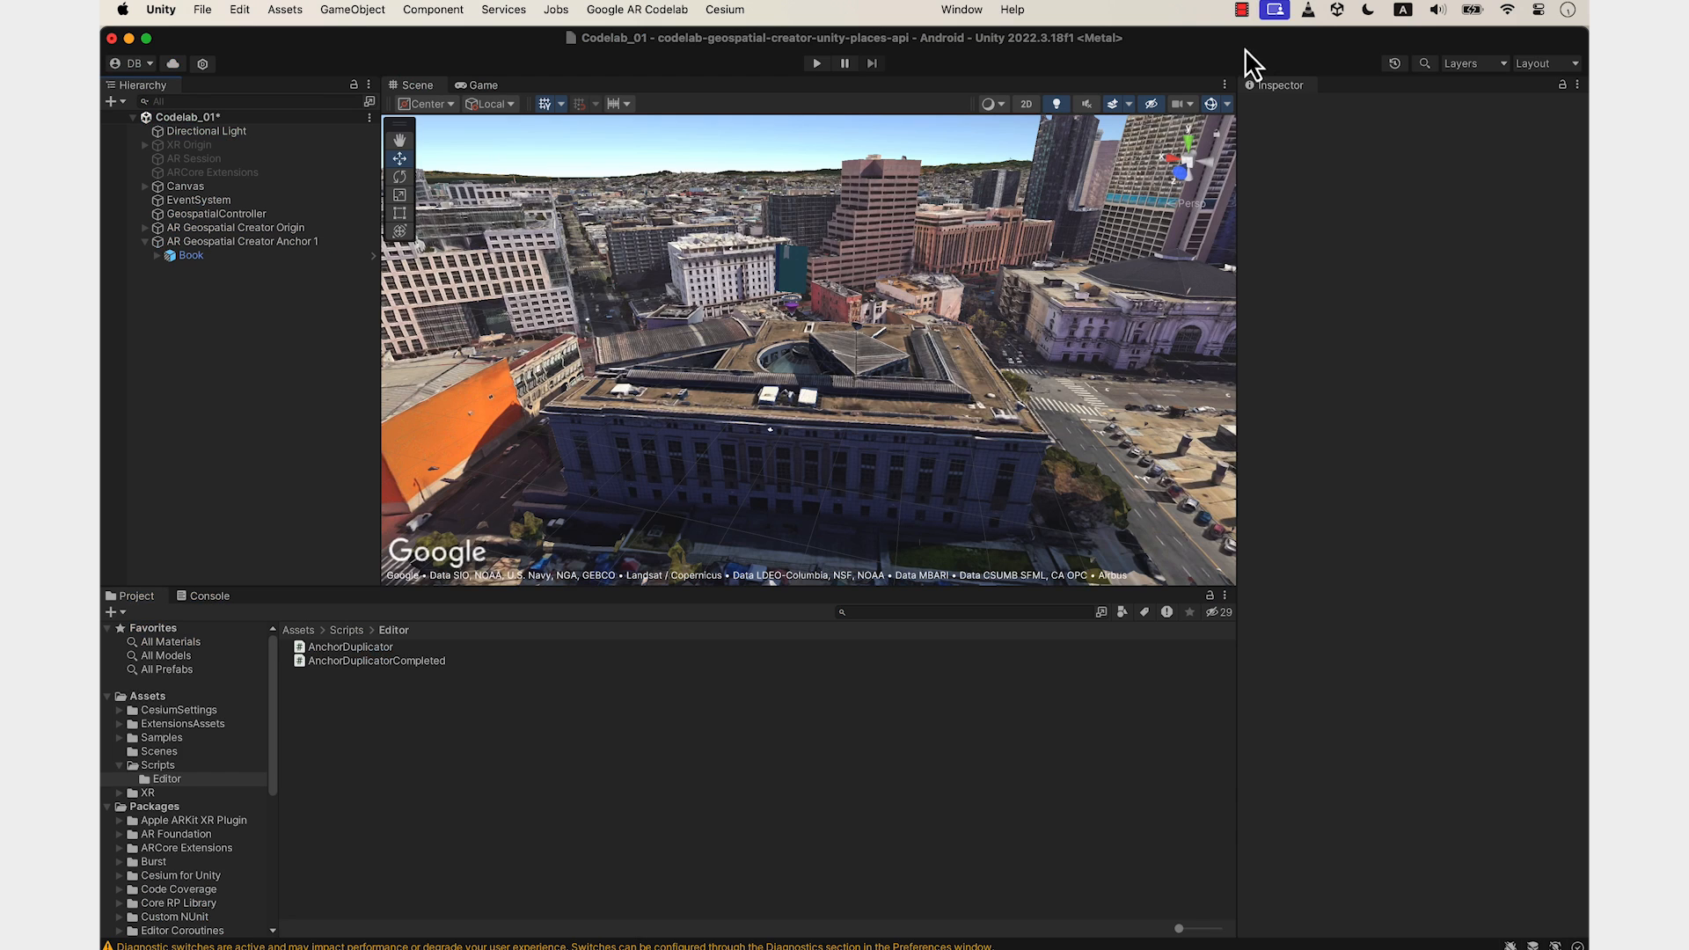
mouse_move(618, 27)
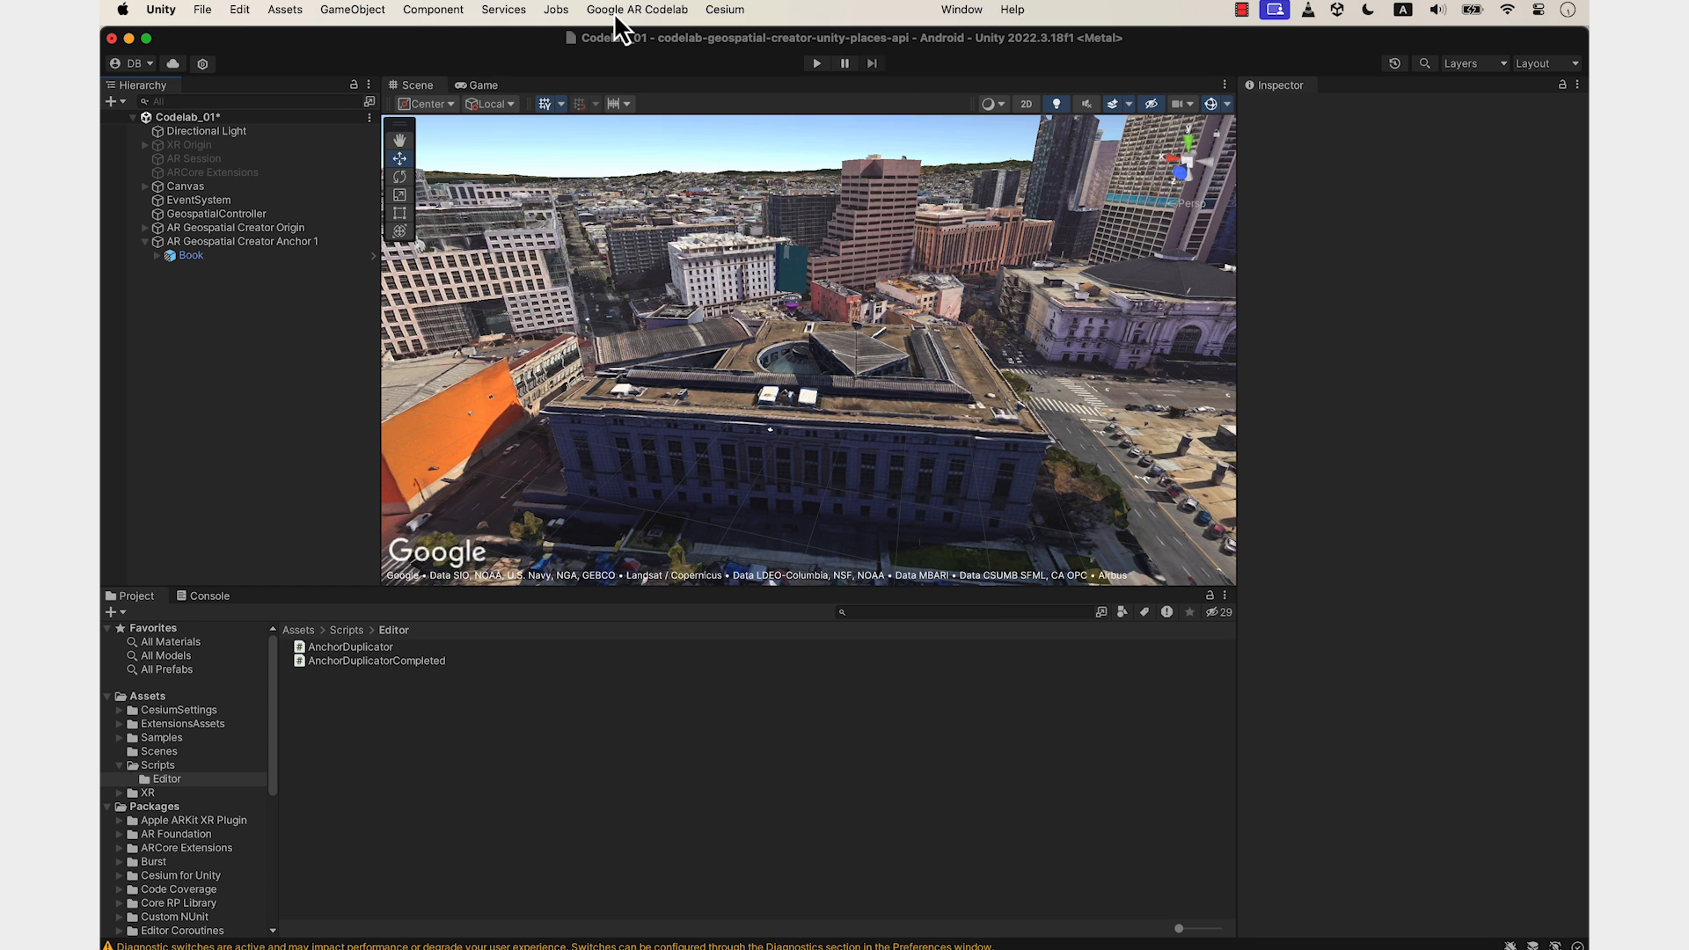
Step: Run Google AR Codelab > Run Places Request and review the nine library results
left_click(637, 10)
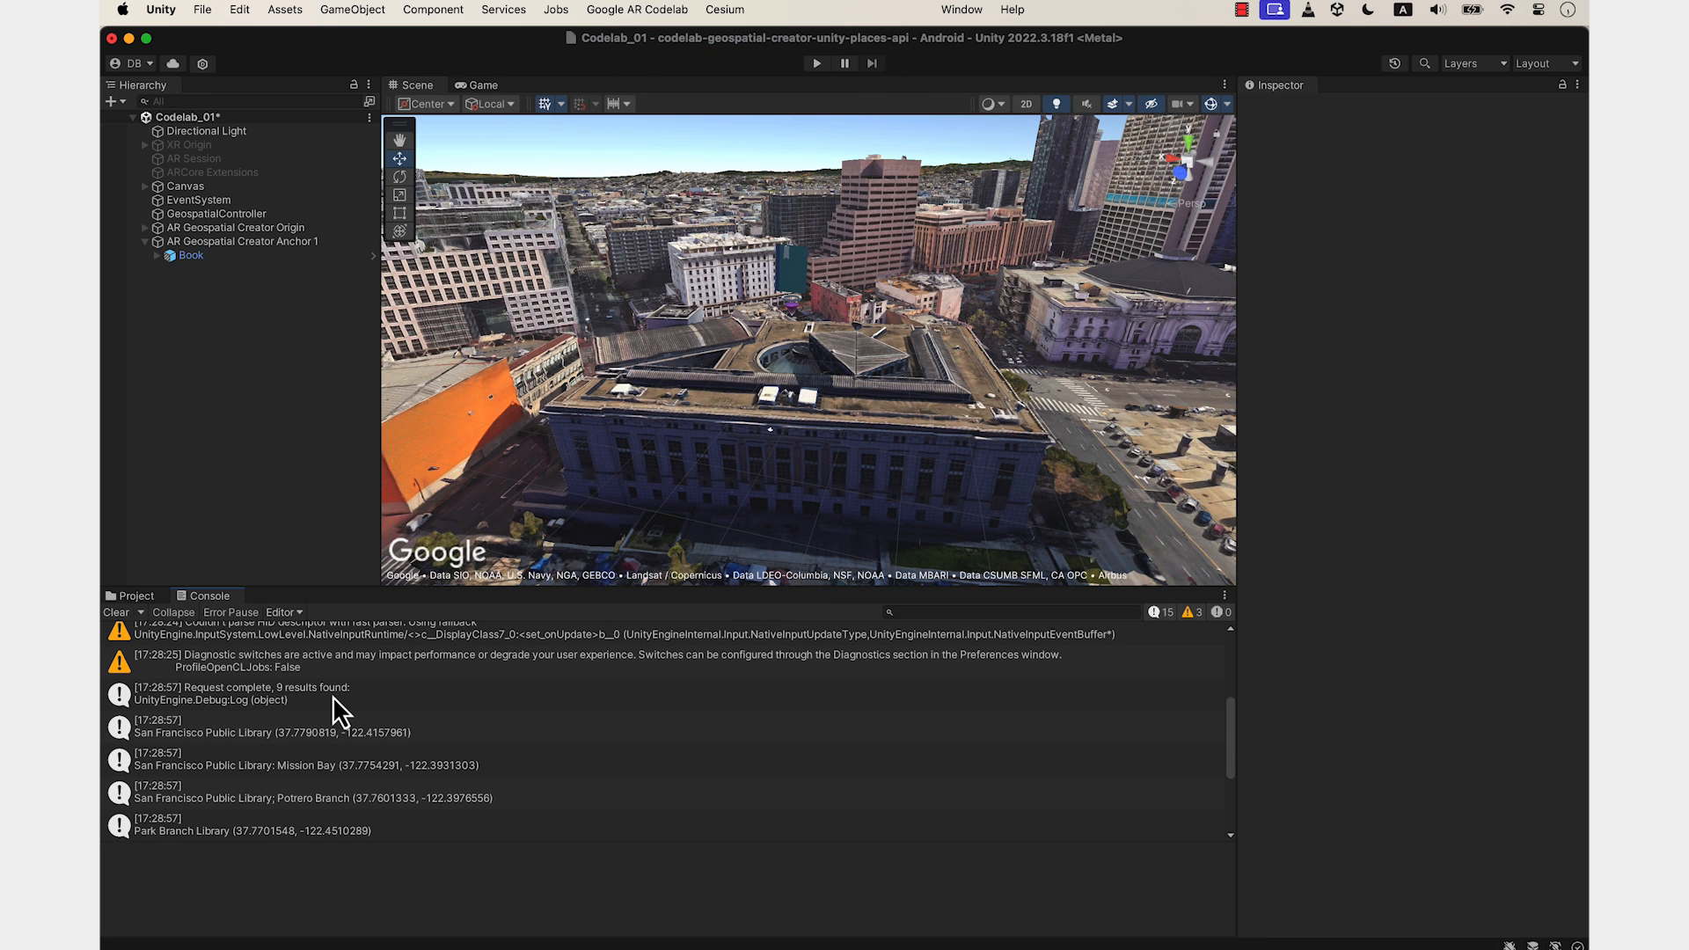
scroll("down", 3)
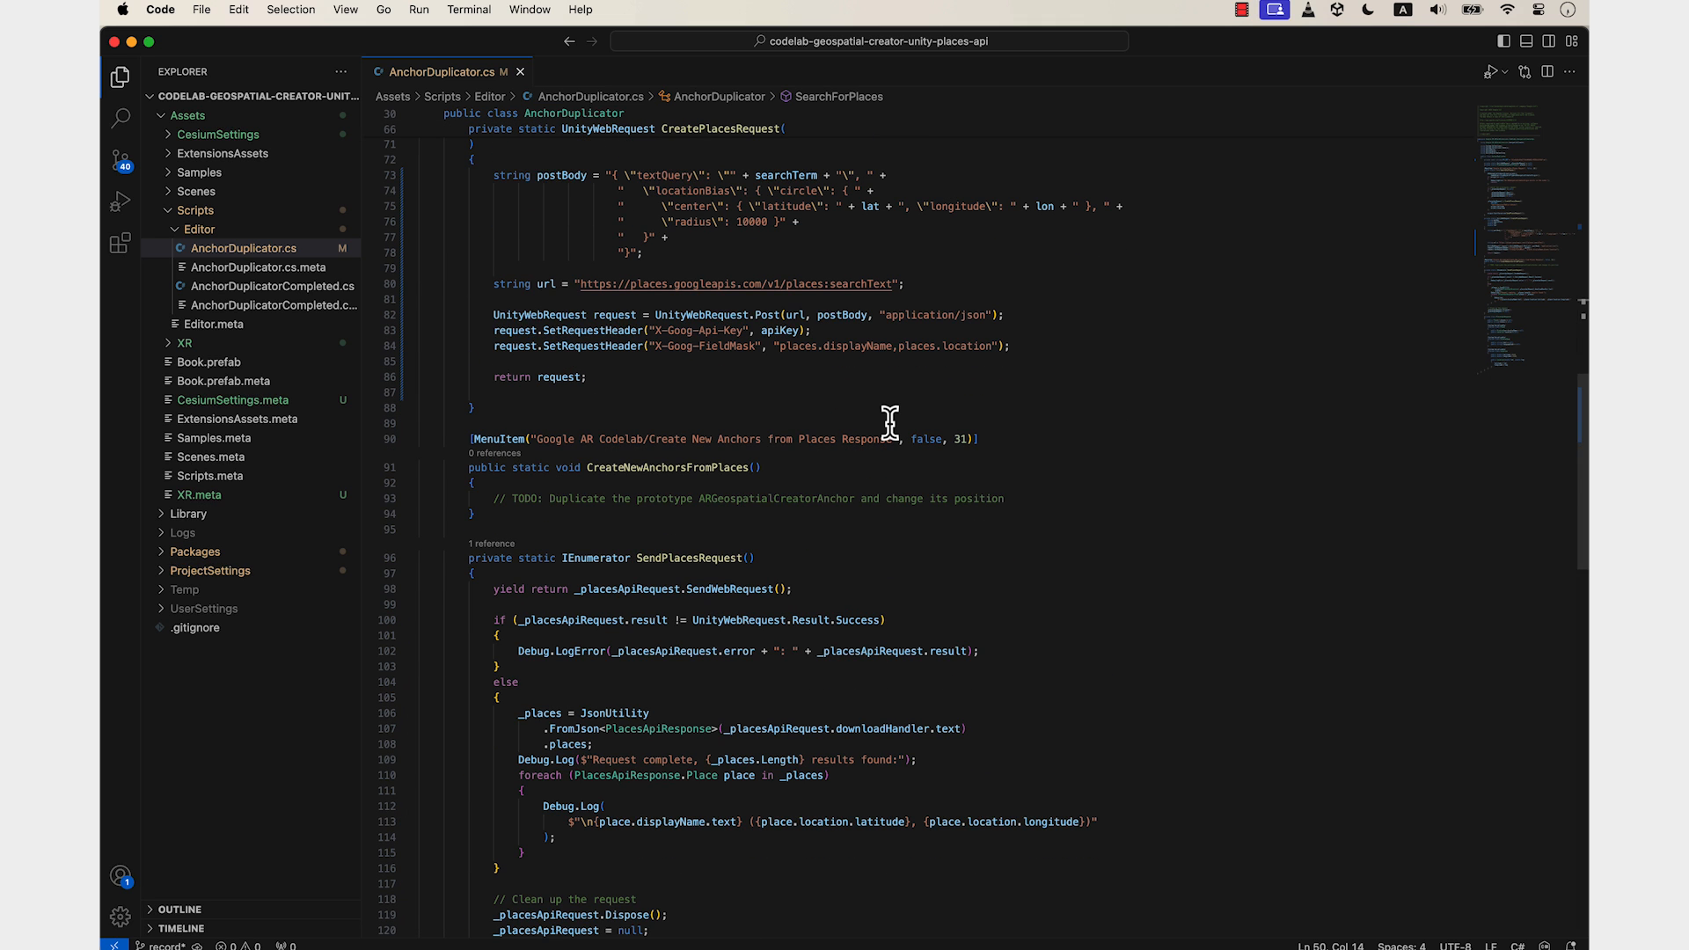
Step: Select the TODO placeholder in CreateNewAnchorsFromPlaces for replacement with the Instantiate loop
double_click(666, 467)
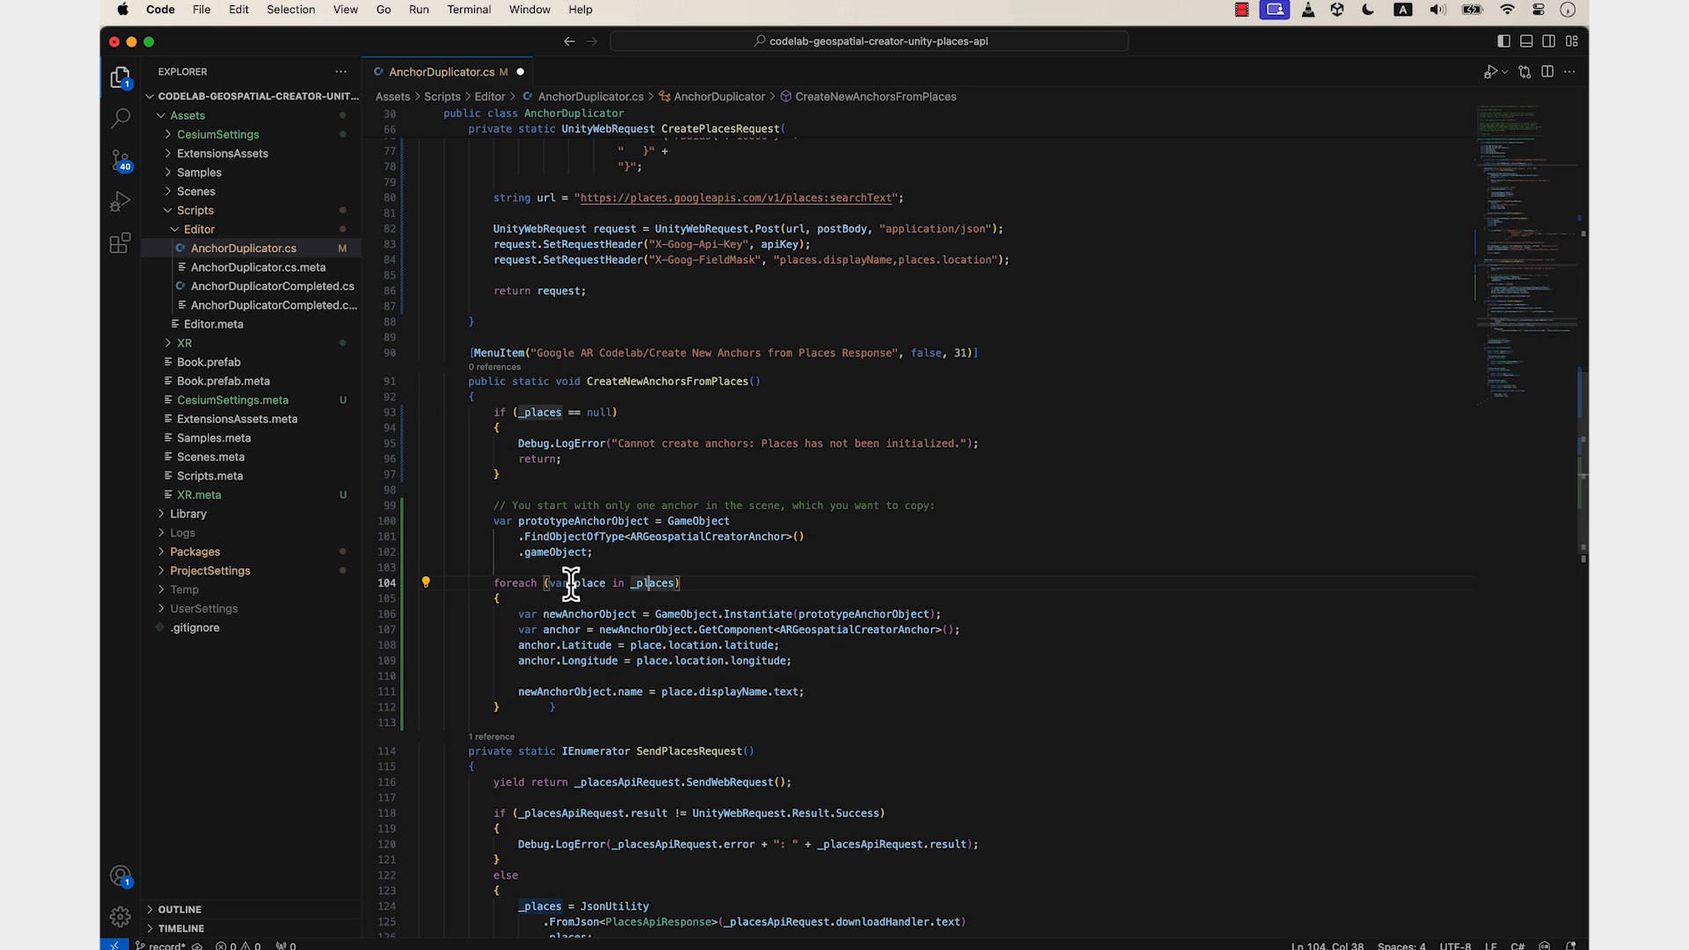
mouse_move(695, 598)
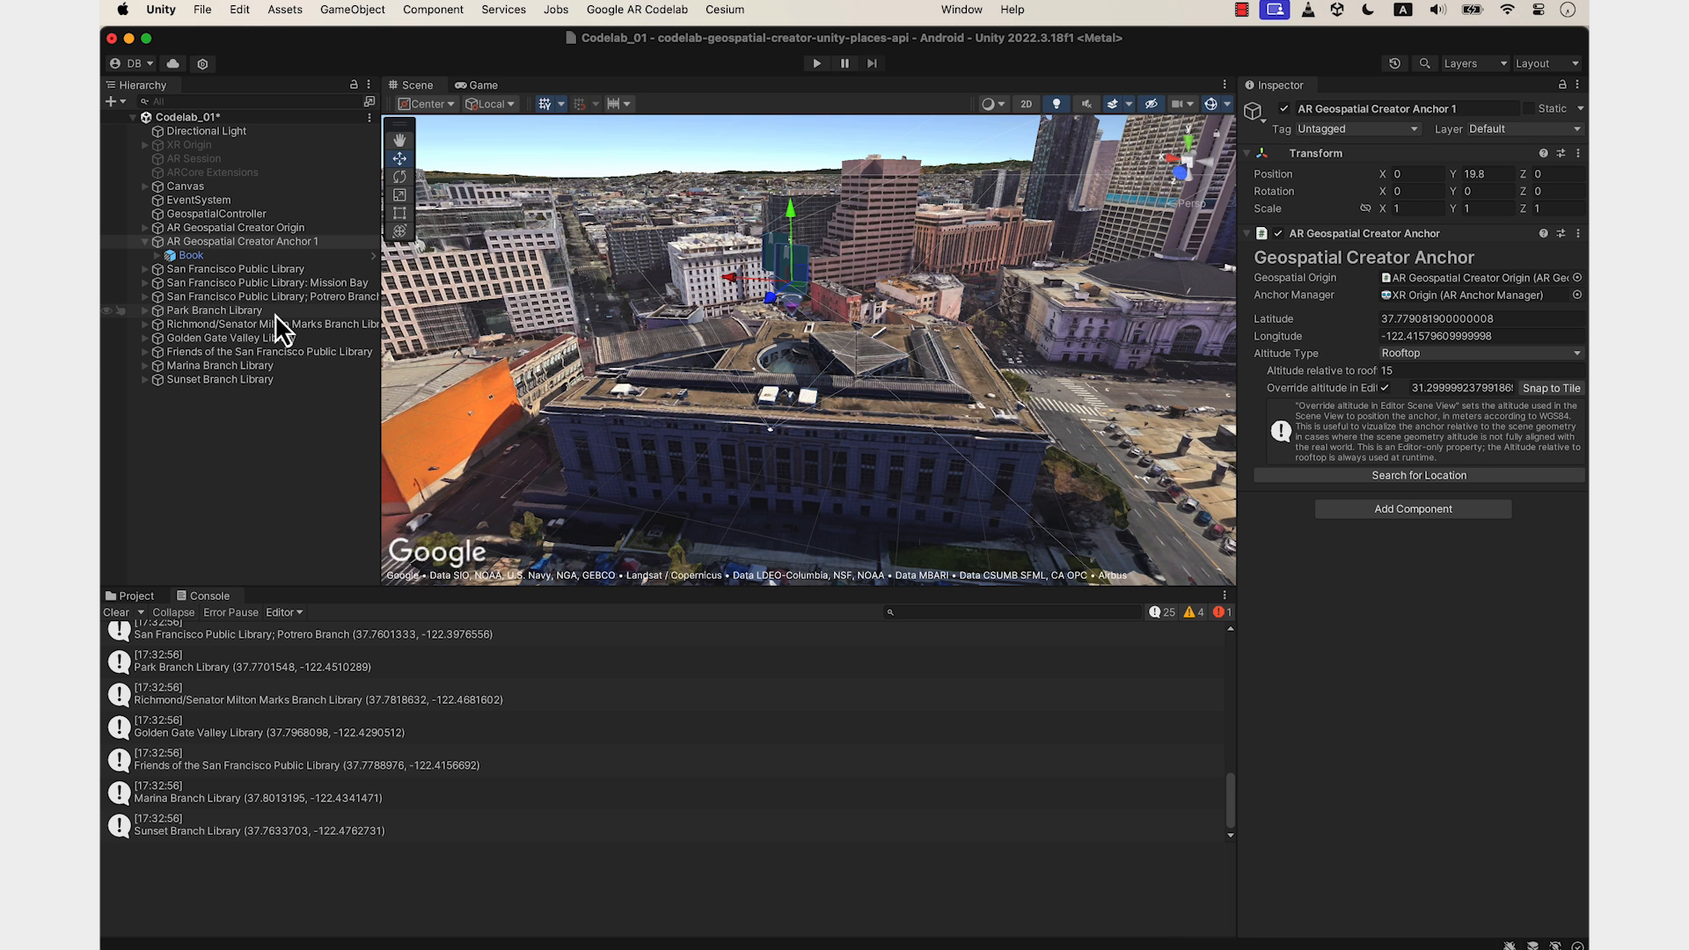
Step: Check the Park Branch and Golden Gate Valley Library anchors' positions
left_click(215, 310)
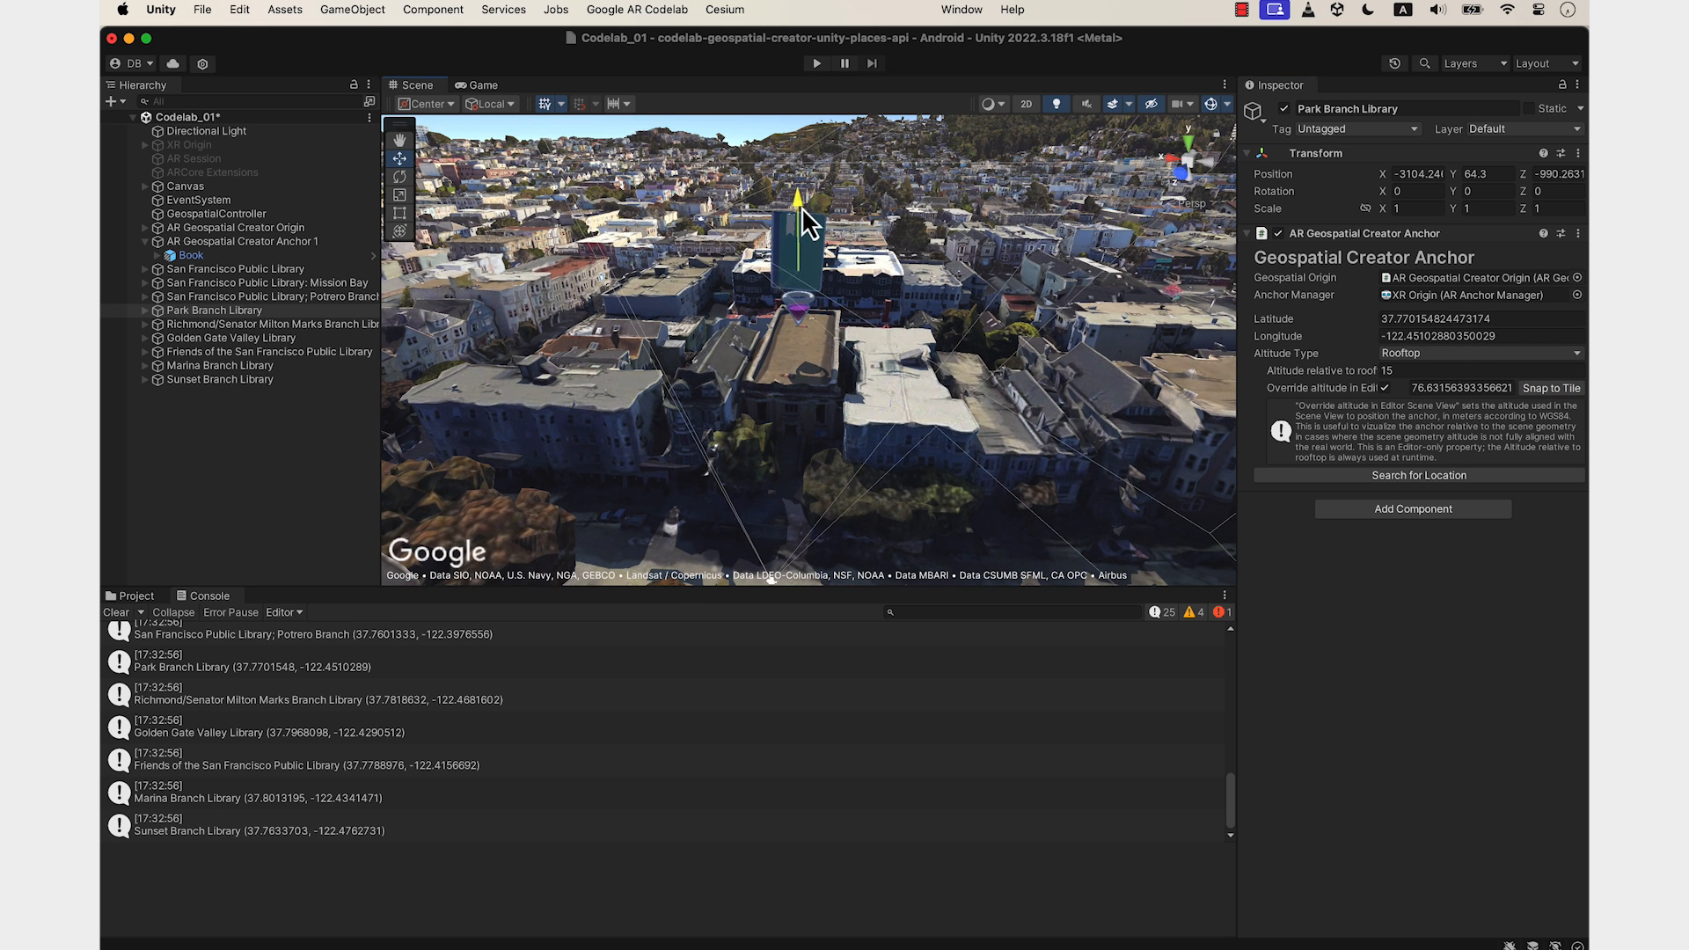
left_click(231, 337)
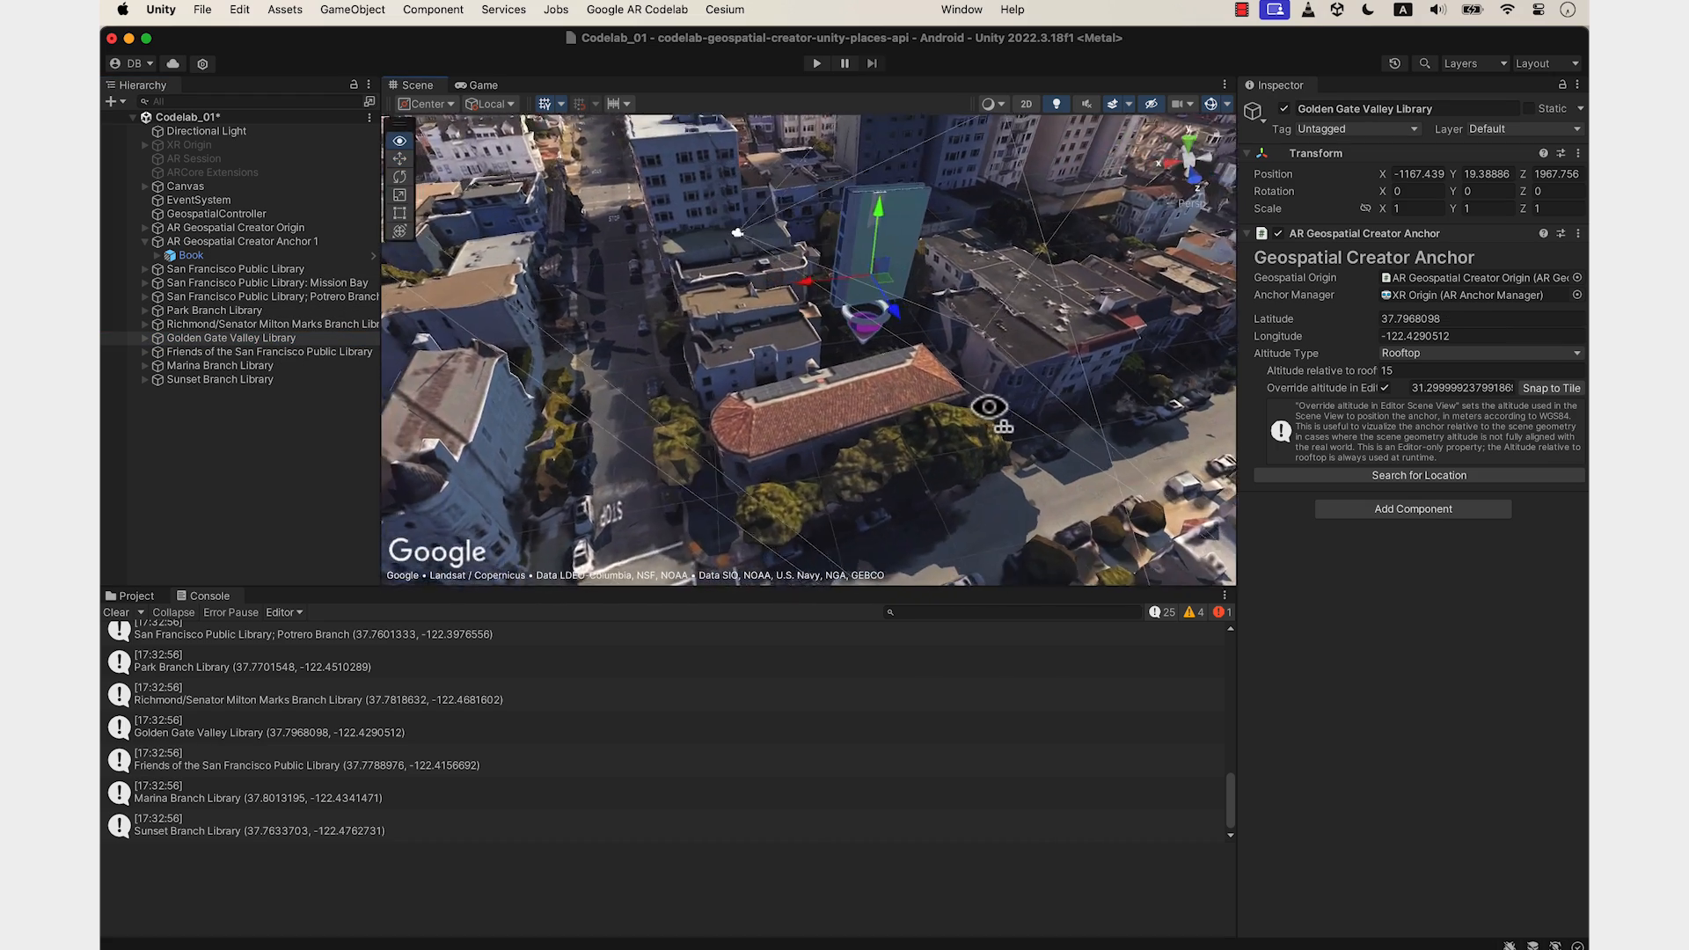
left_click(202, 10)
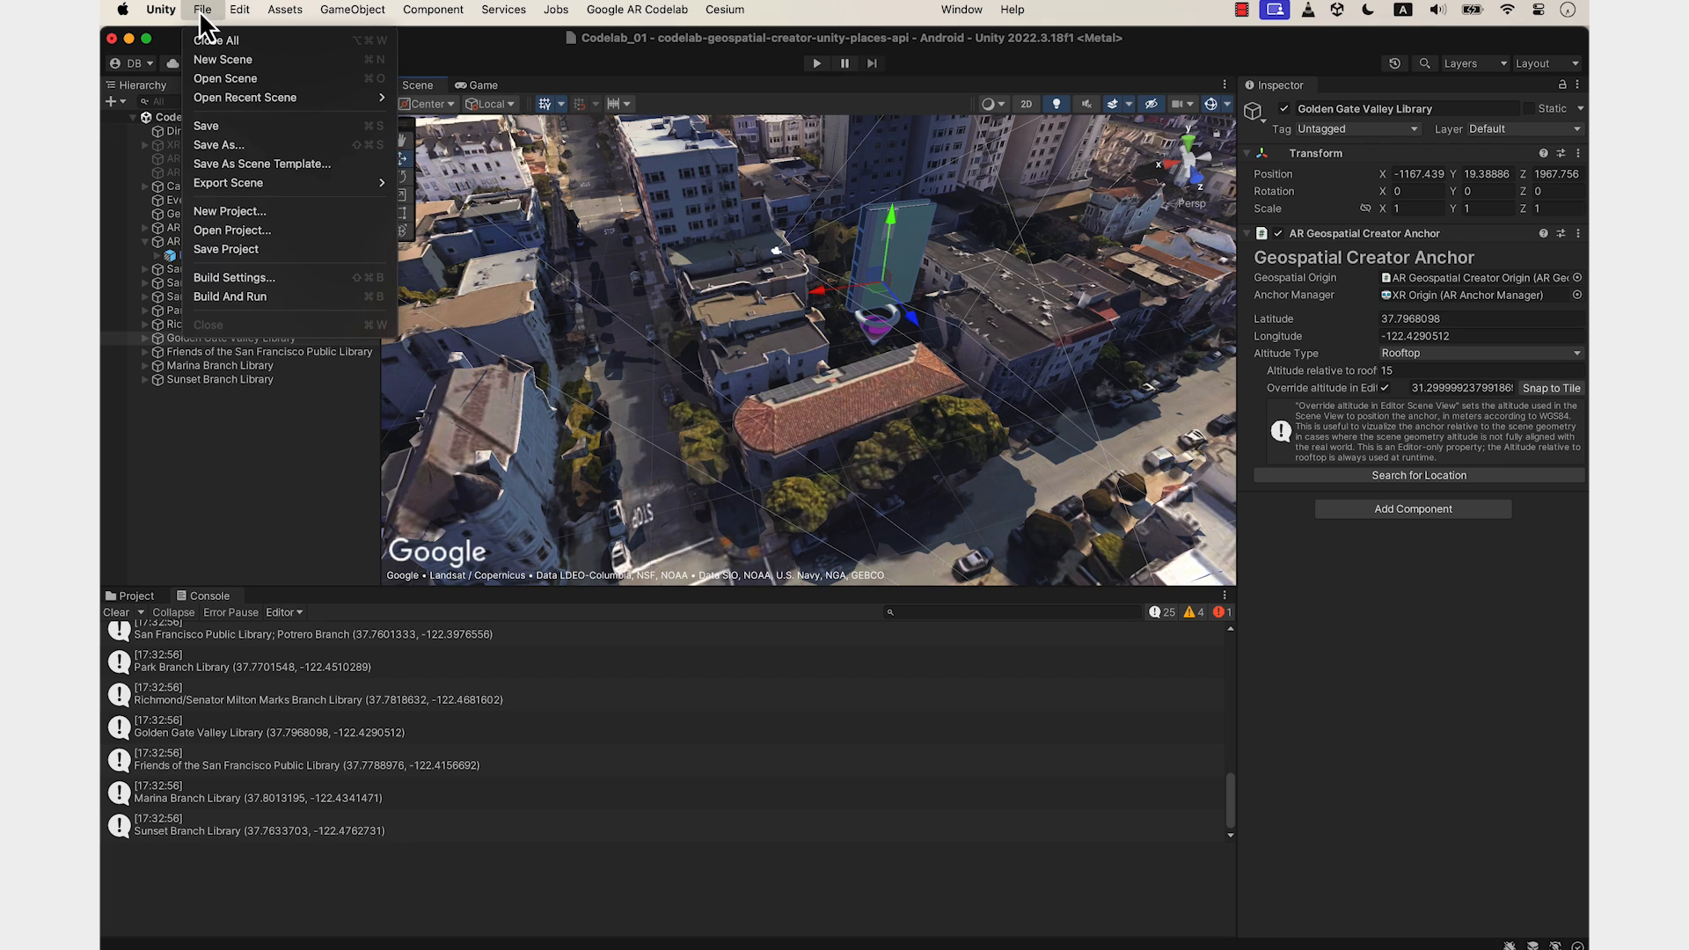